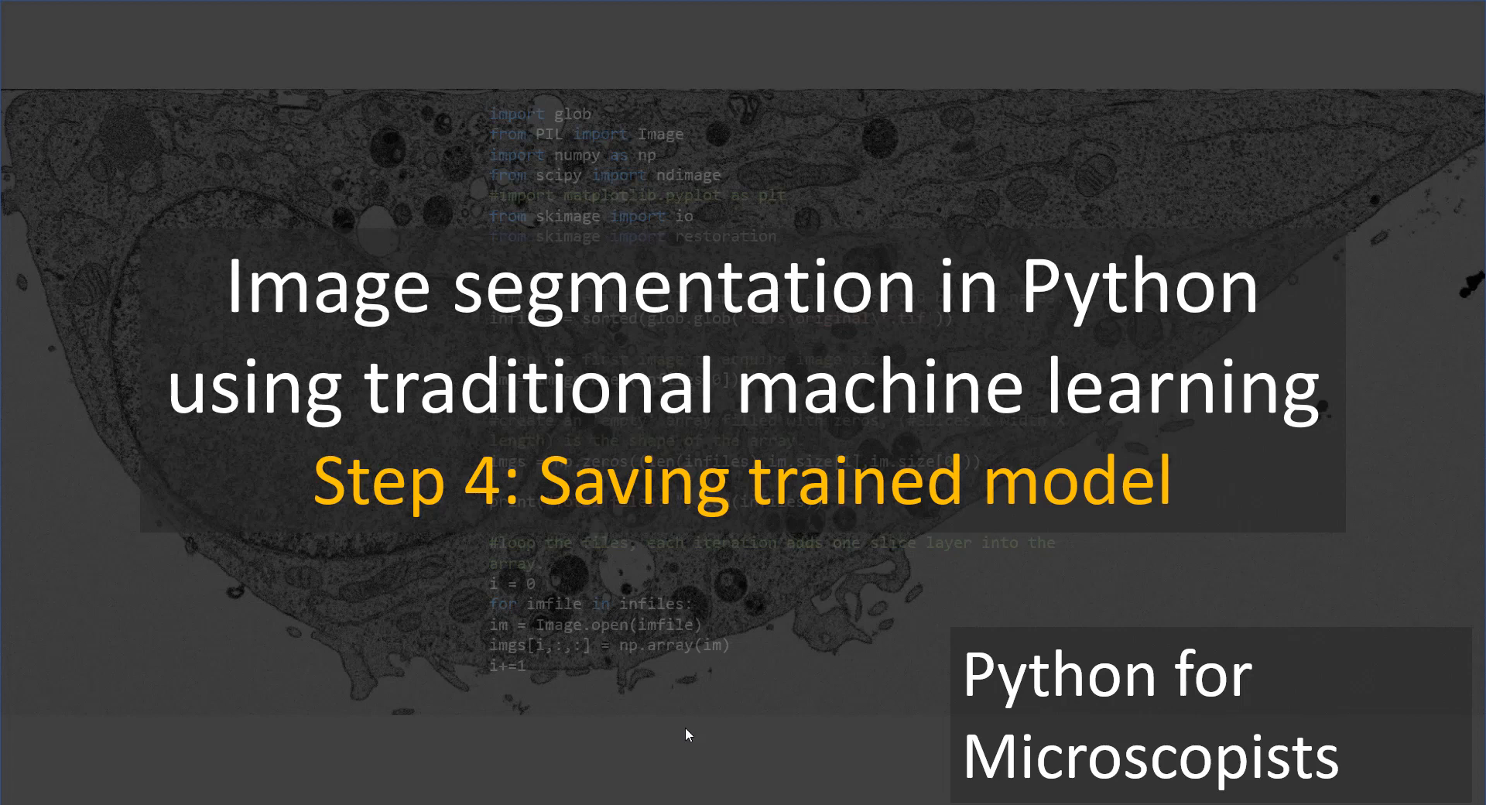
pyautogui.moveTo(845, 607)
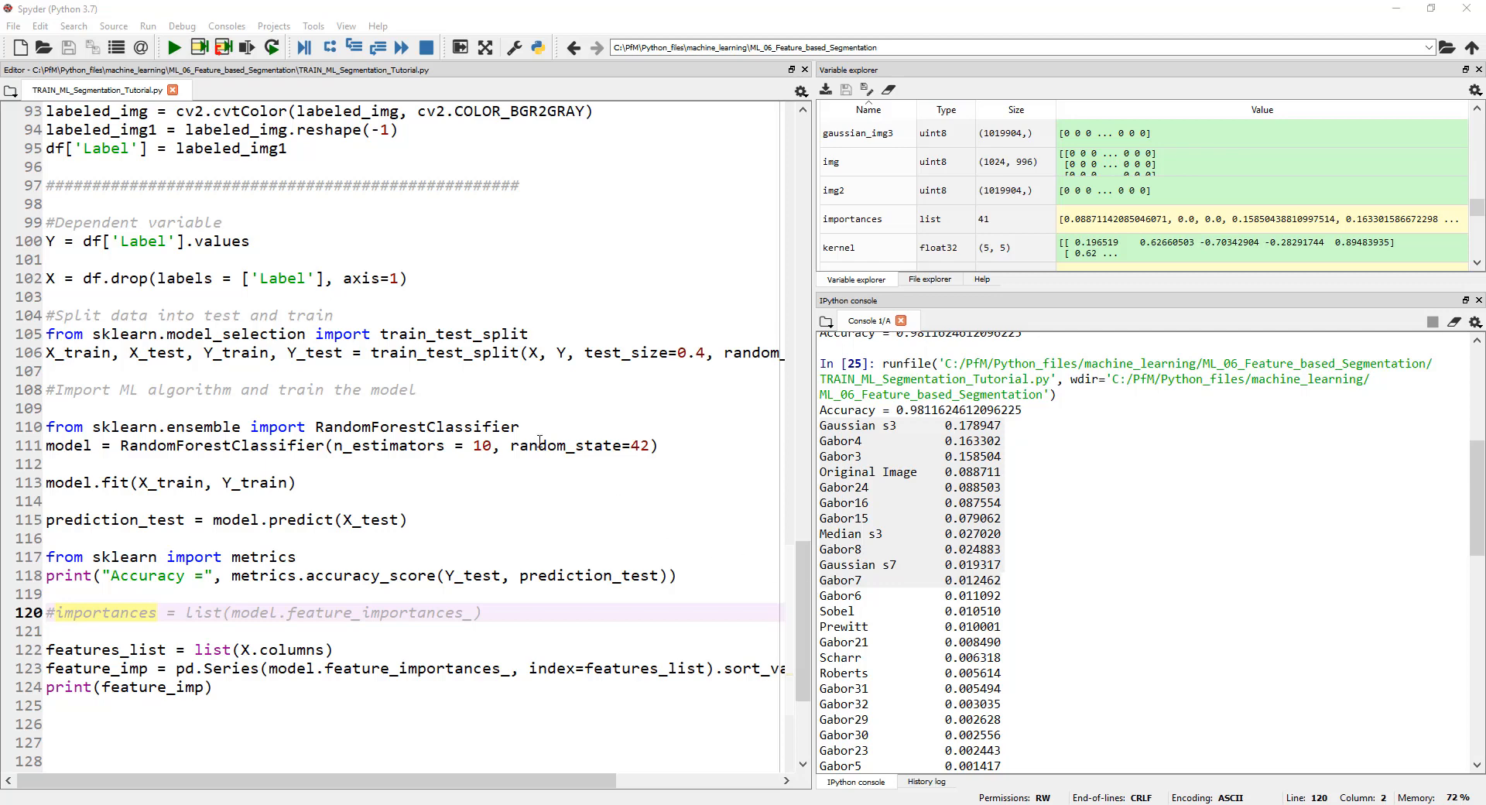
# Review the training script and add an import pickle line at its end
pyautogui.scroll(3)
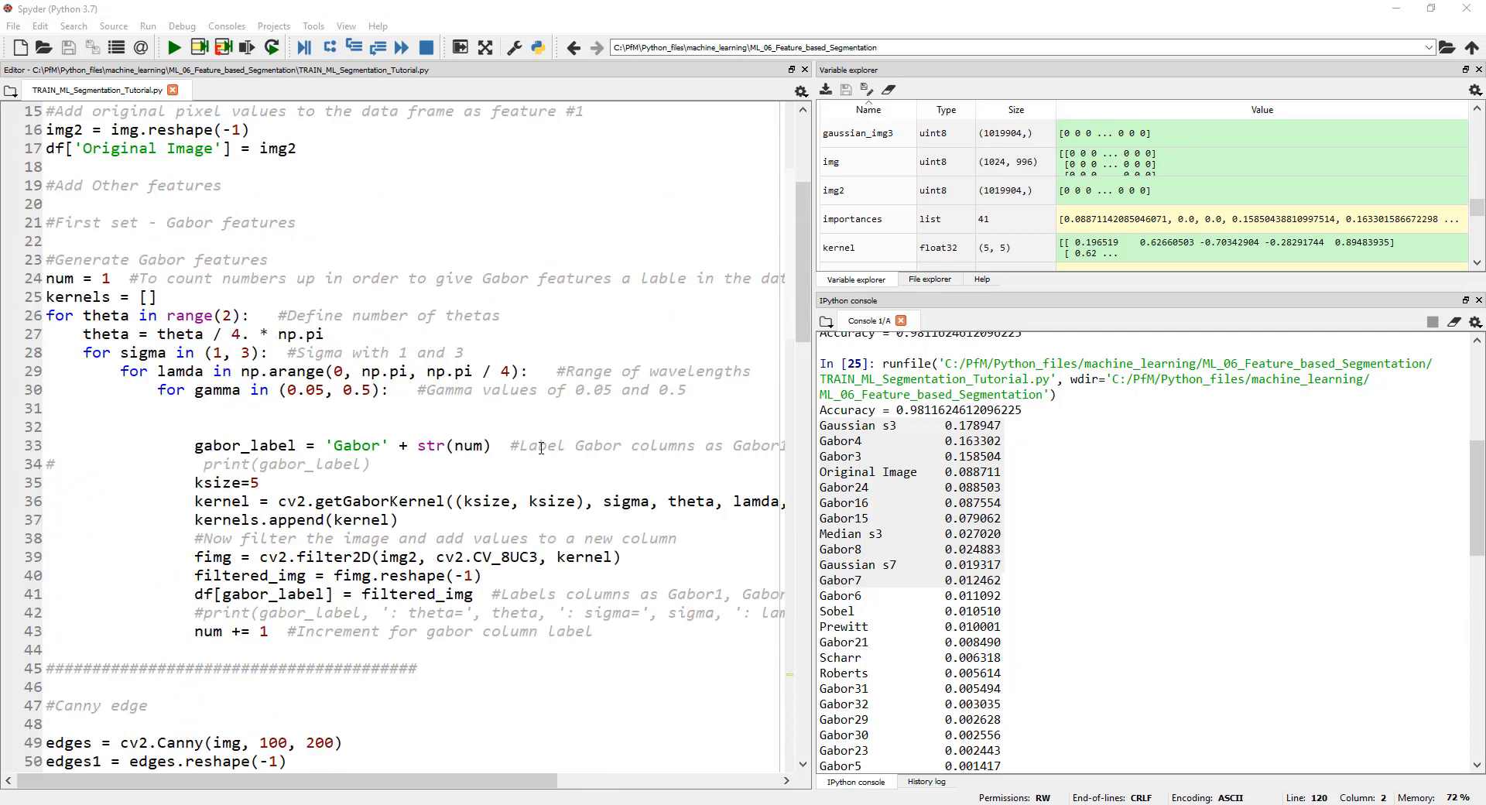
pyautogui.scroll(3)
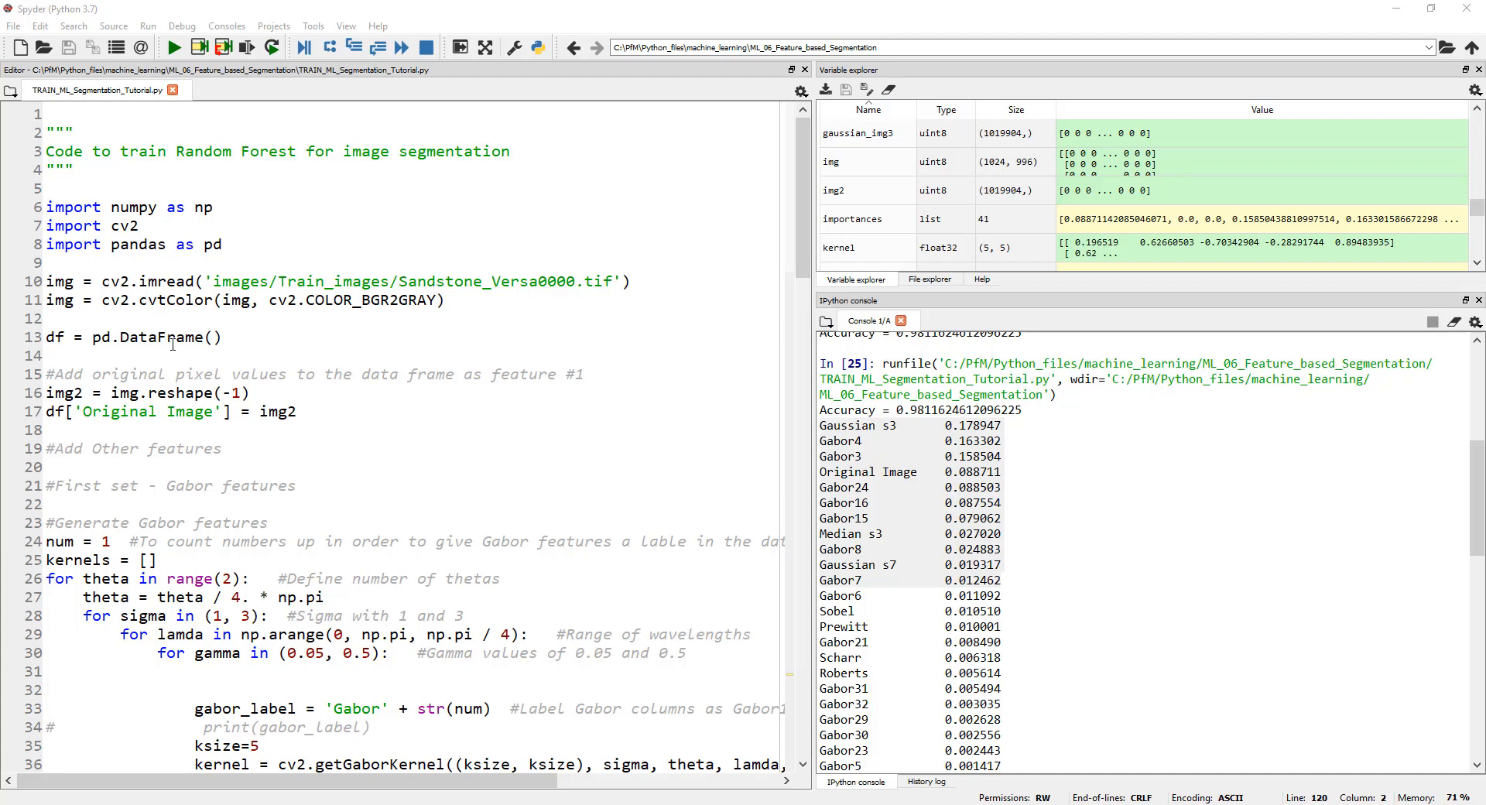
pyautogui.scroll(-3)
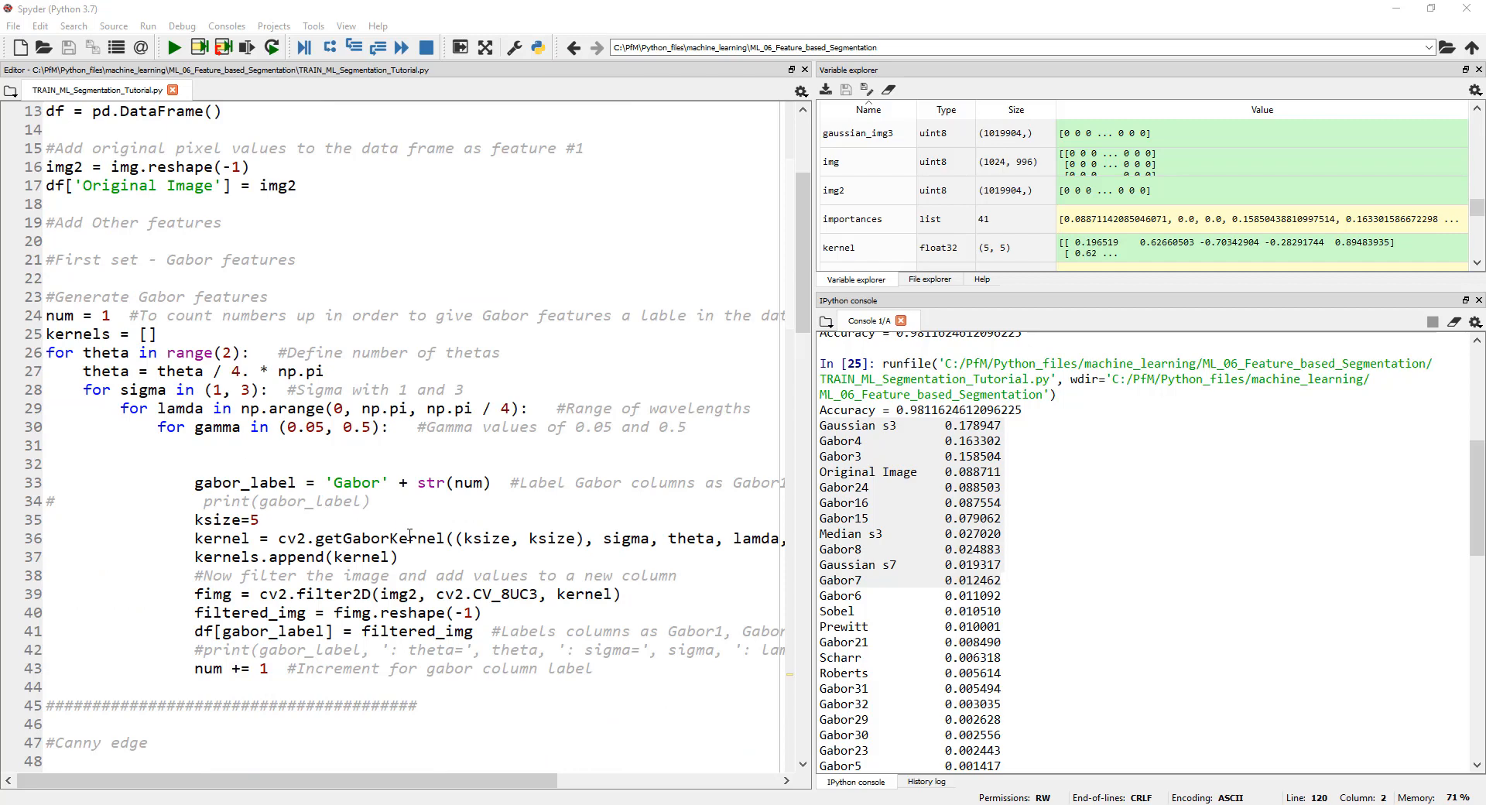
pyautogui.scroll(-3)
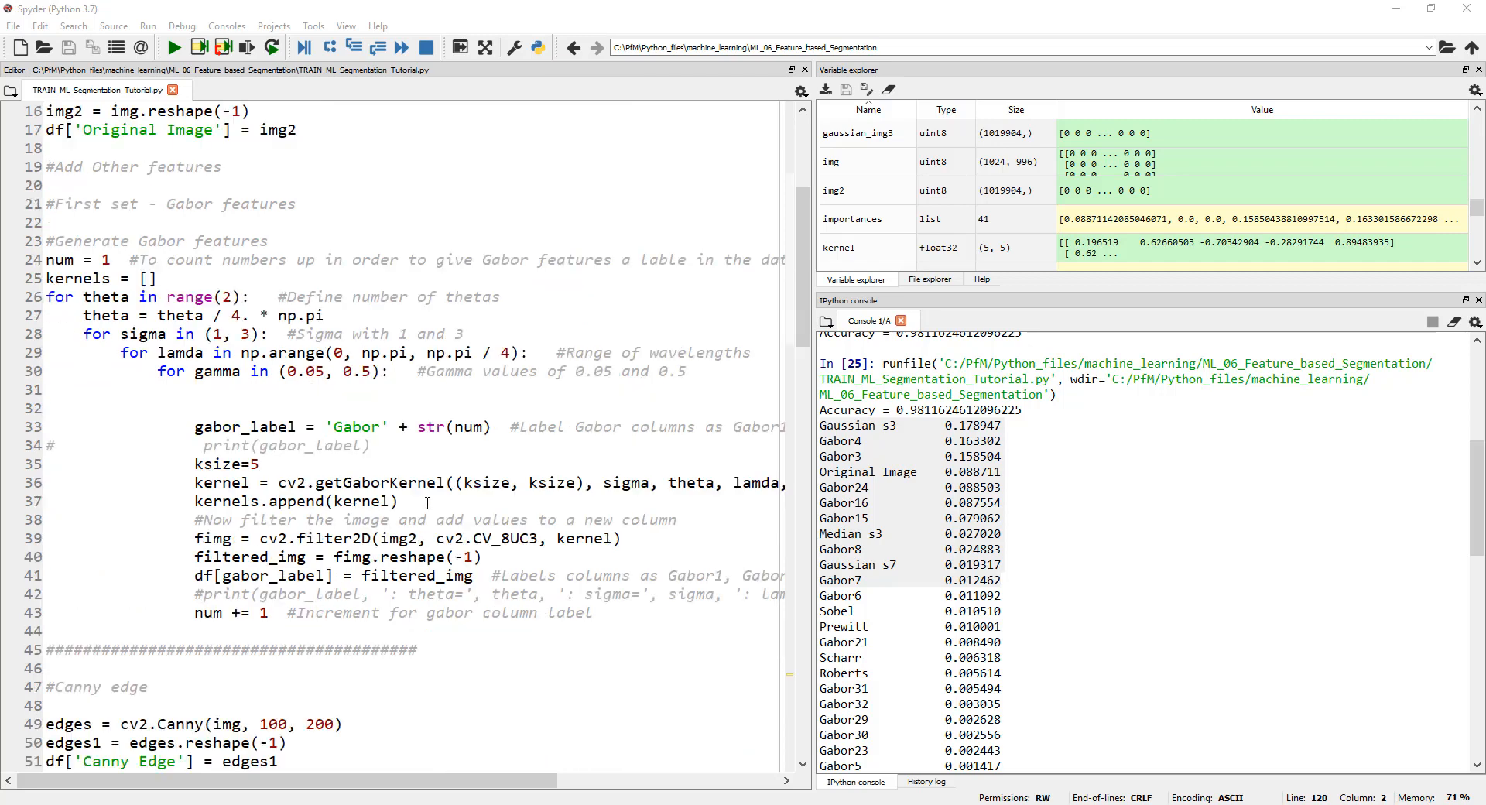
pyautogui.scroll(-3)
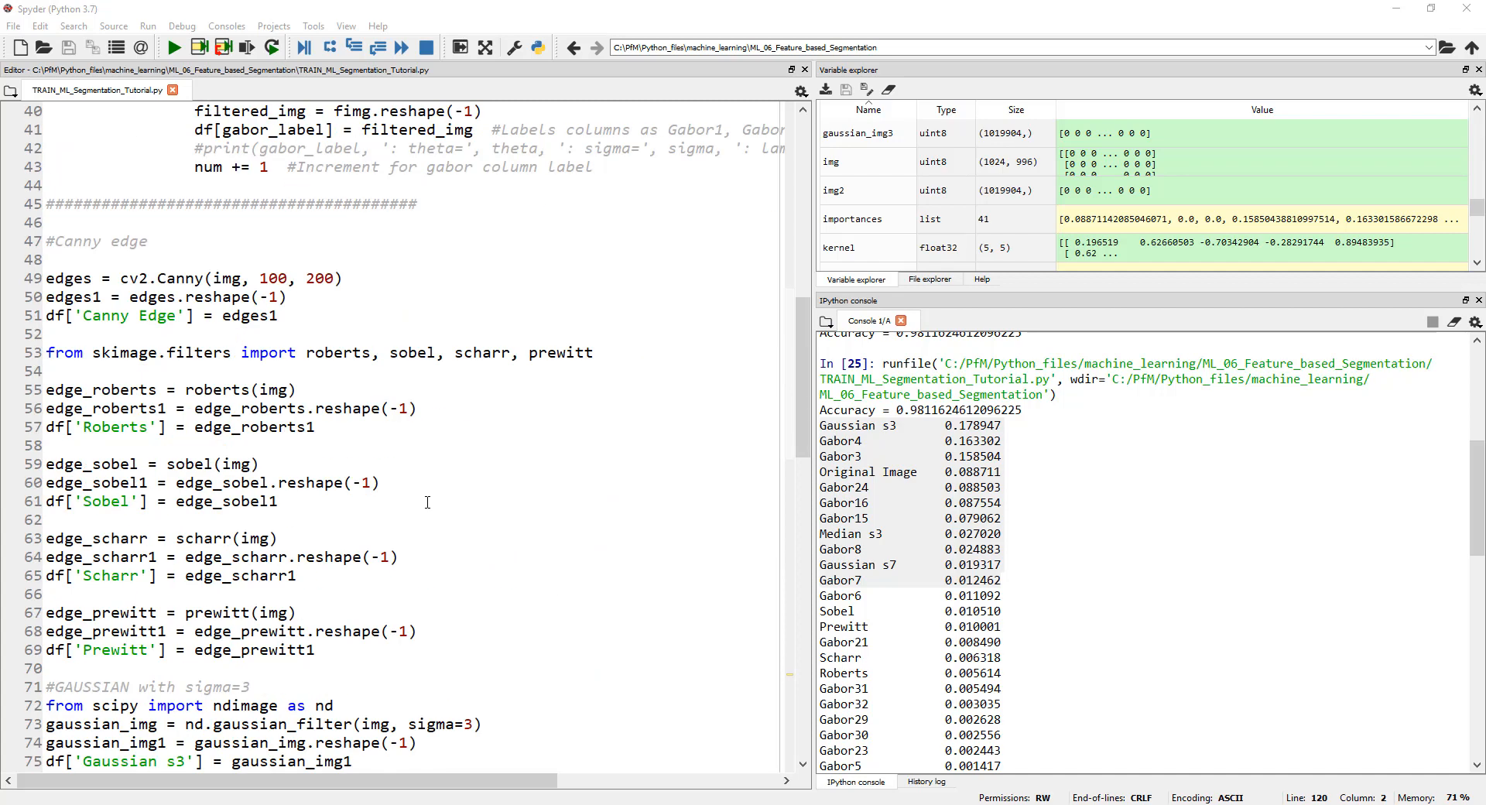
pyautogui.moveTo(375, 427)
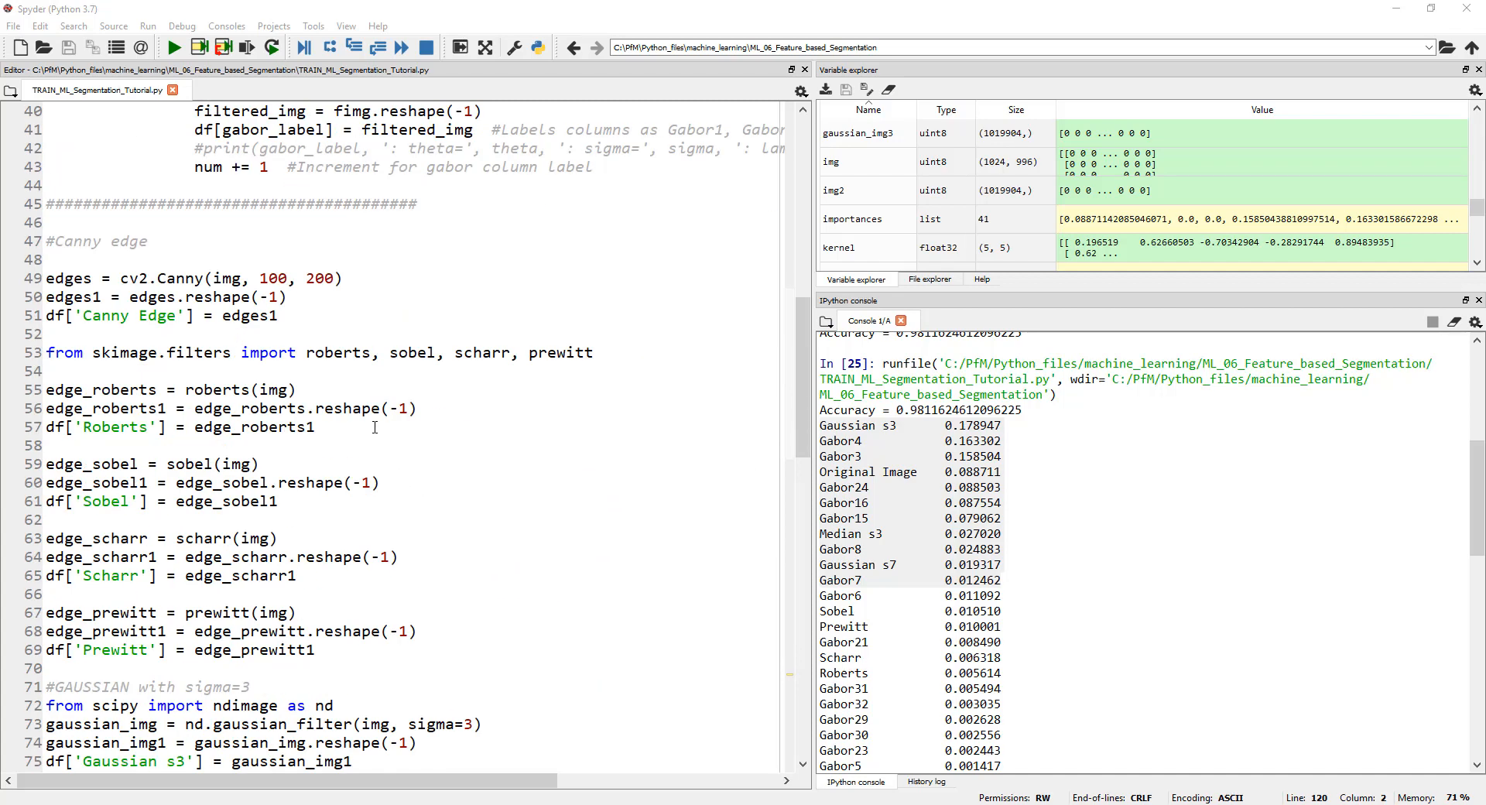
pyautogui.scroll(-3)
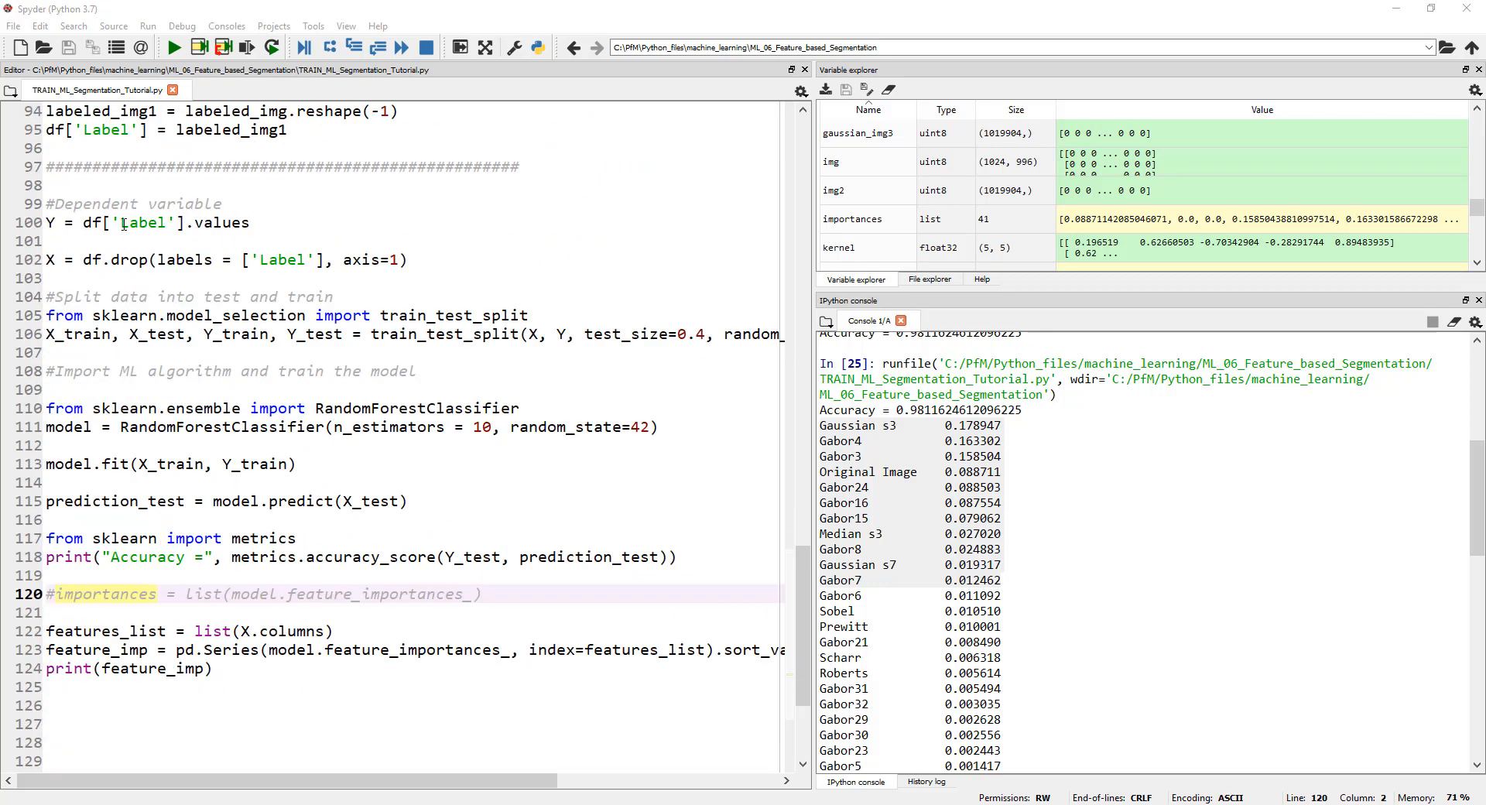
pyautogui.moveTo(288, 331)
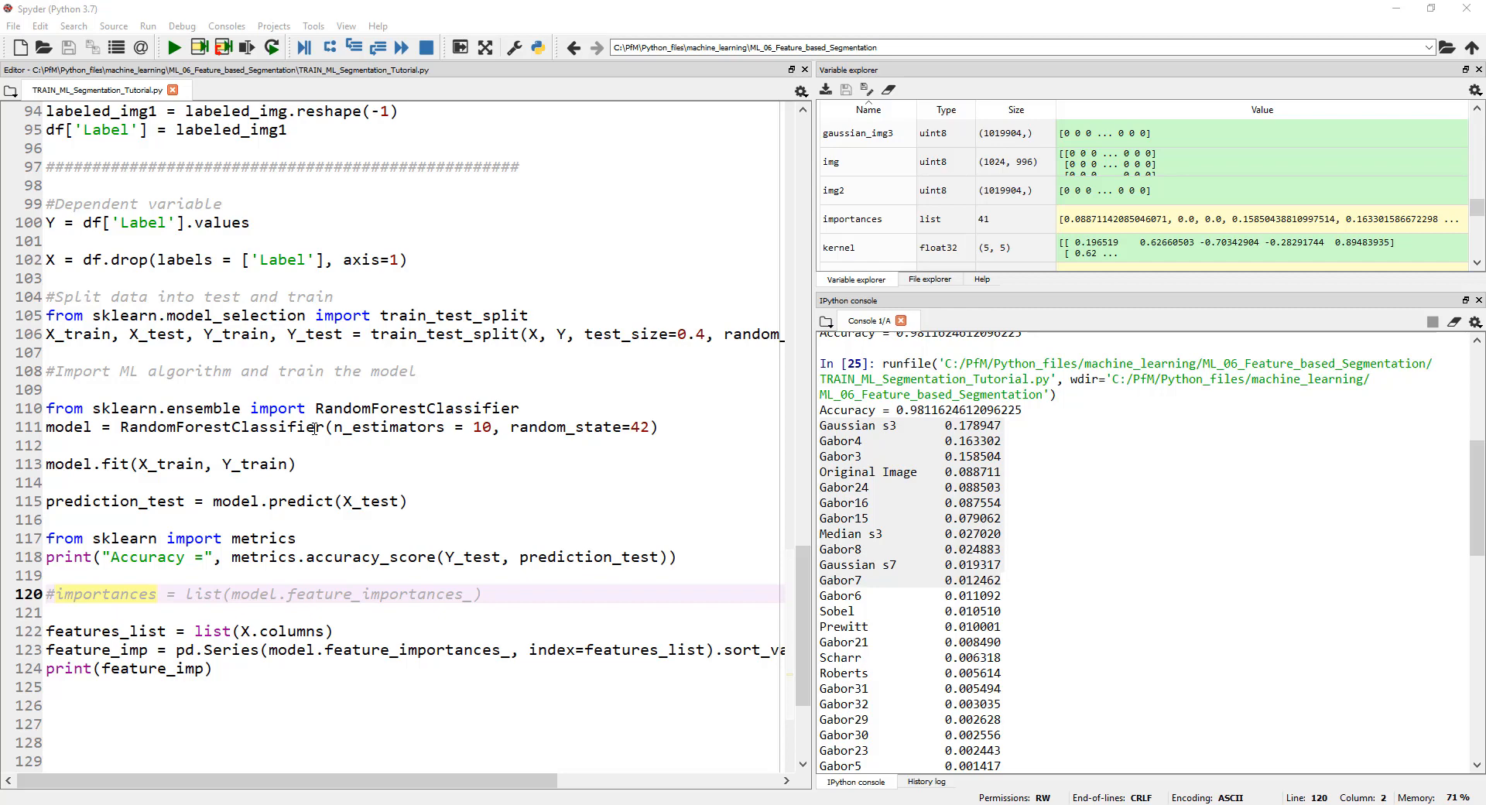
pyautogui.moveTo(331, 500)
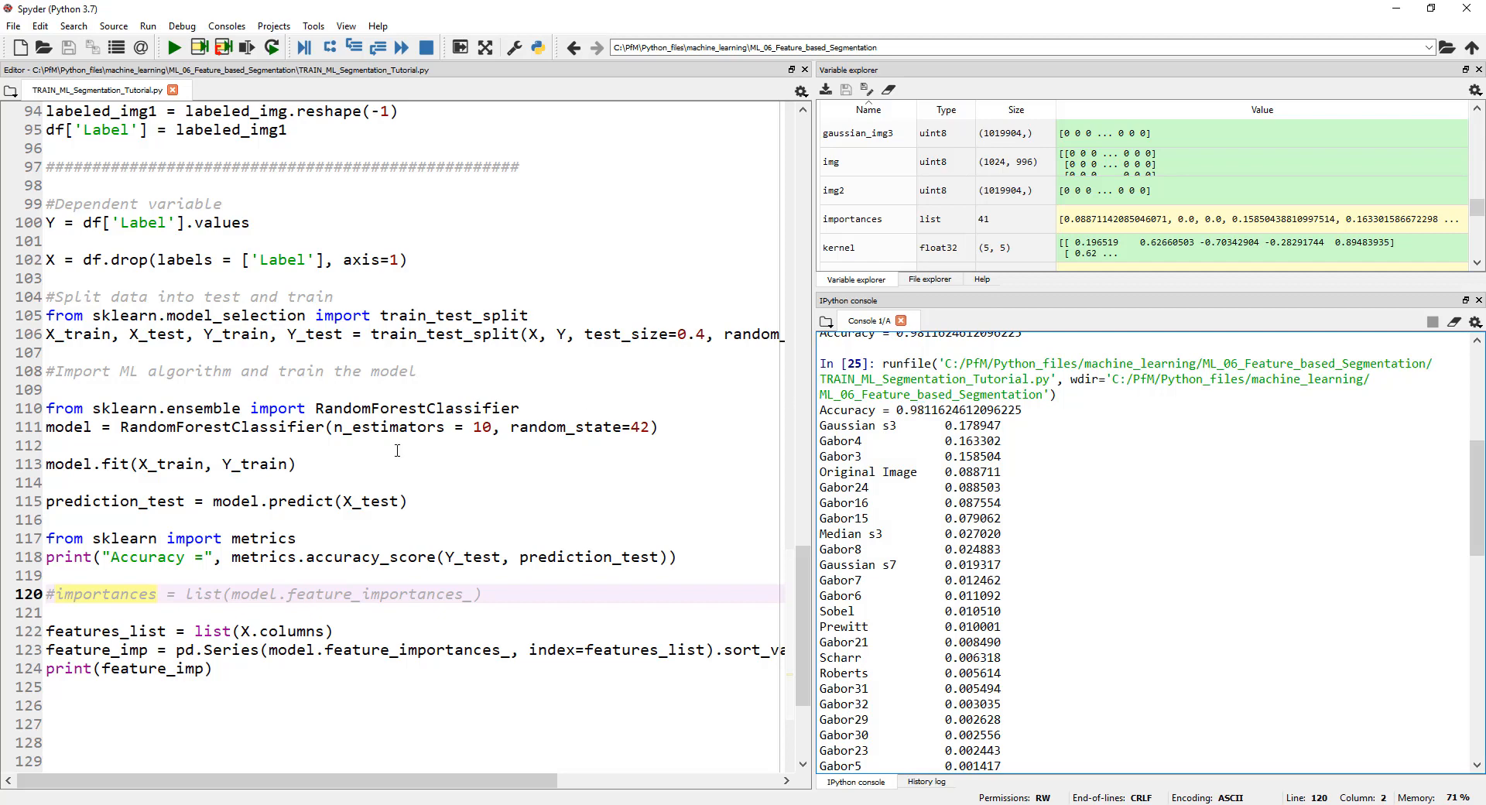
pyautogui.scroll(-3)
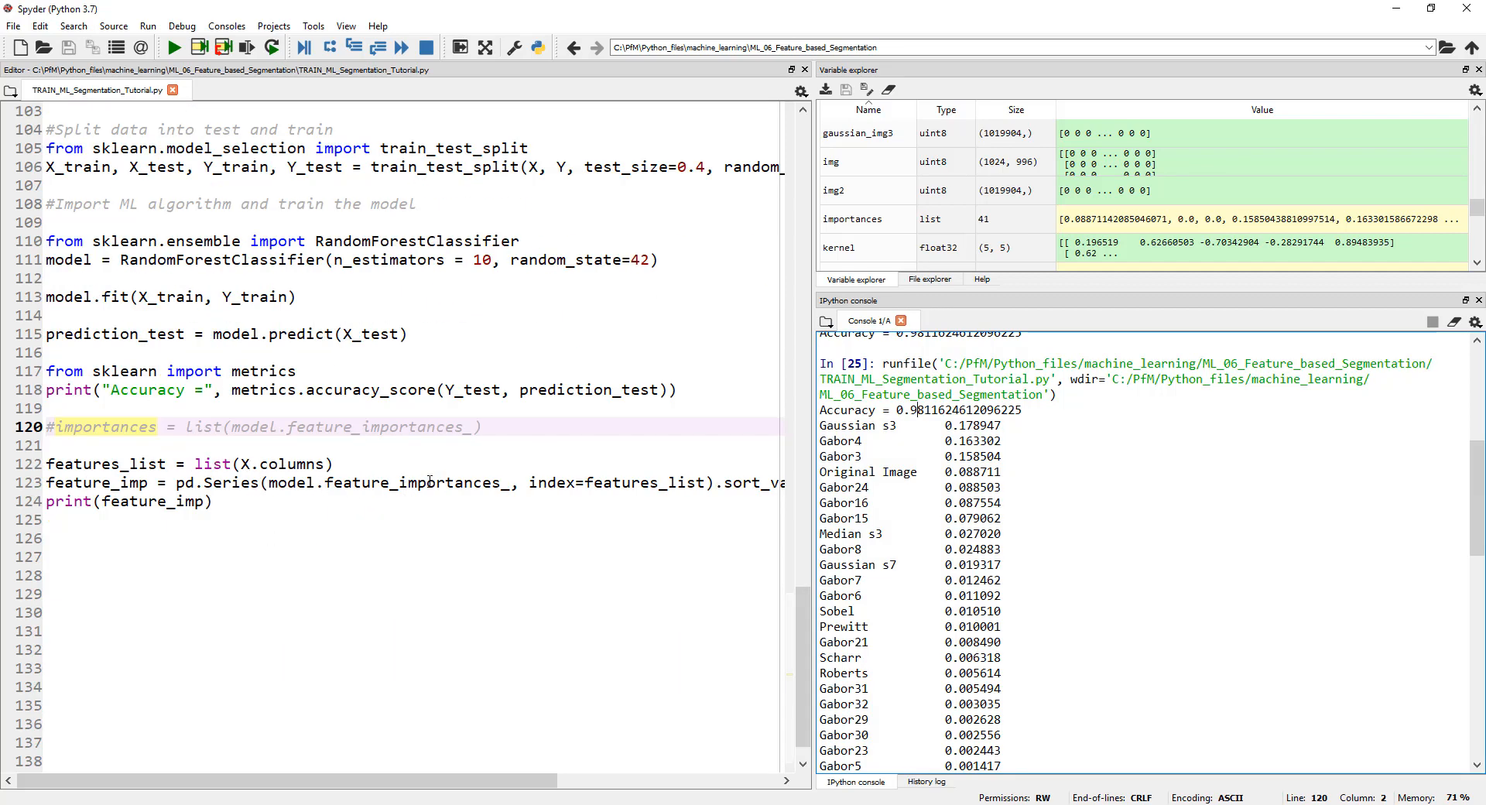
pyautogui.moveTo(1065, 566)
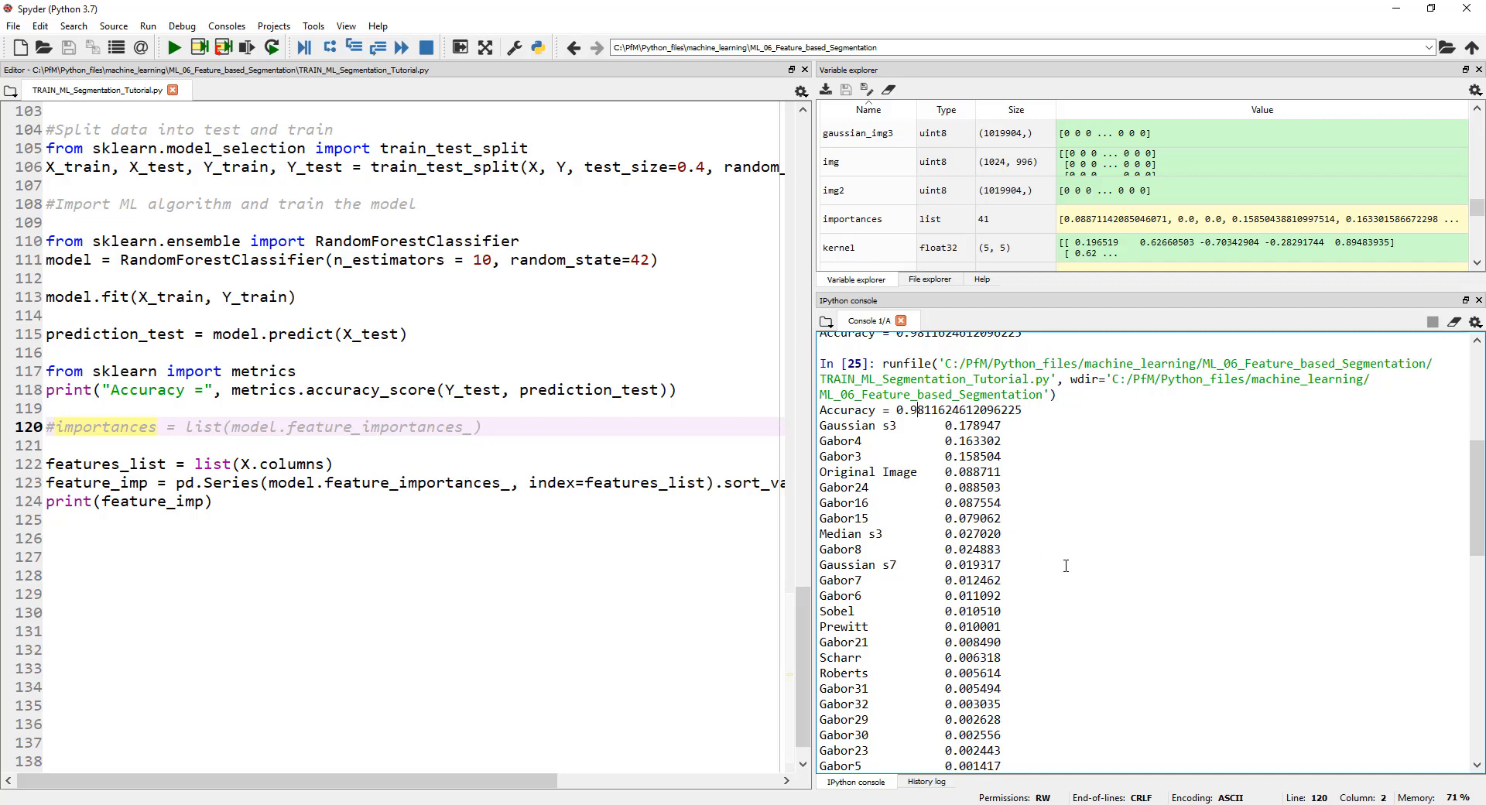
pyautogui.moveTo(876, 447)
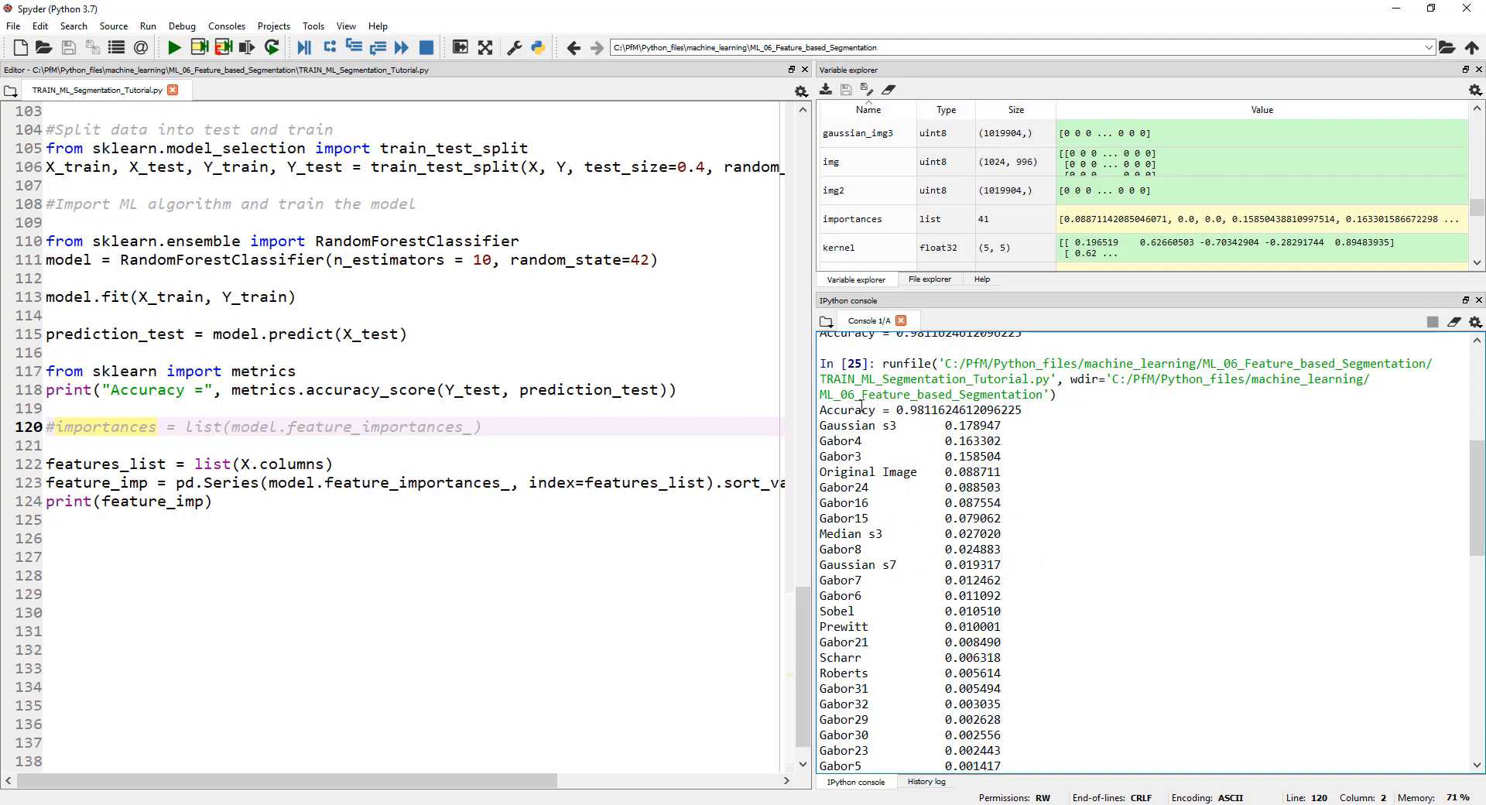
pyautogui.moveTo(1028, 466)
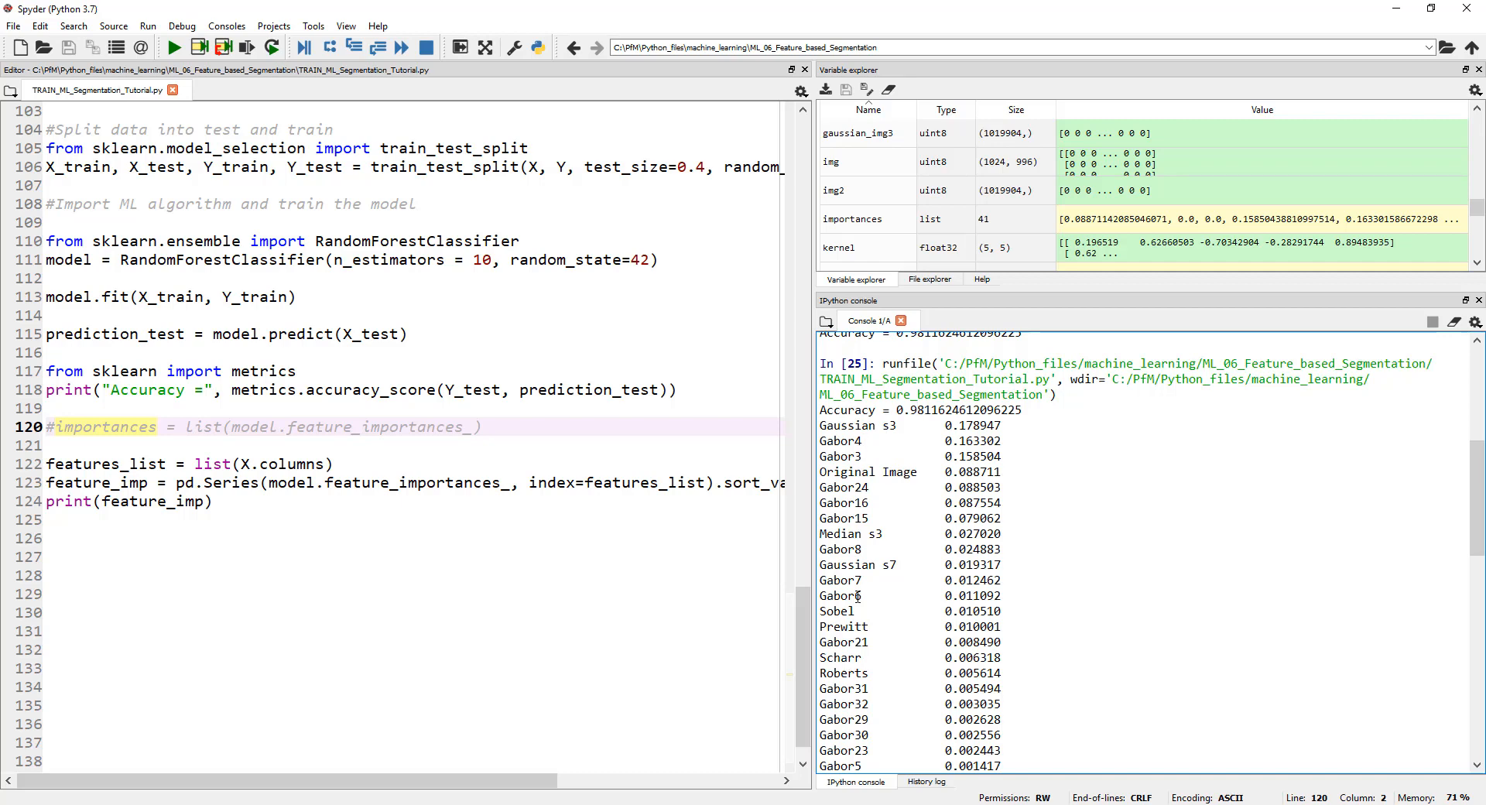
pyautogui.scroll(-3)
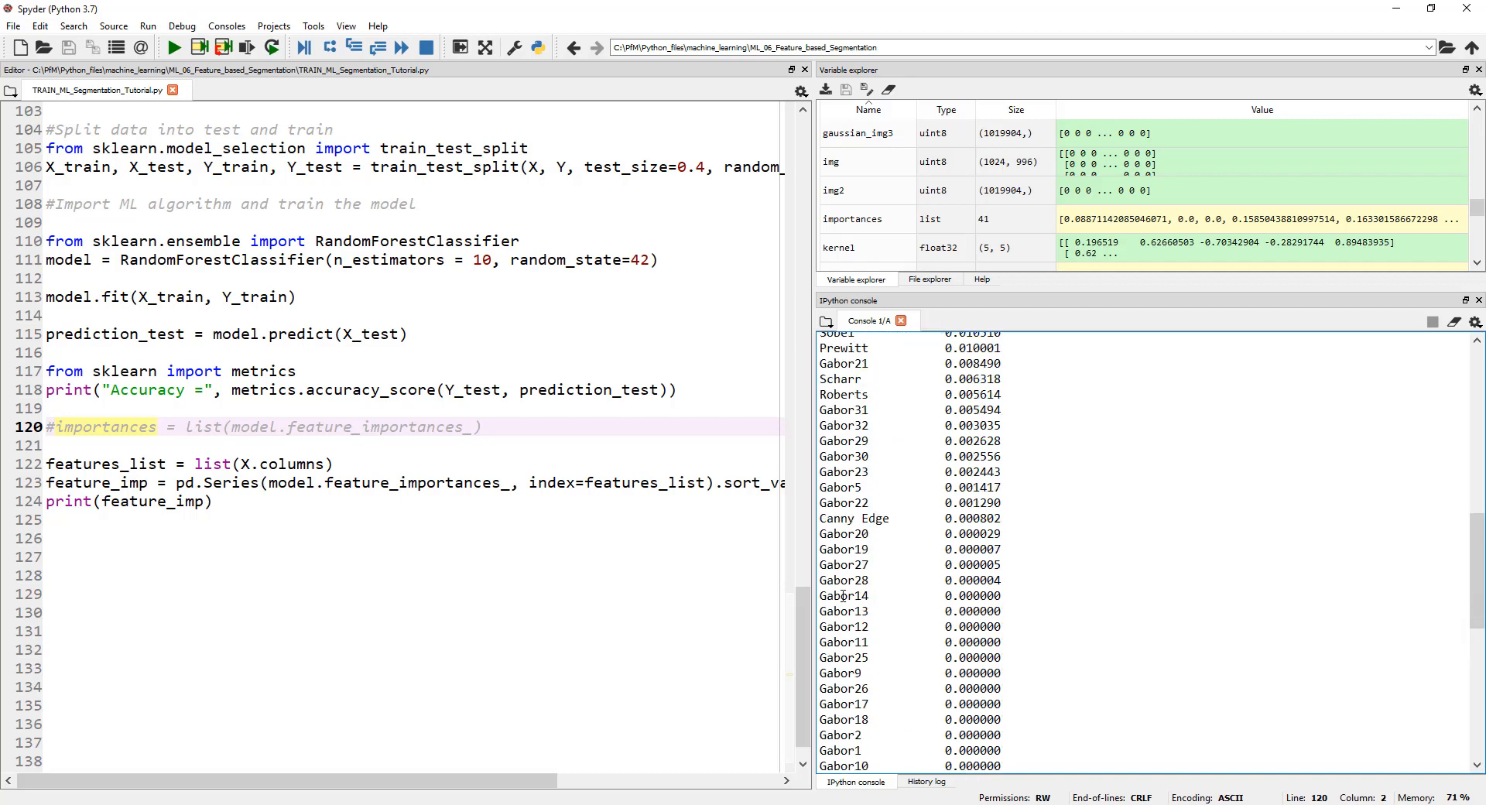
pyautogui.scroll(3)
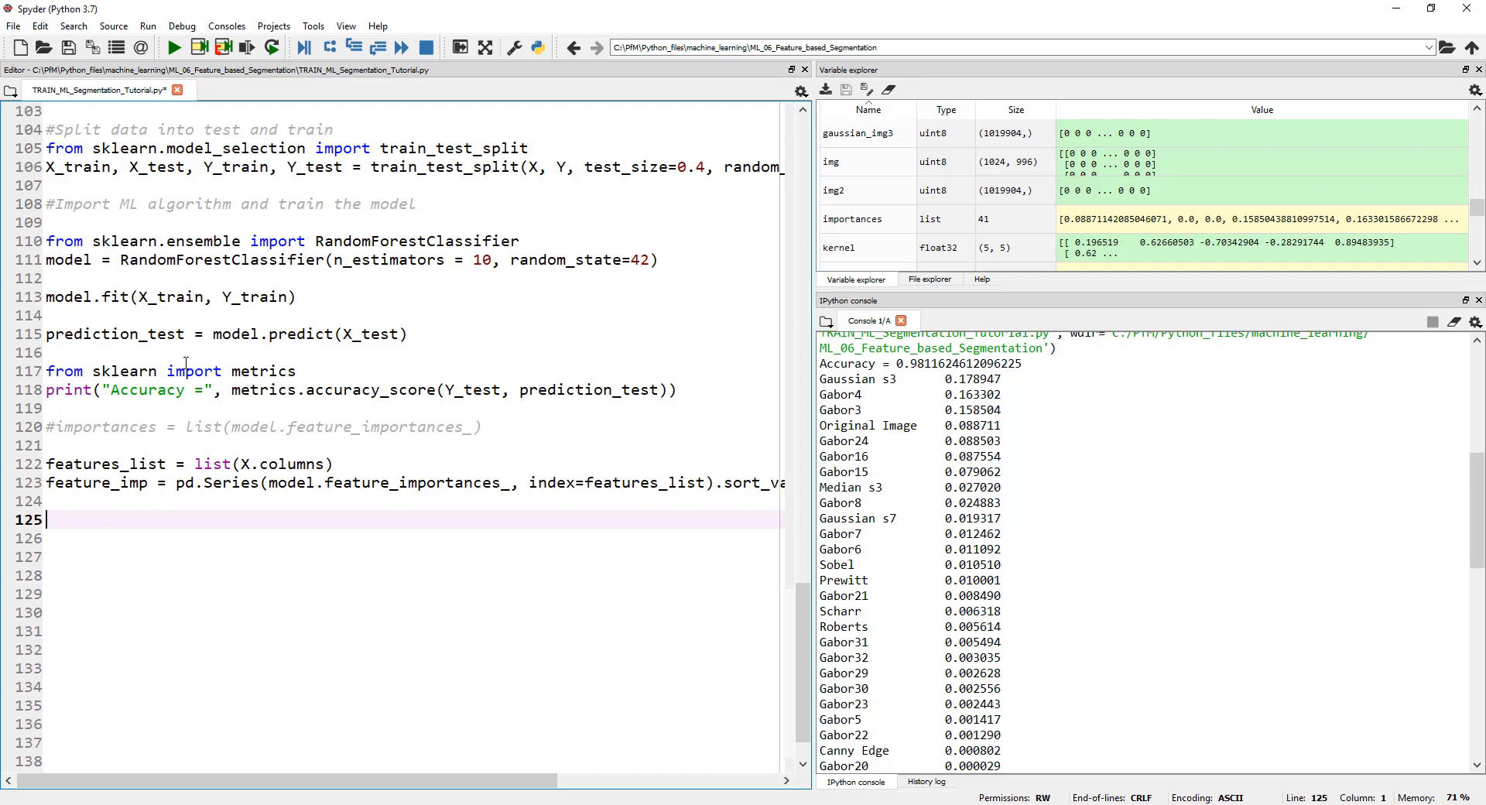
pyautogui.moveTo(465, 608)
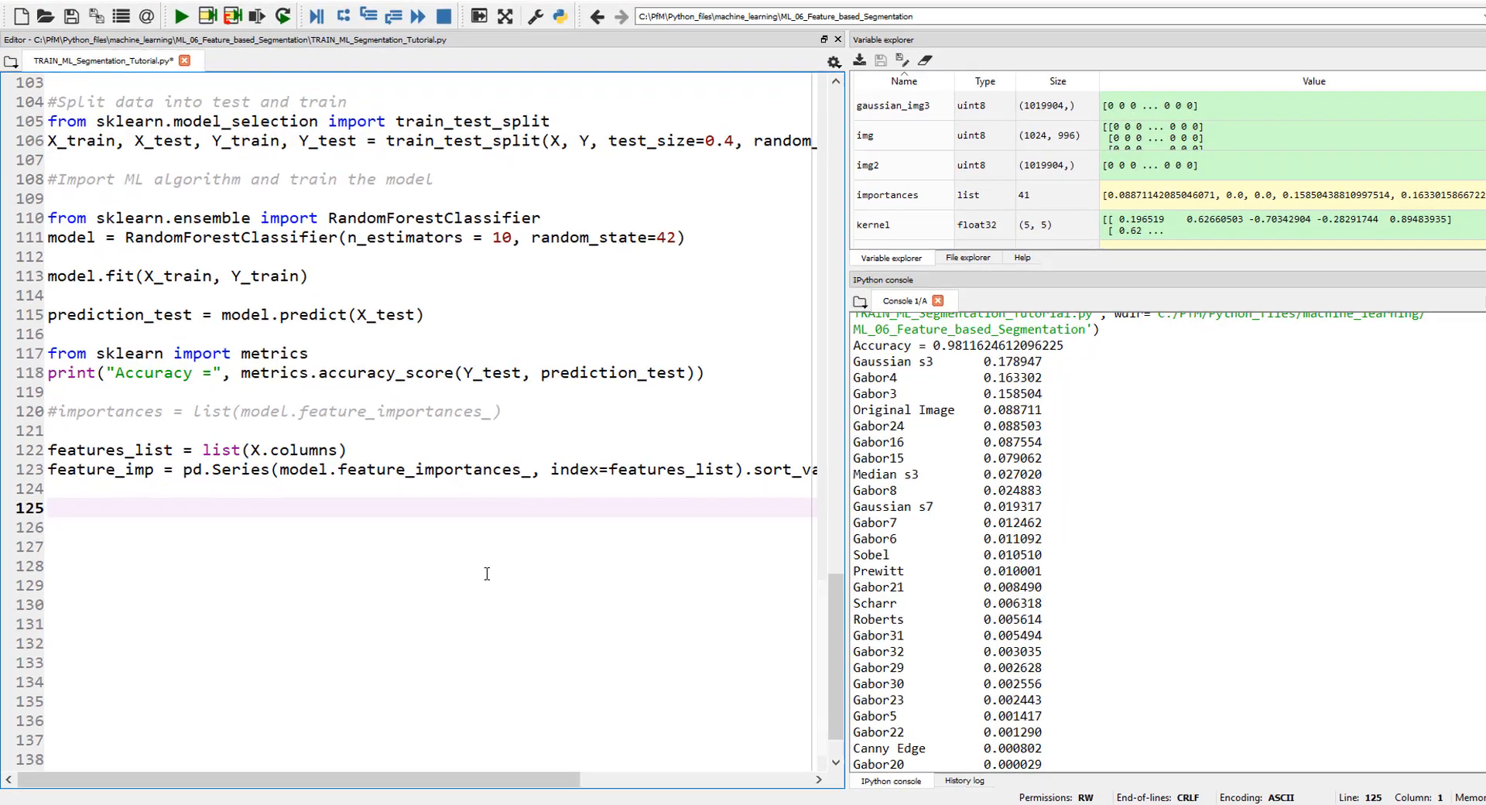
pyautogui.write('imp')
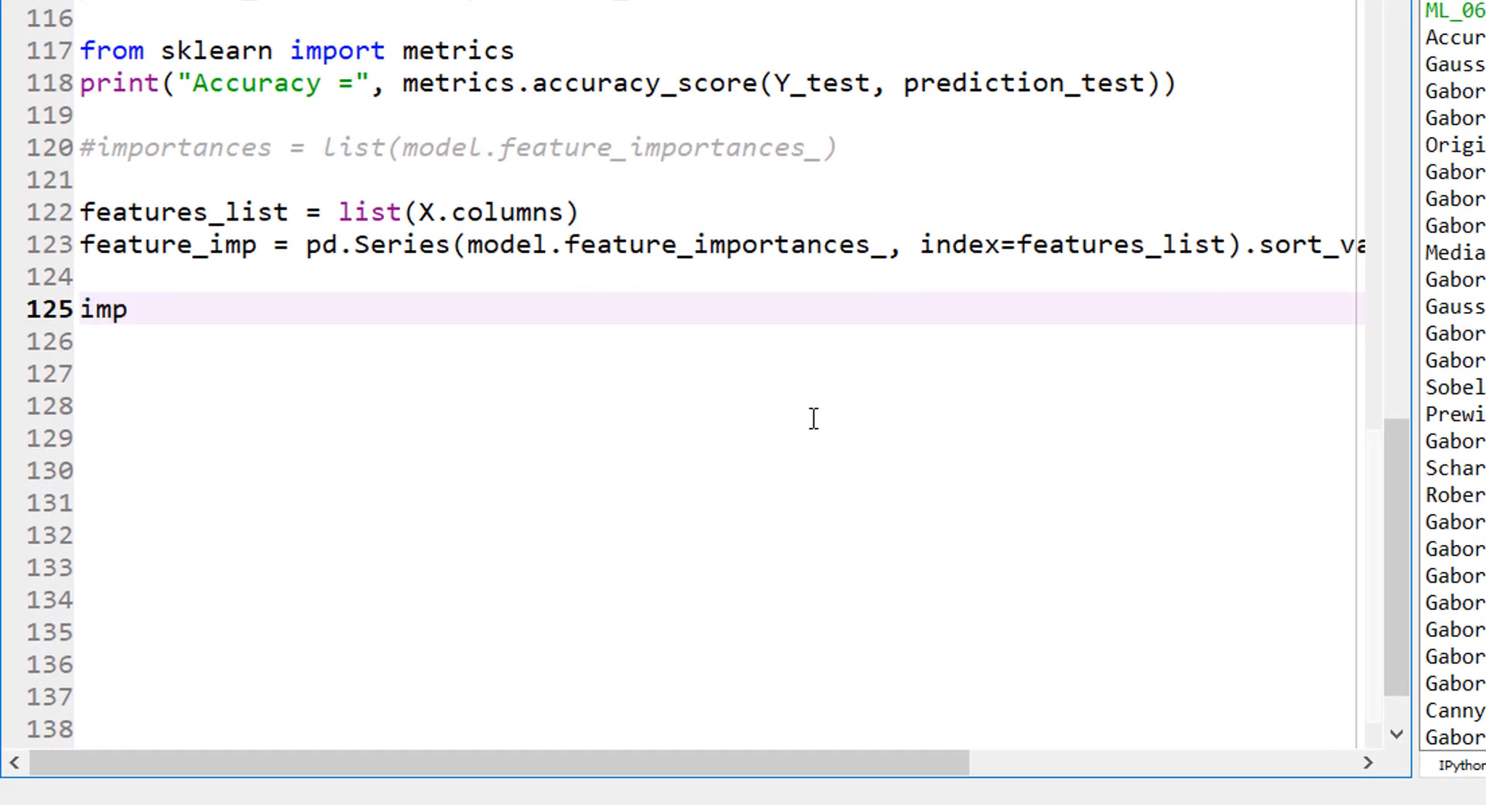
pyautogui.write('ort pickle')
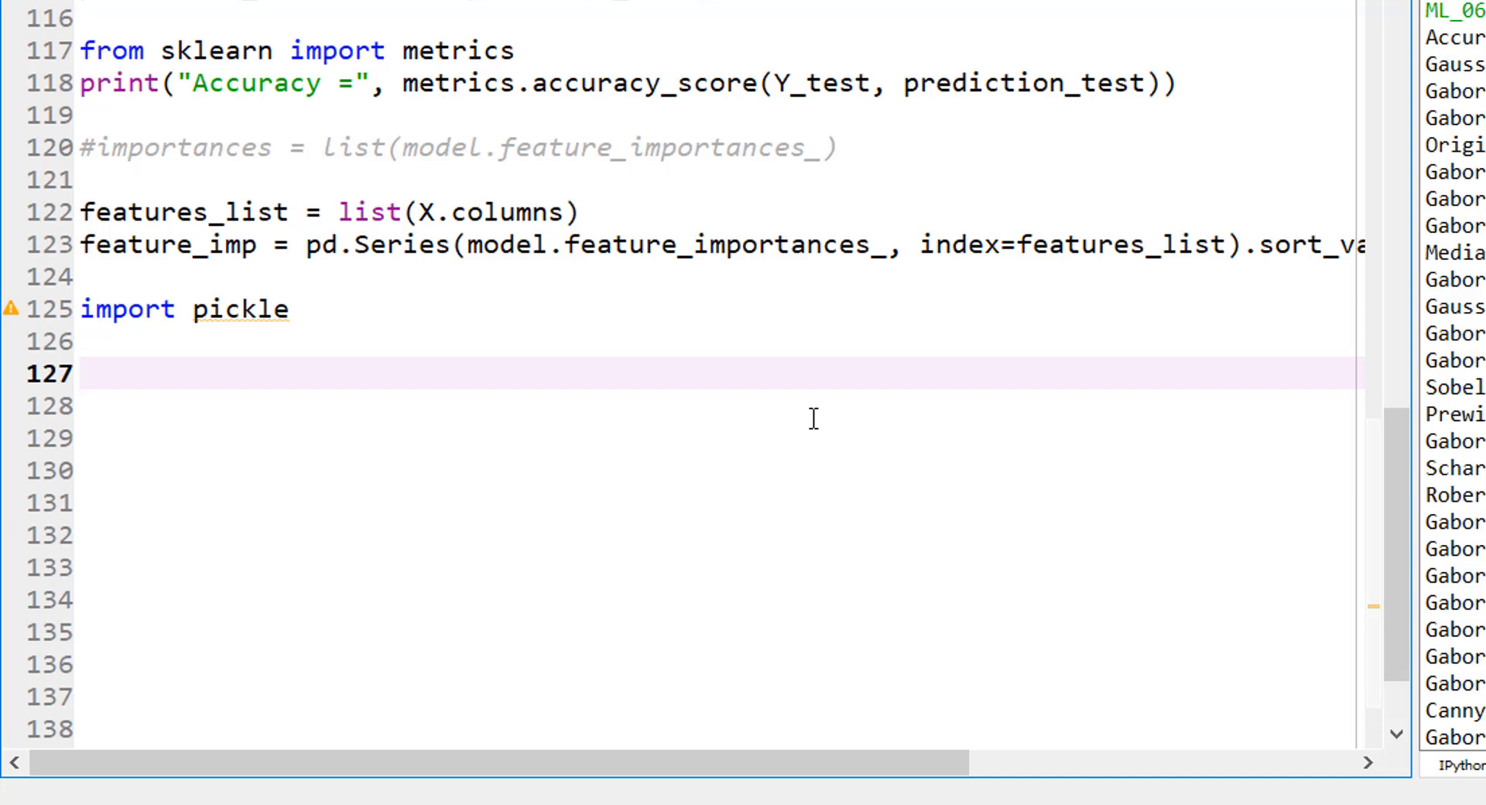
# Define filename = 'sandstone_model' on the next line
pyautogui.write('filename')
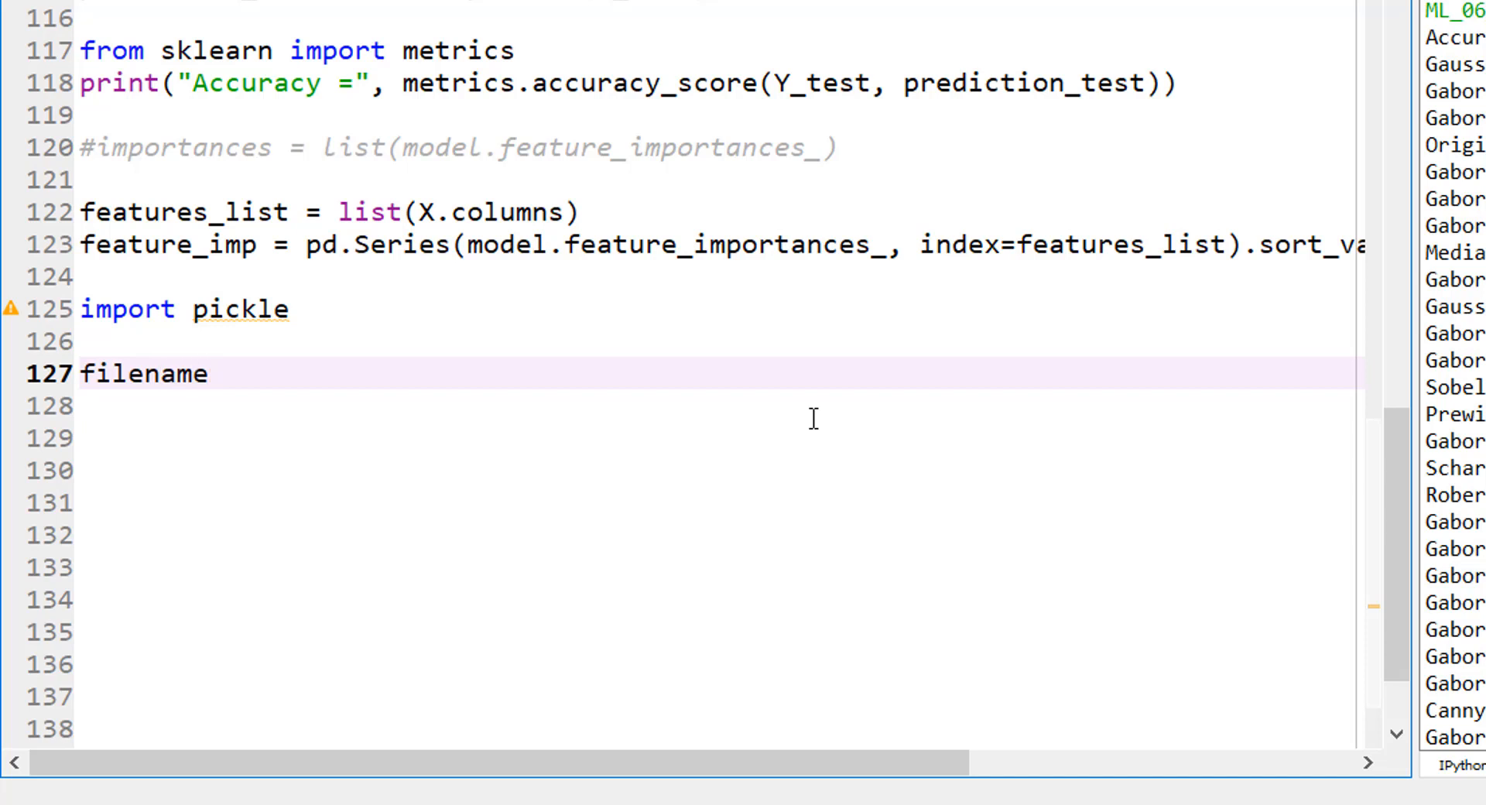
pyautogui.write("= '")
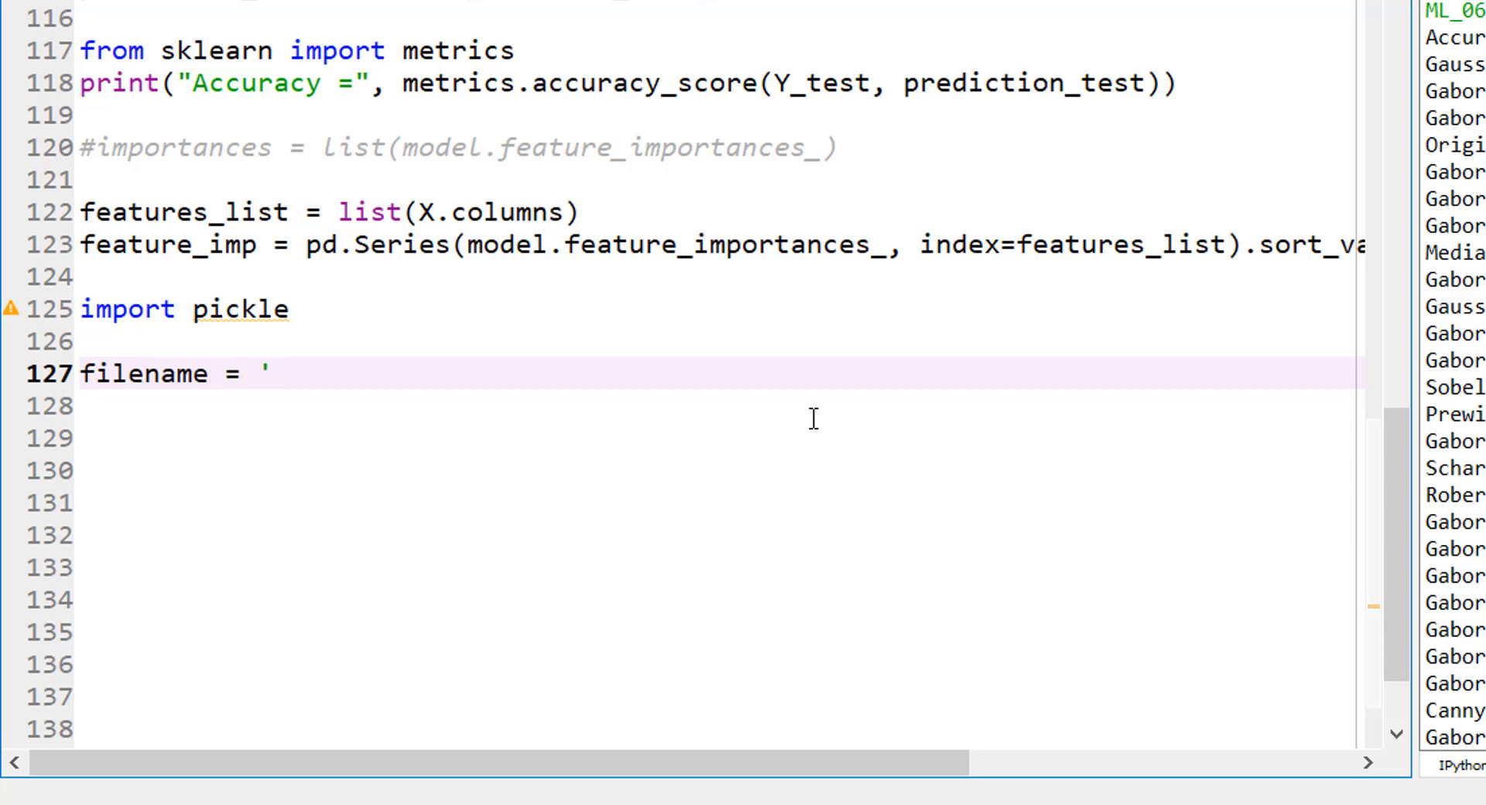
pyautogui.write('sandstone_')
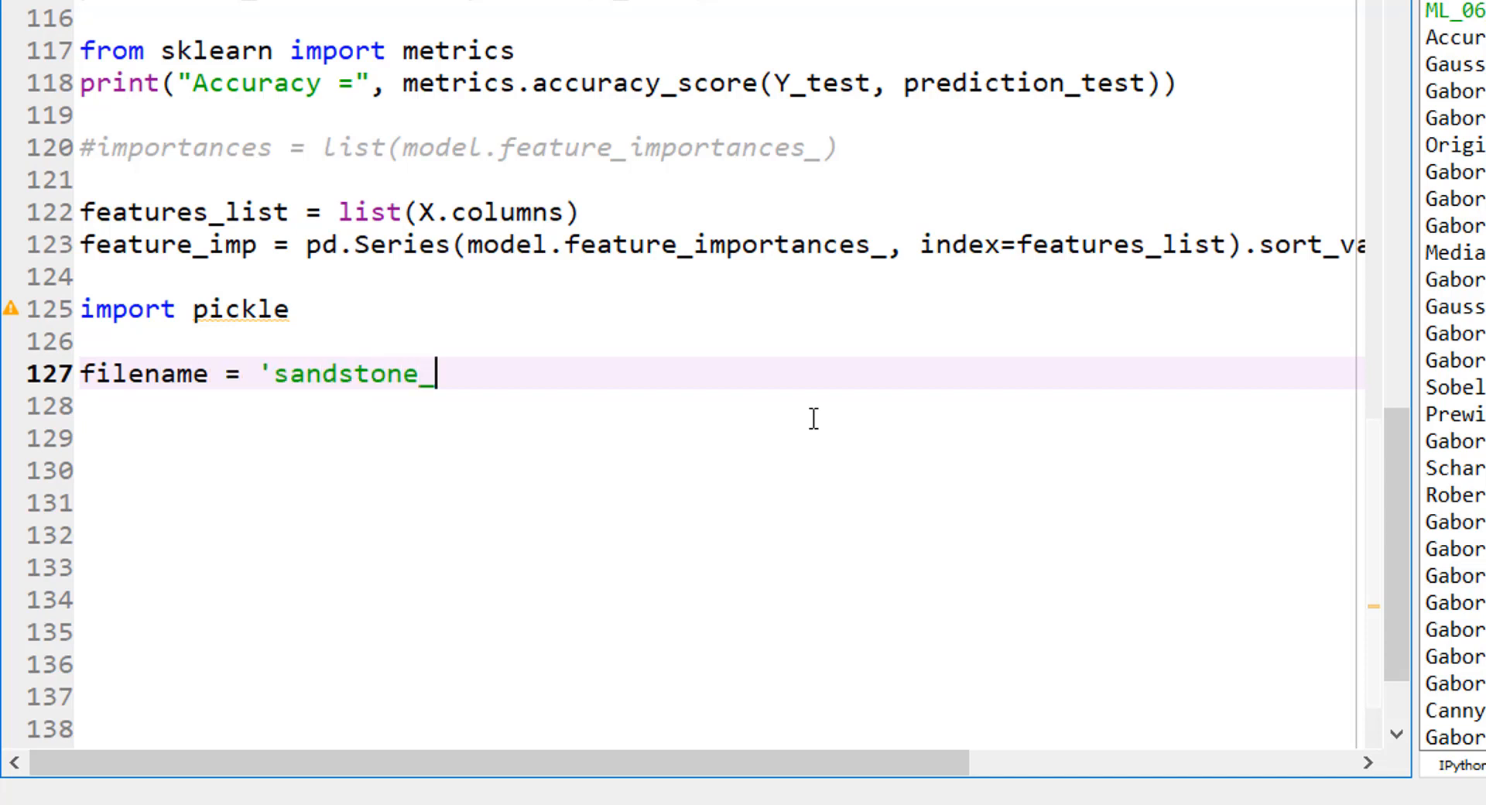
pyautogui.write("model'")
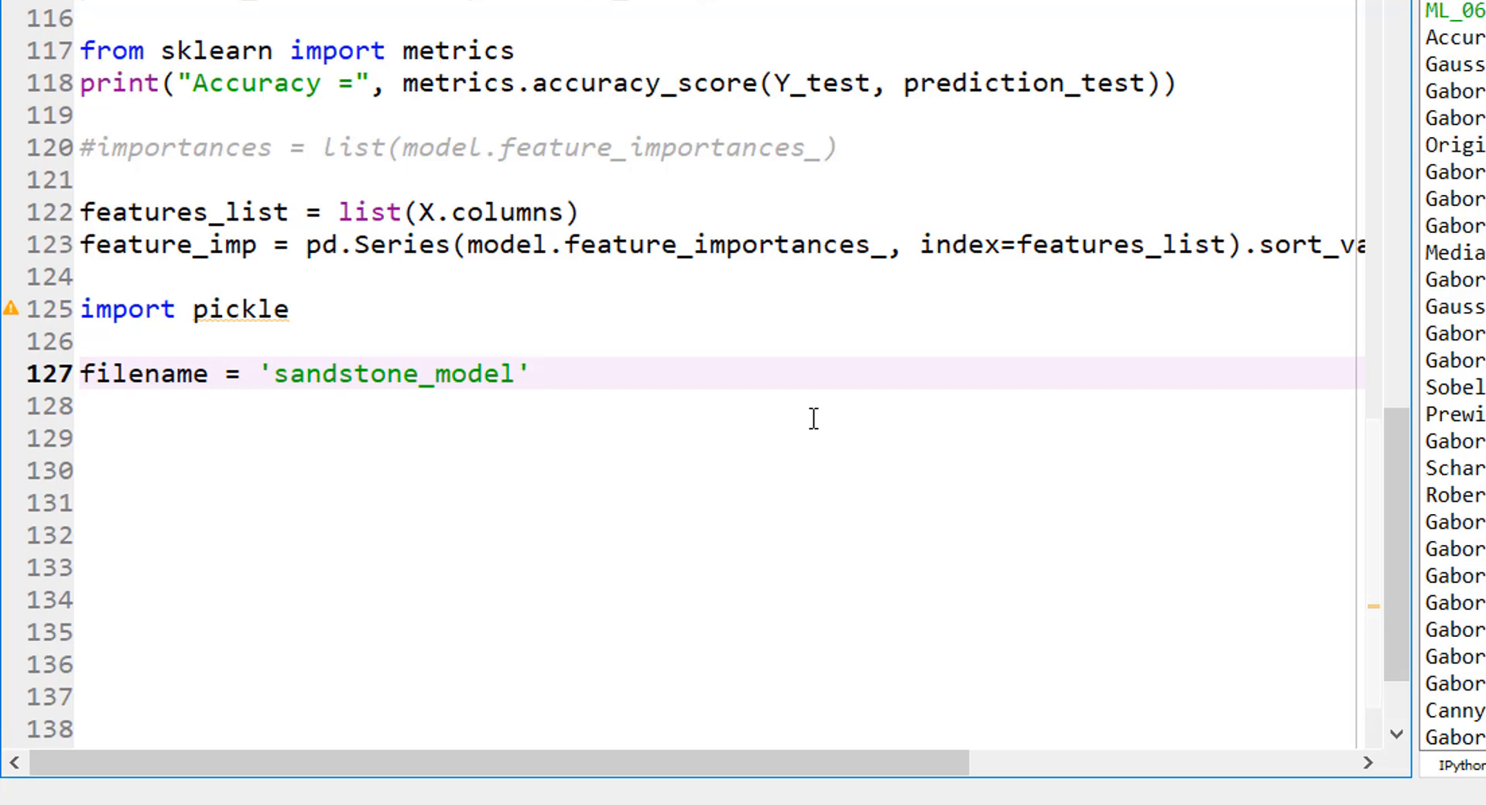
pyautogui.click(648, 405)
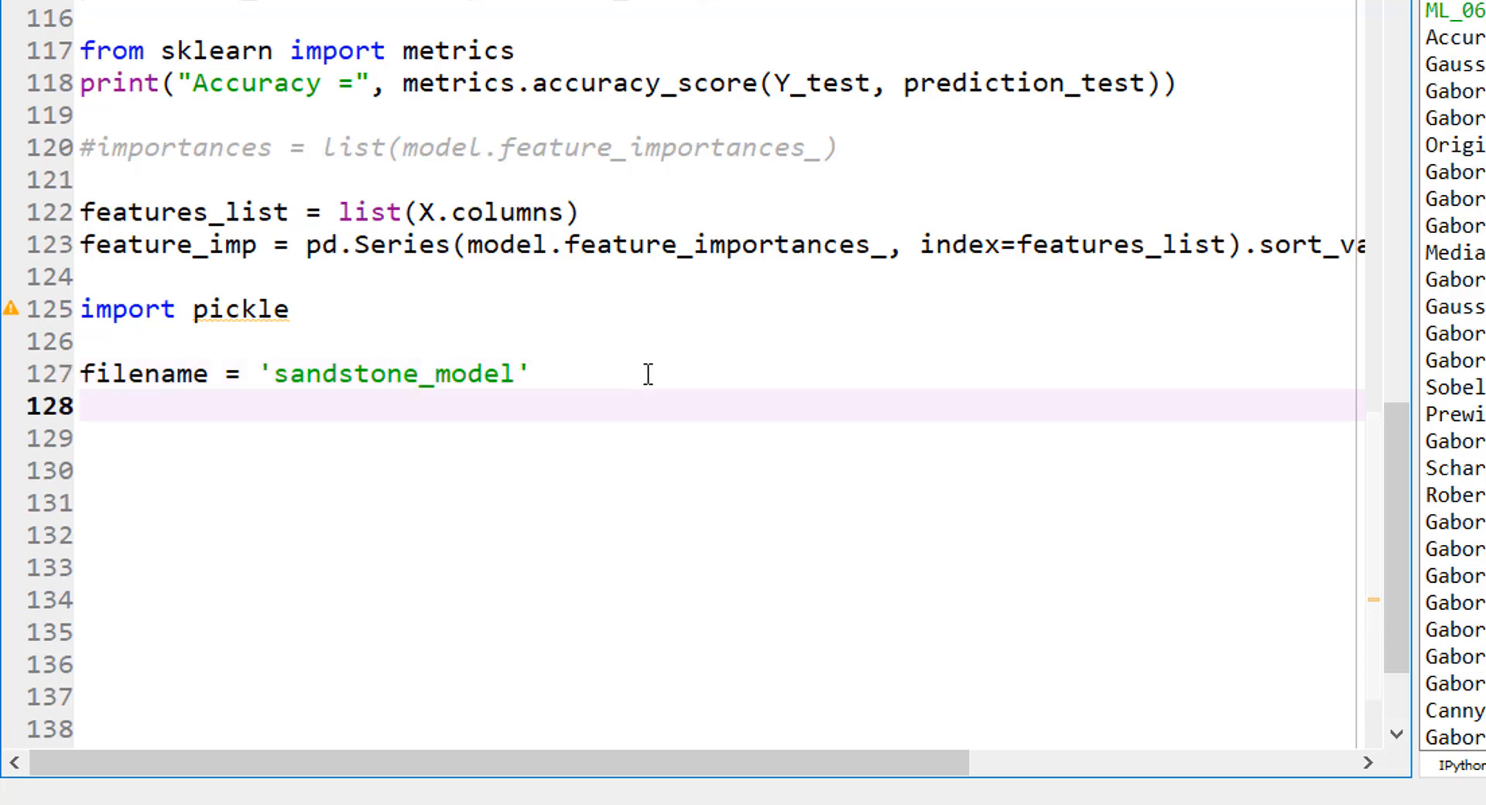
pyautogui.moveTo(466, 391)
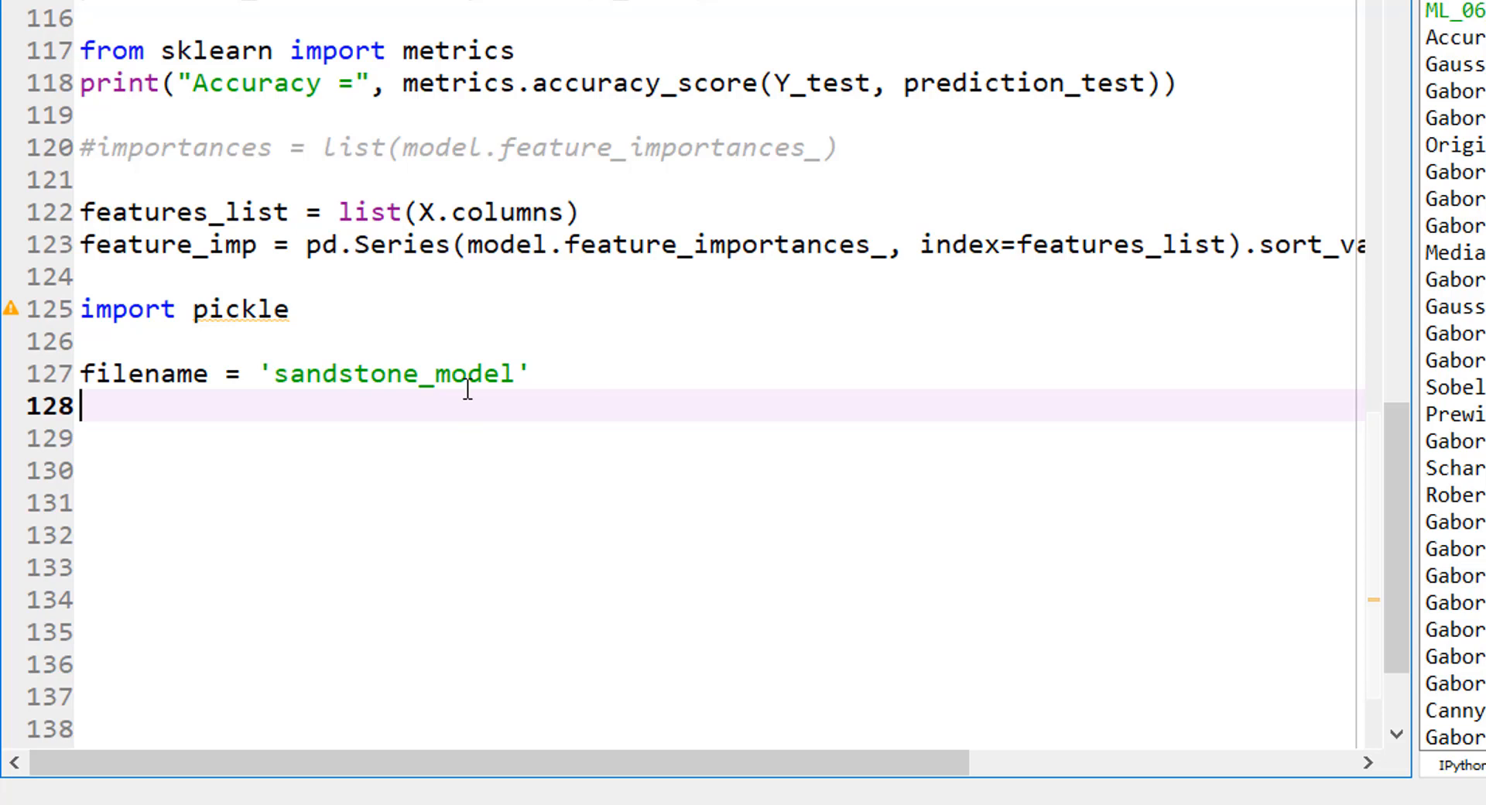
pyautogui.moveTo(734, 449)
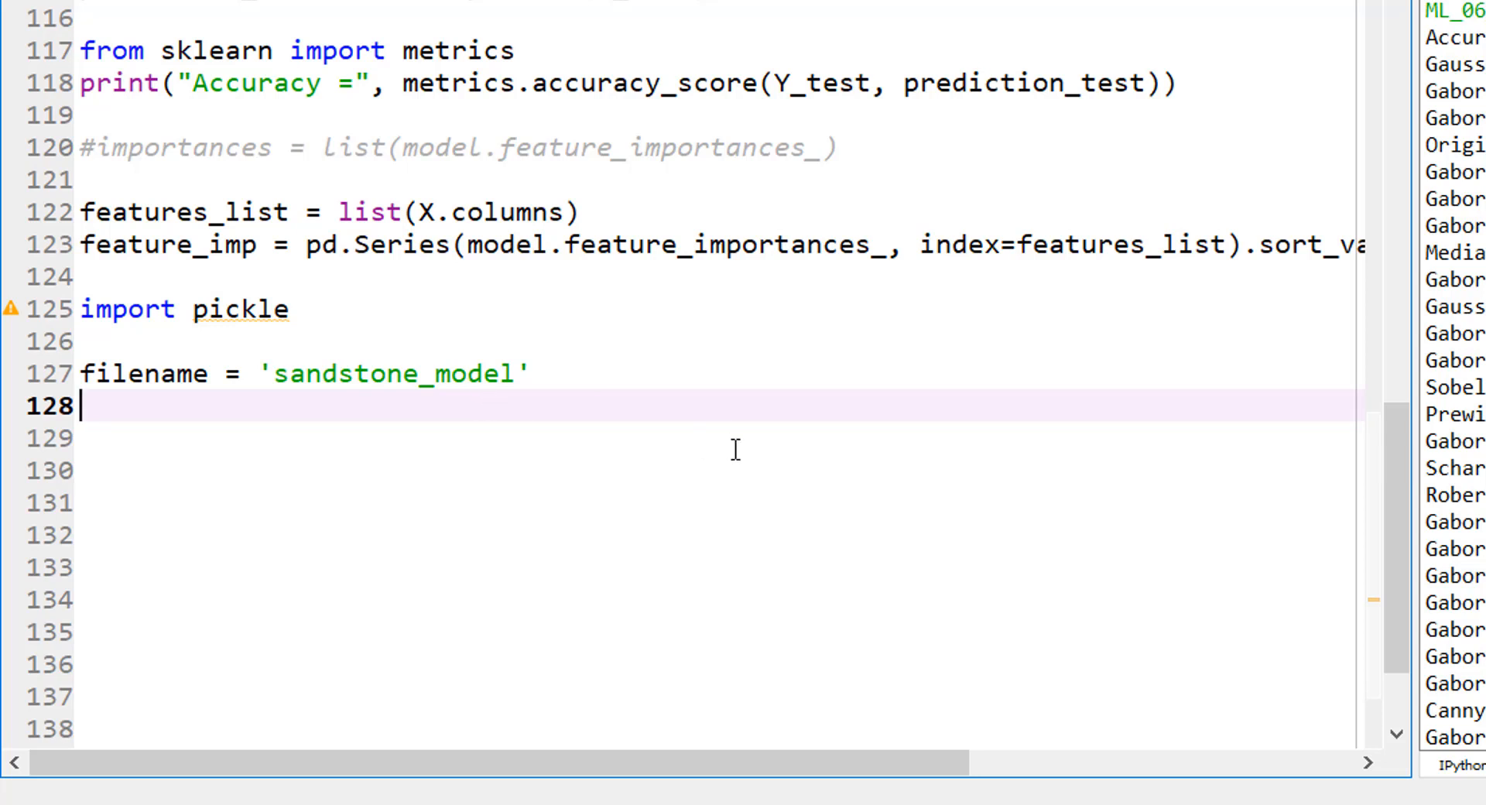
# Start the save line with pickle.dump(model, as its first argument
pyautogui.write('pickle')
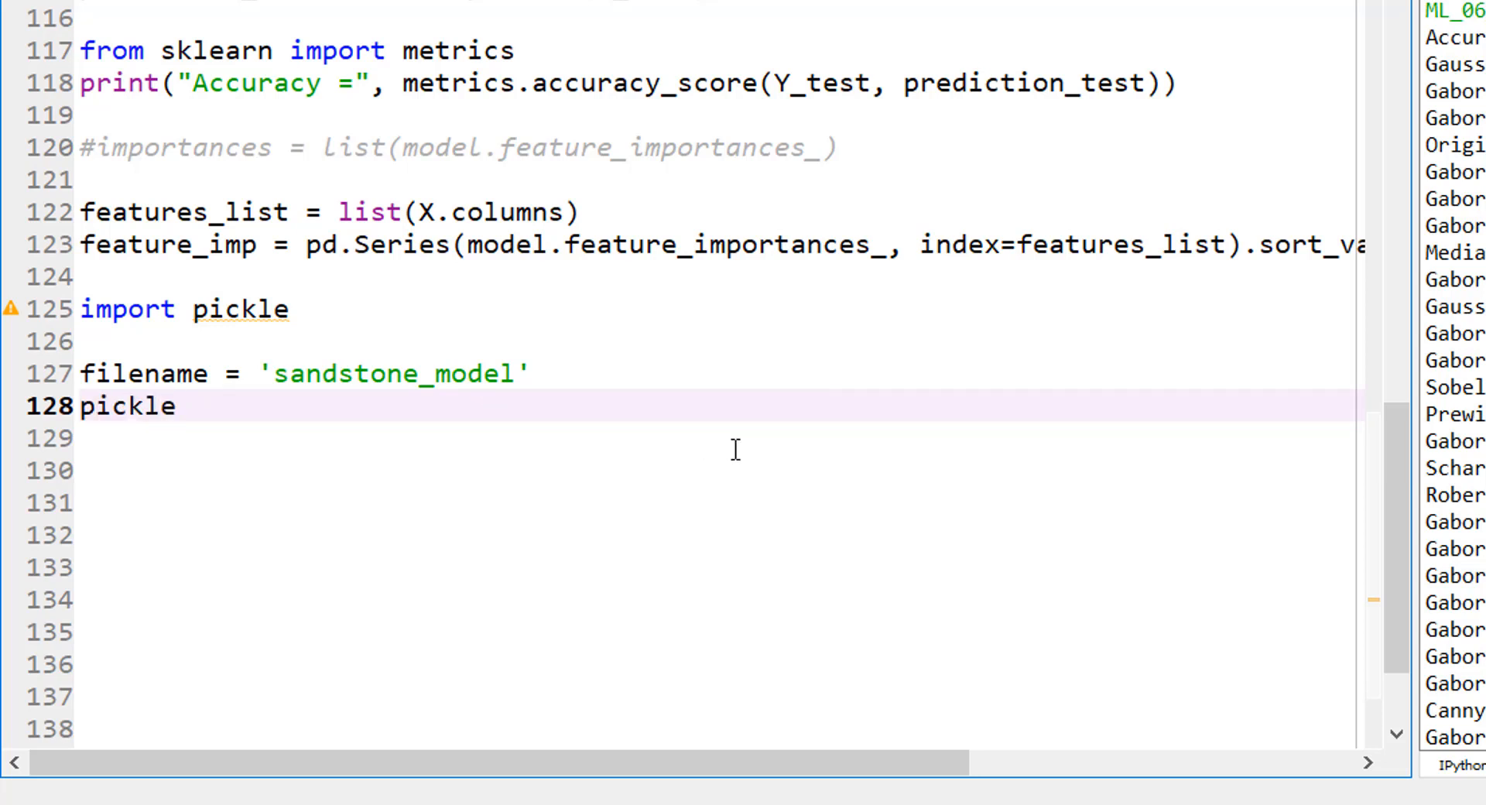
pyautogui.write('.dump')
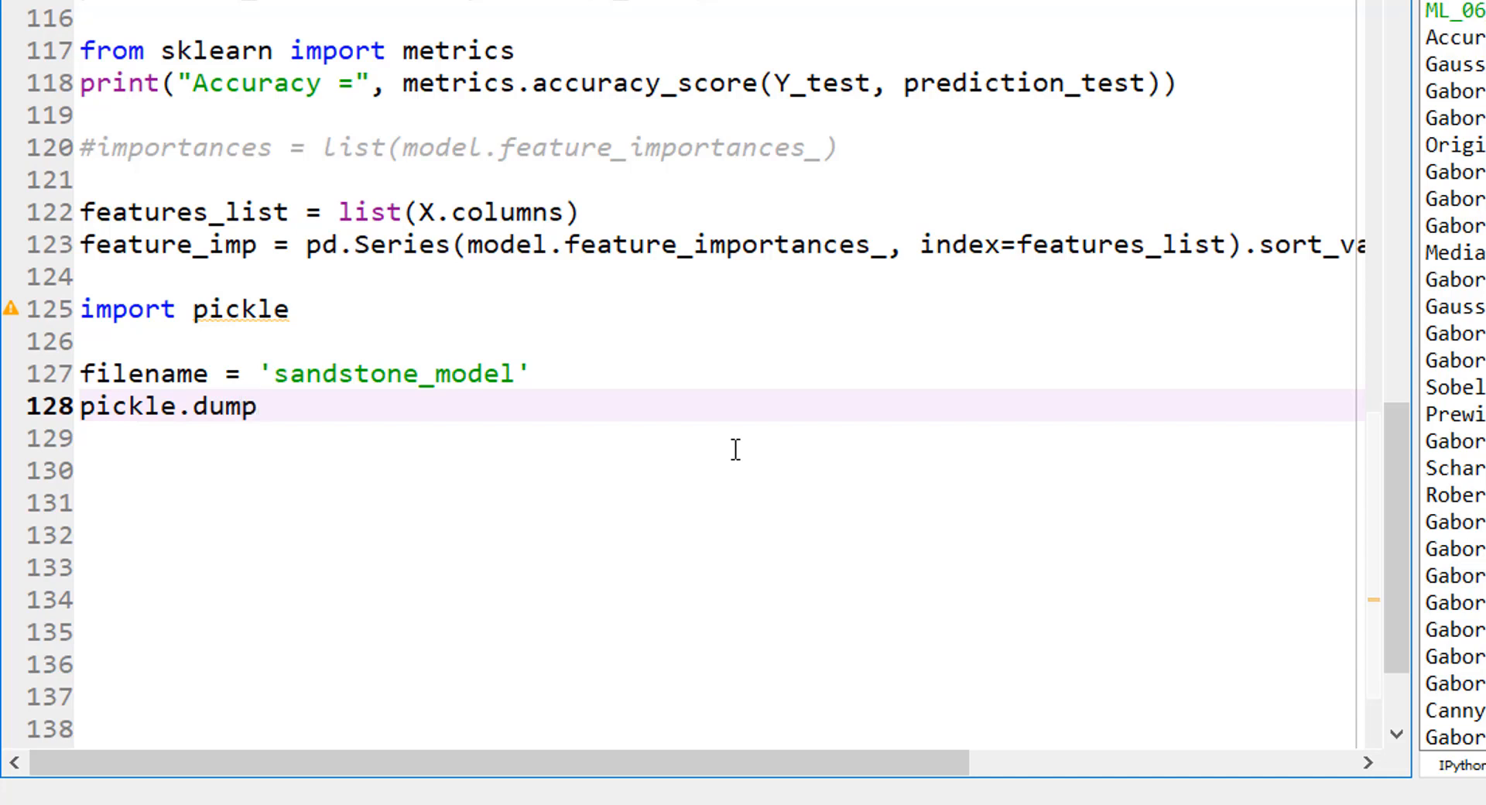
pyautogui.doubleClick(221, 405)
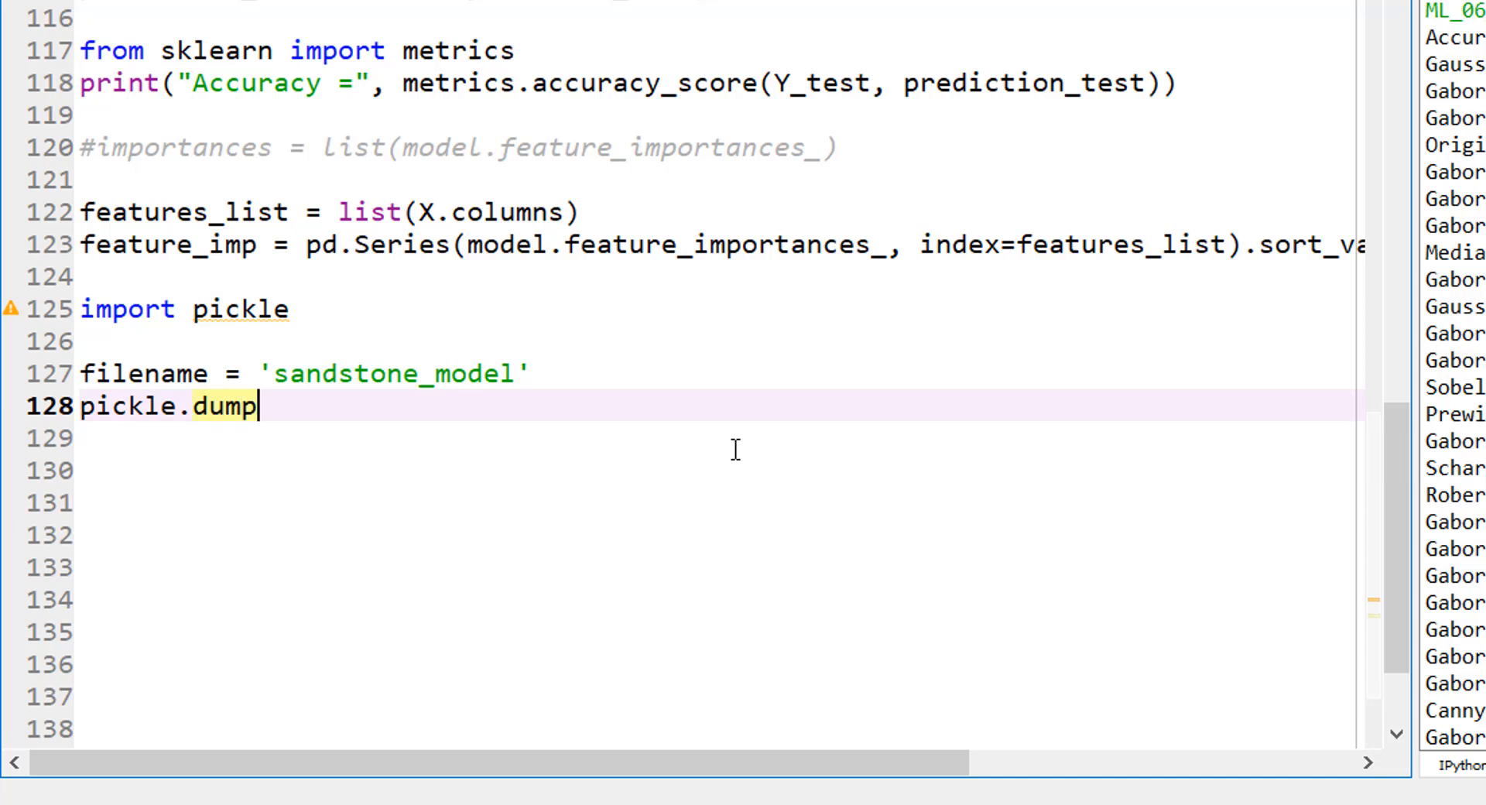
pyautogui.write('()')
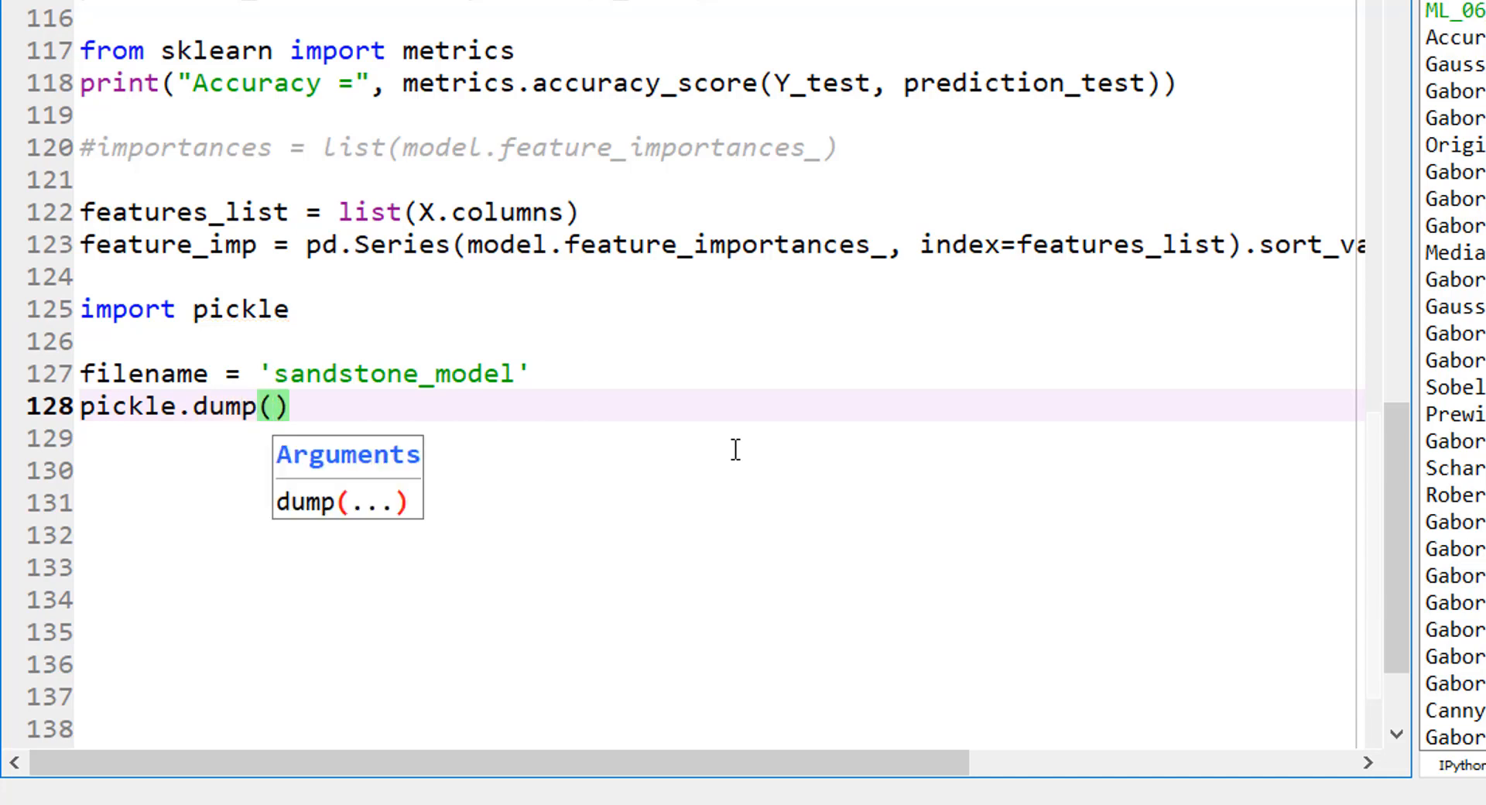
pyautogui.write('model,')
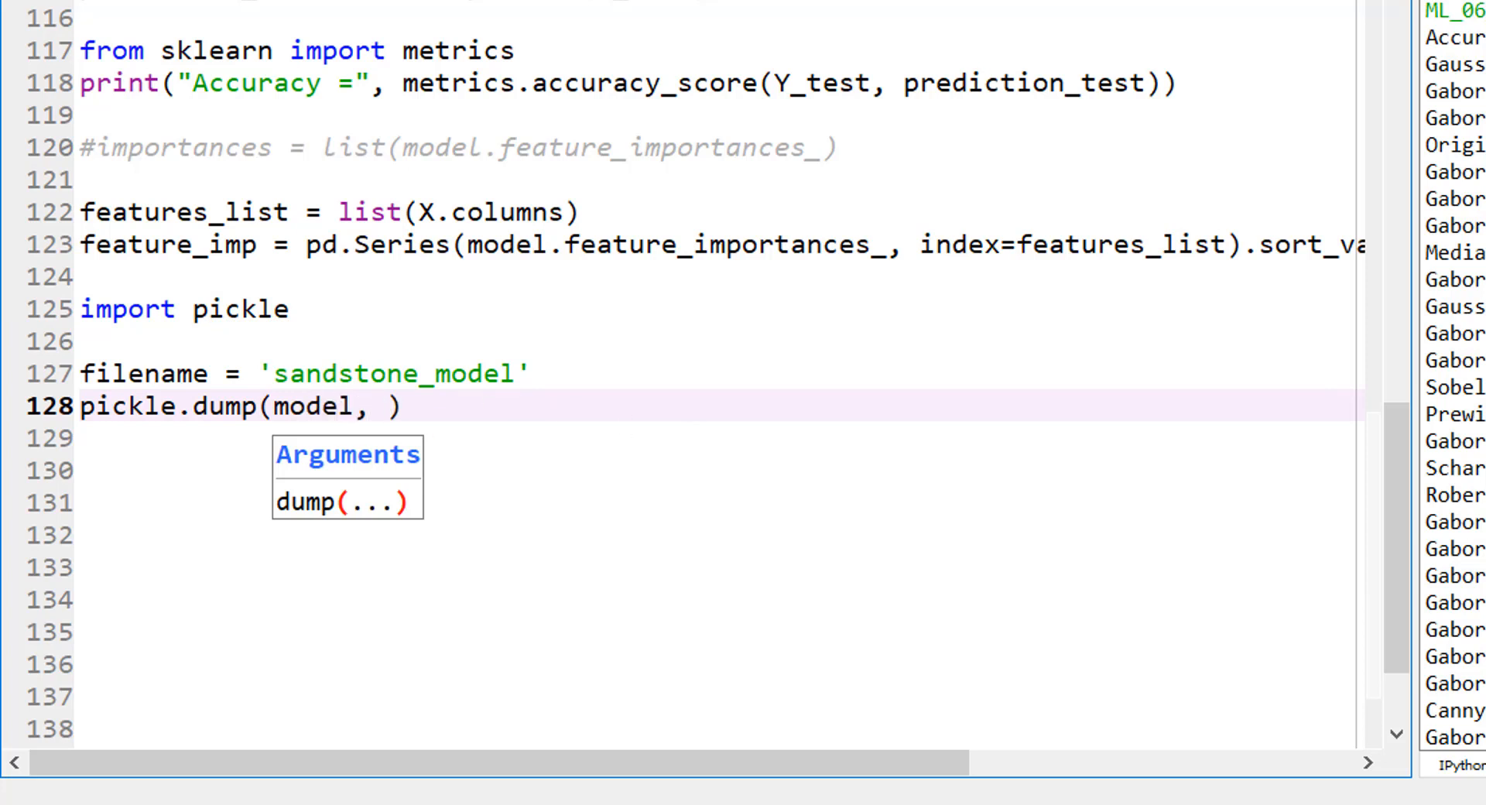
pyautogui.click(424, 498)
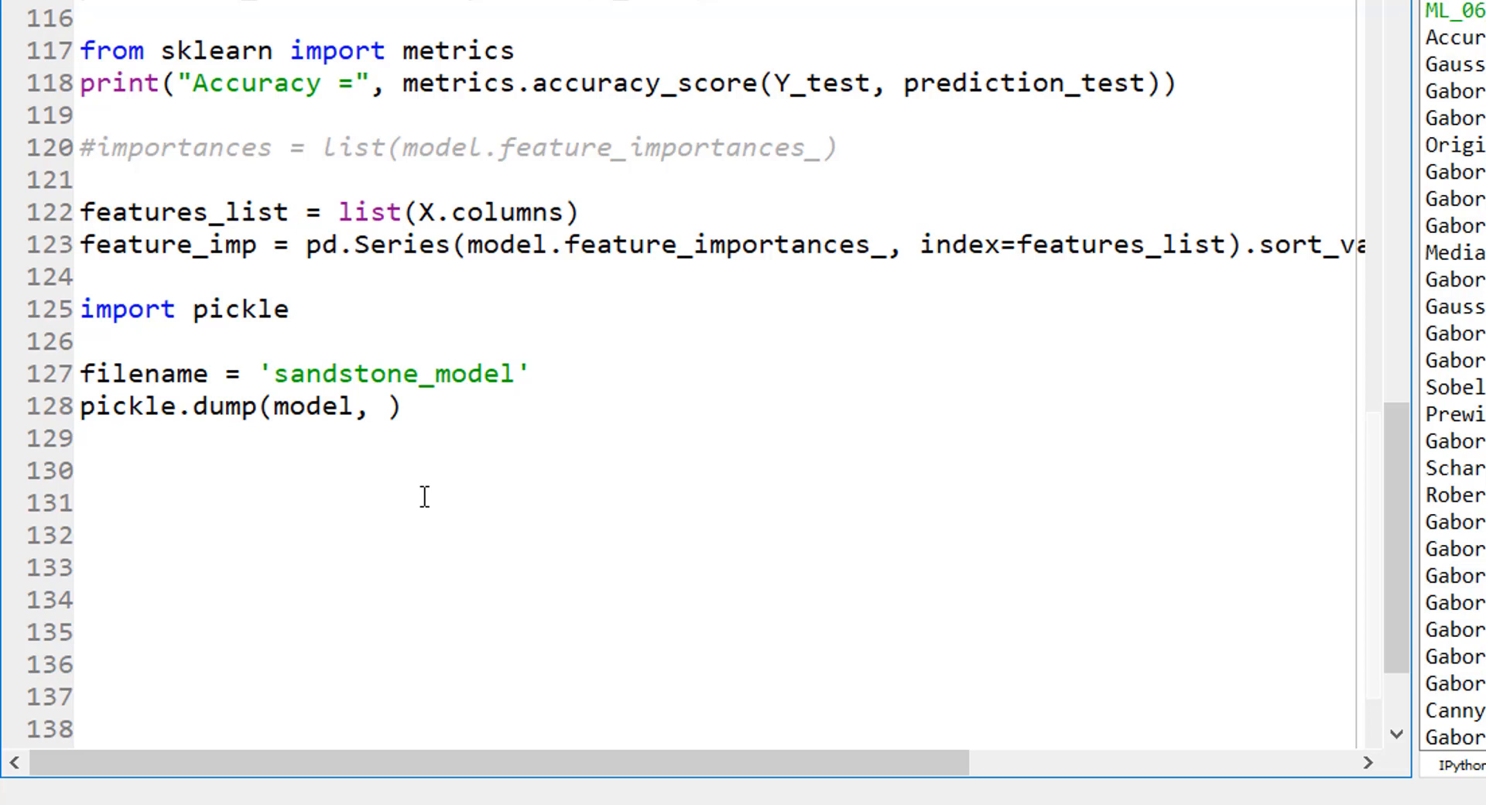
pyautogui.click(379, 407)
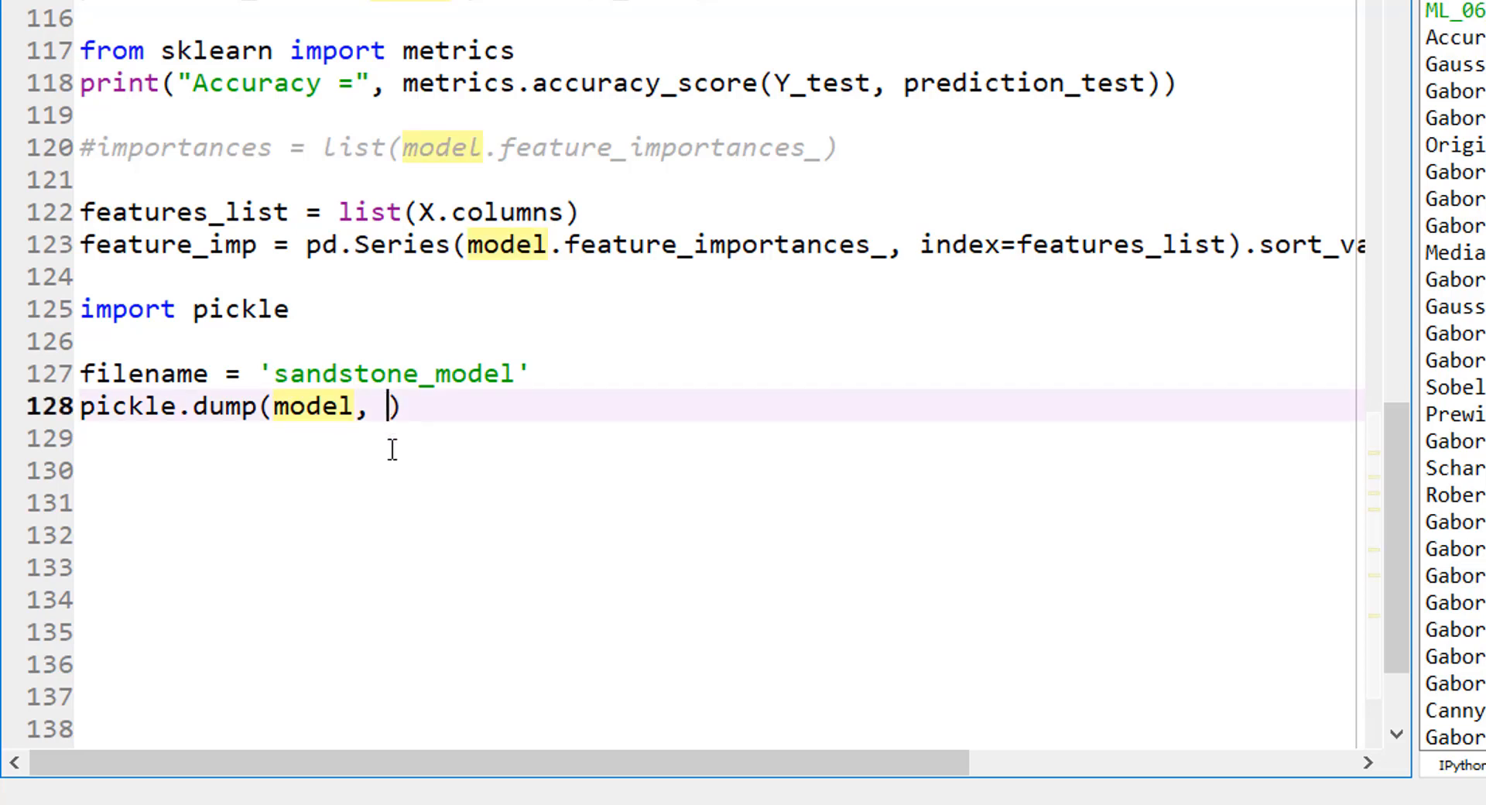
# Complete it as pickle.dump(model, open(filename, 'wb')) to write the model in binary mode
pyautogui.write('op')
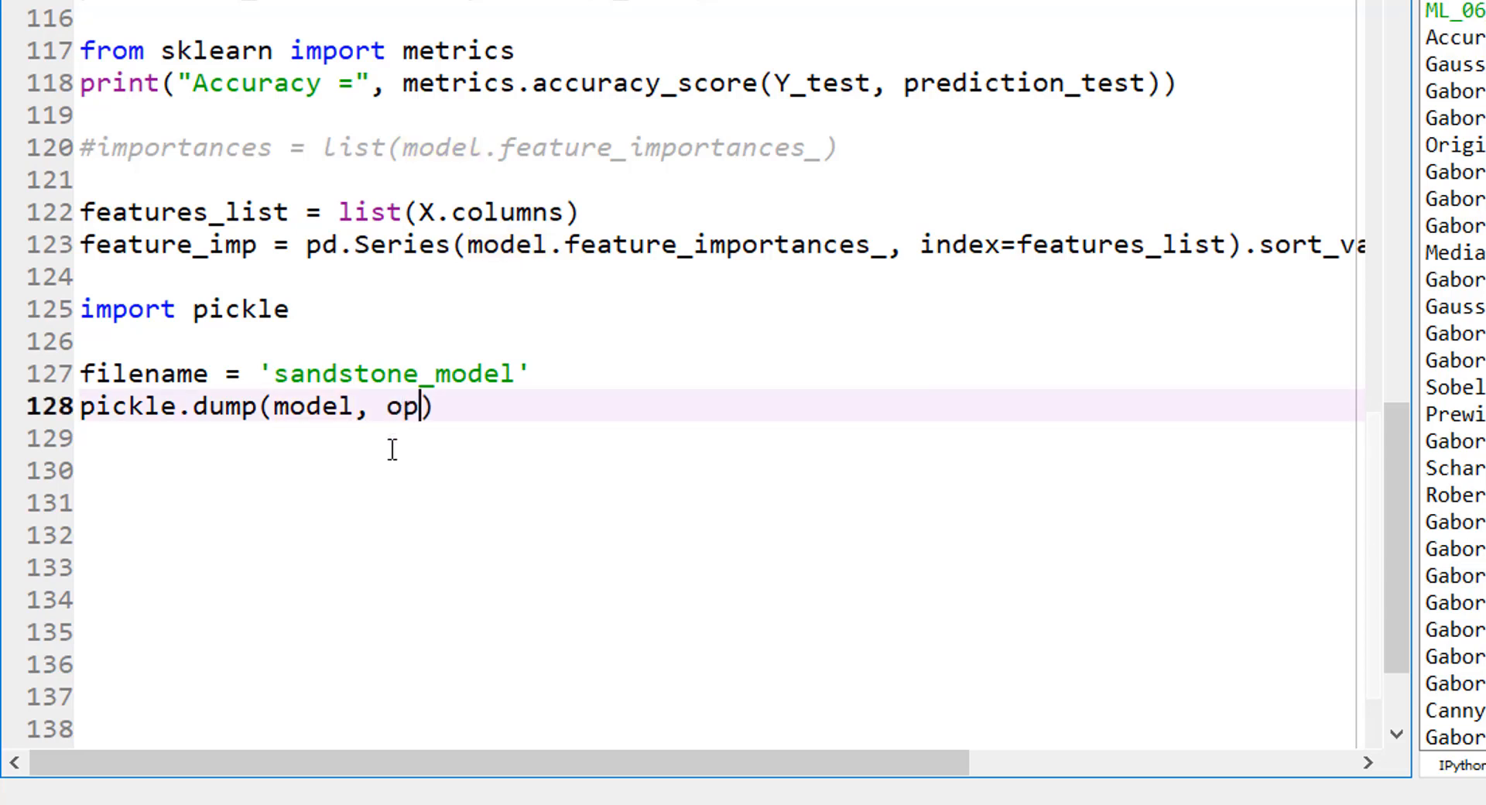
pyautogui.write('en(')
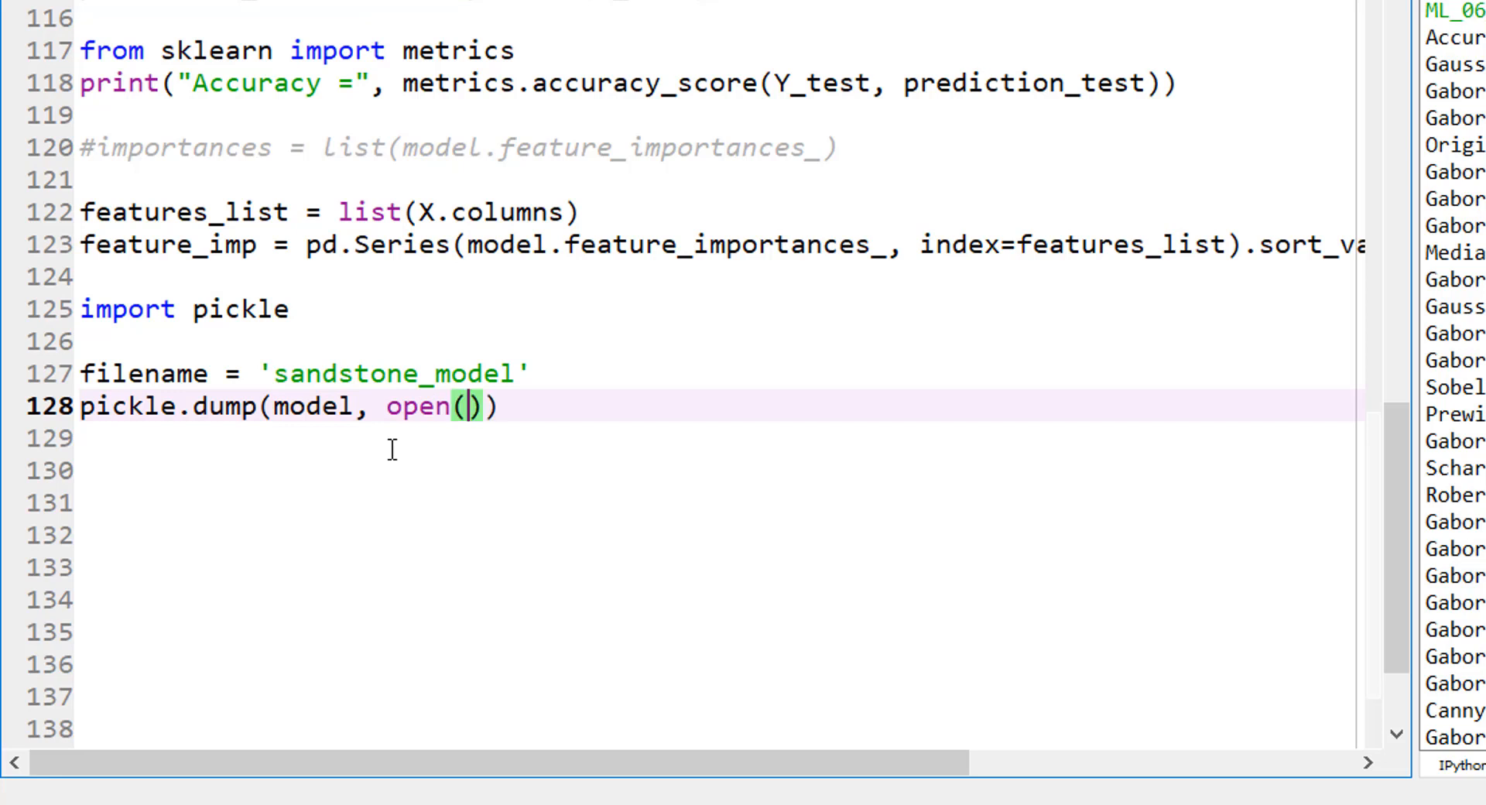
pyautogui.write('filenam')
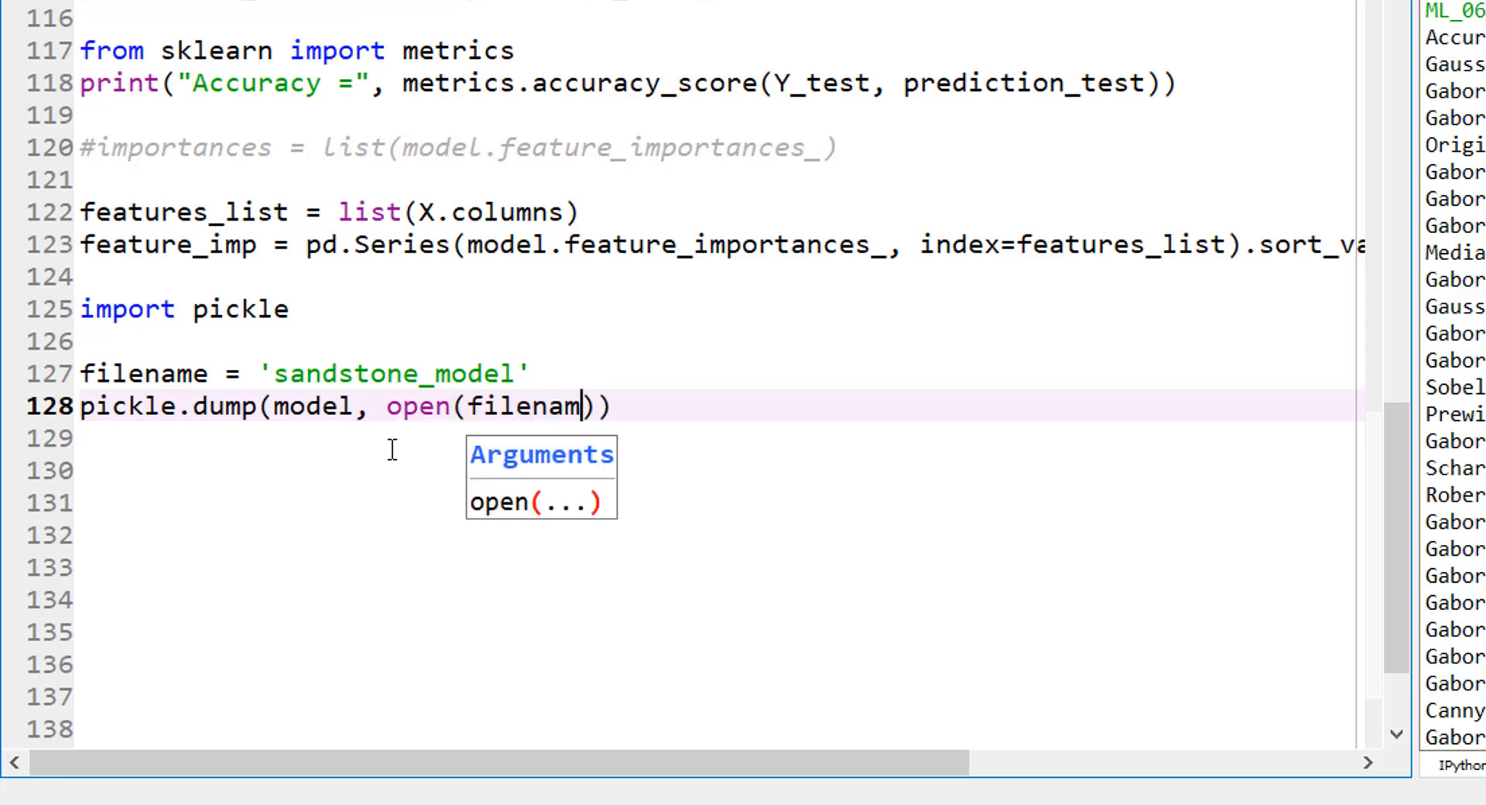
pyautogui.write('e,')
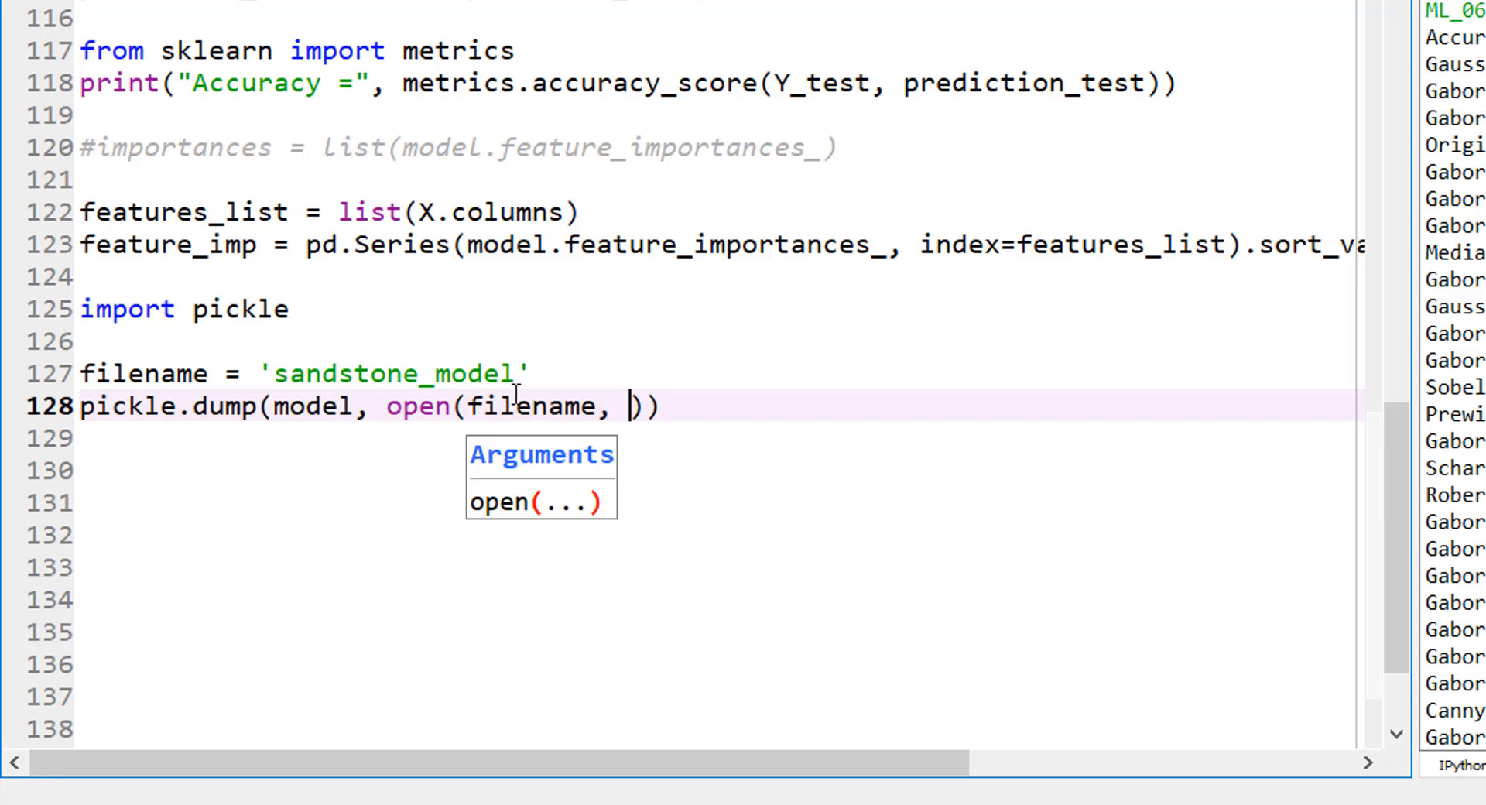
pyautogui.write("'w")
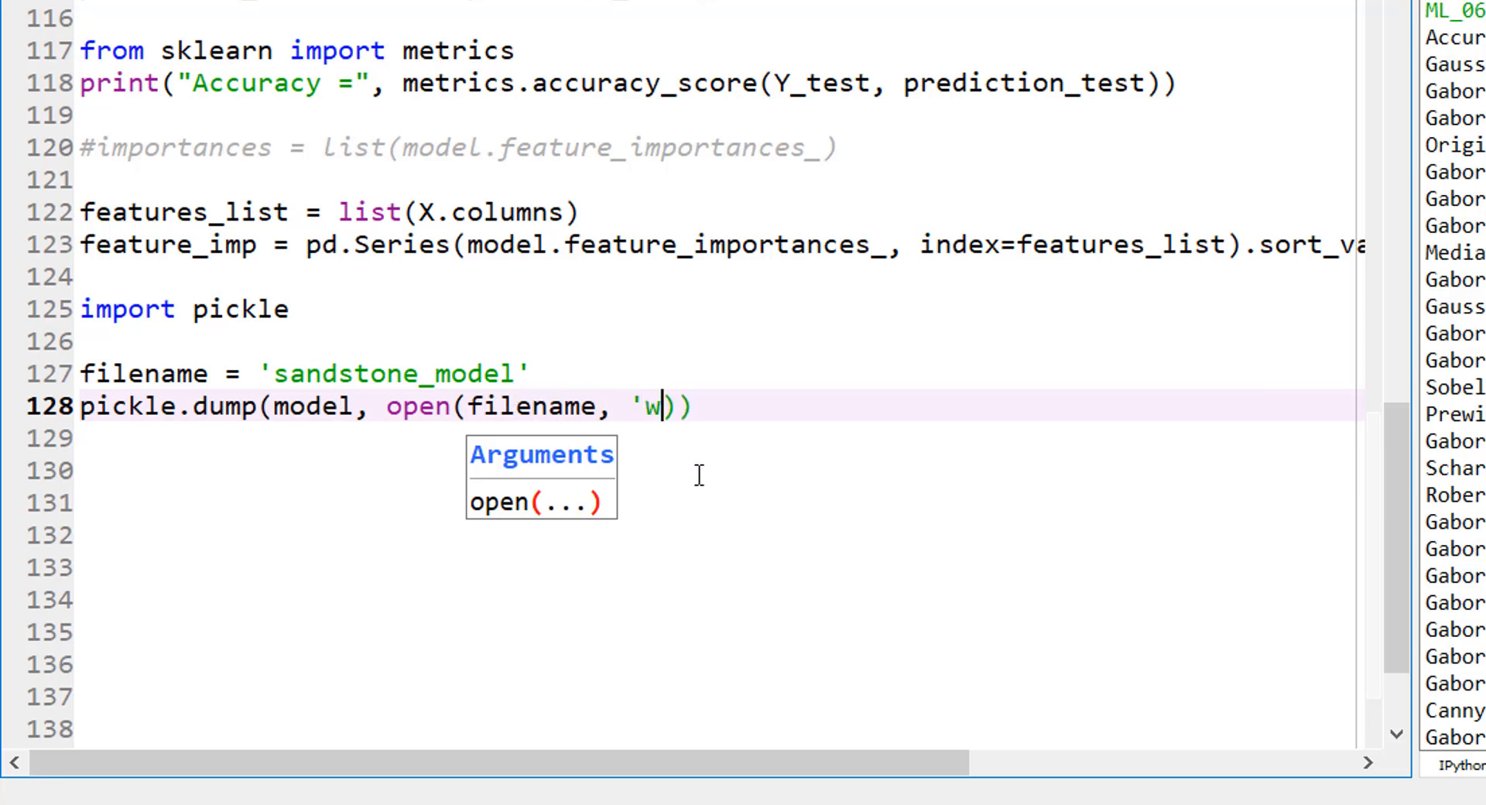
pyautogui.write('b')
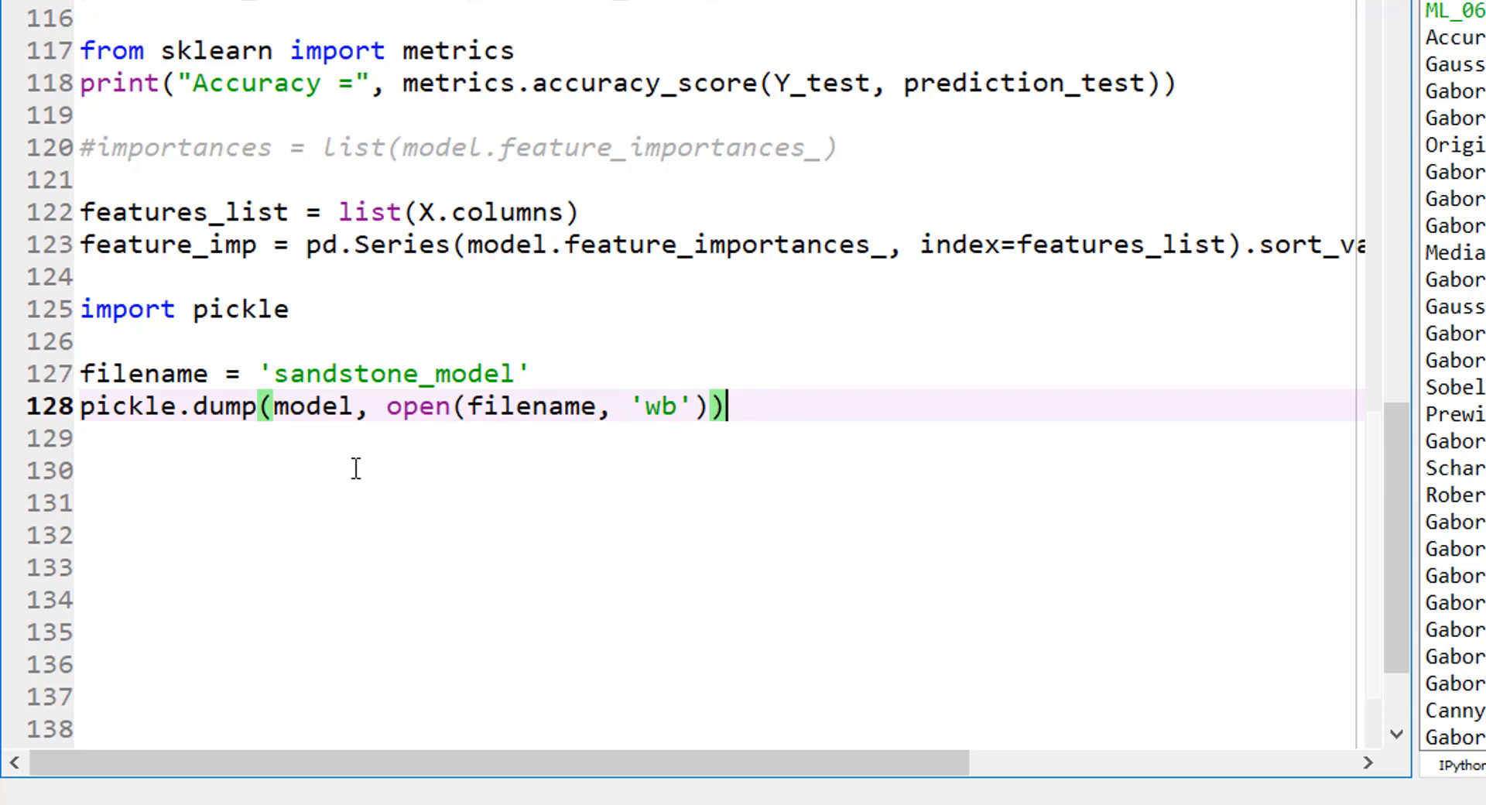
pyautogui.click(187, 405)
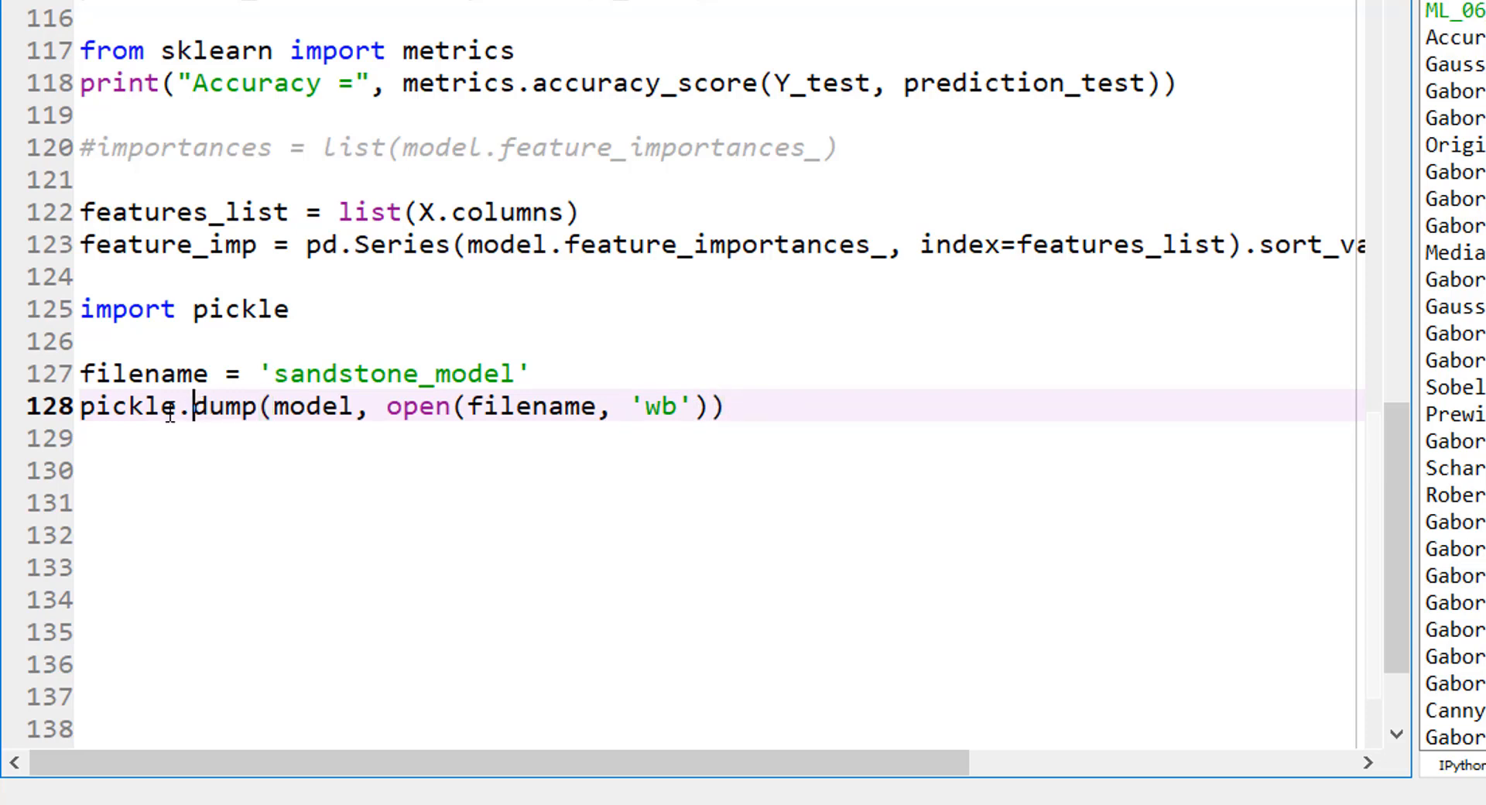
pyautogui.doubleClick(227, 406)
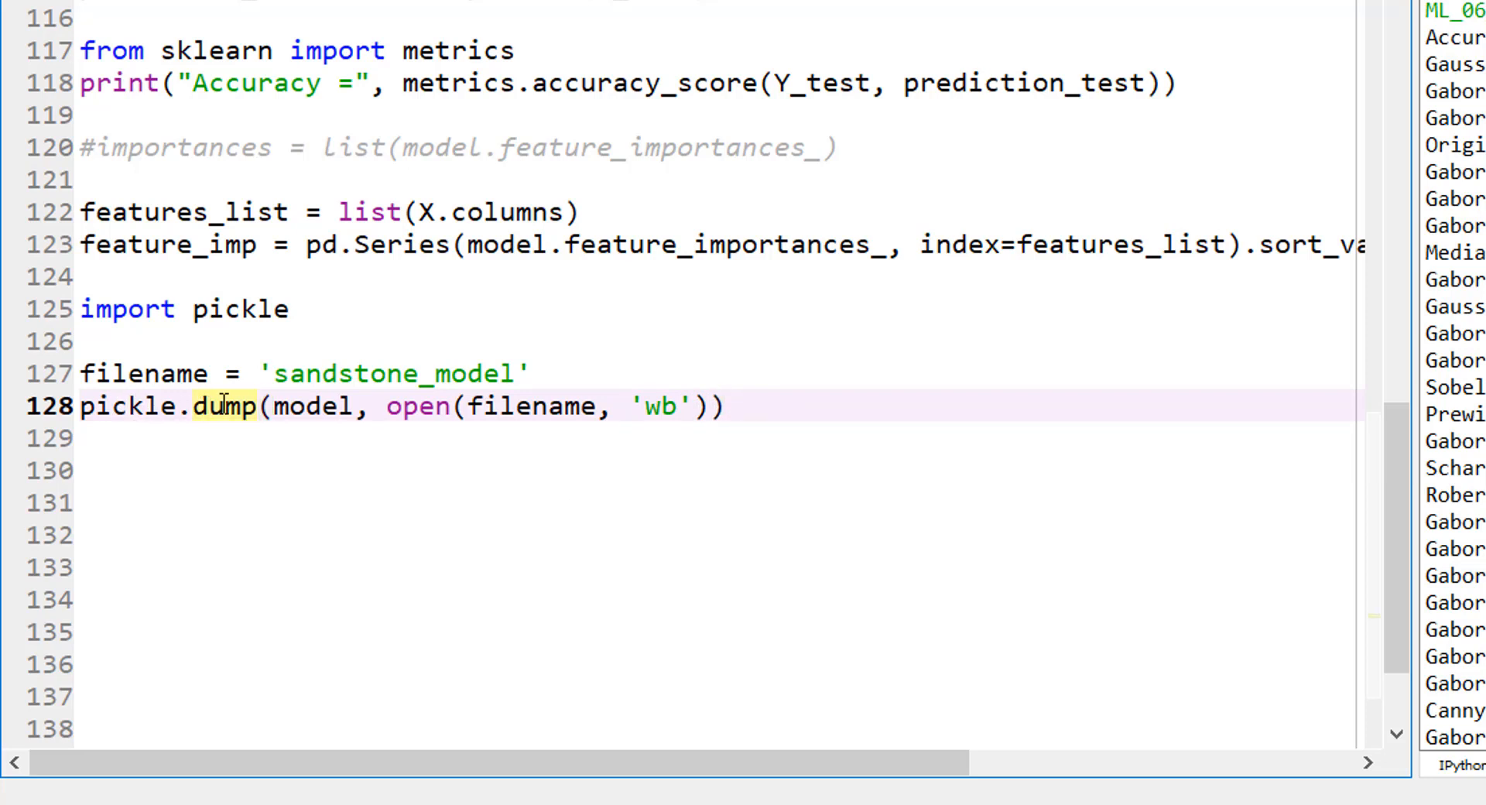
pyautogui.moveTo(291, 405)
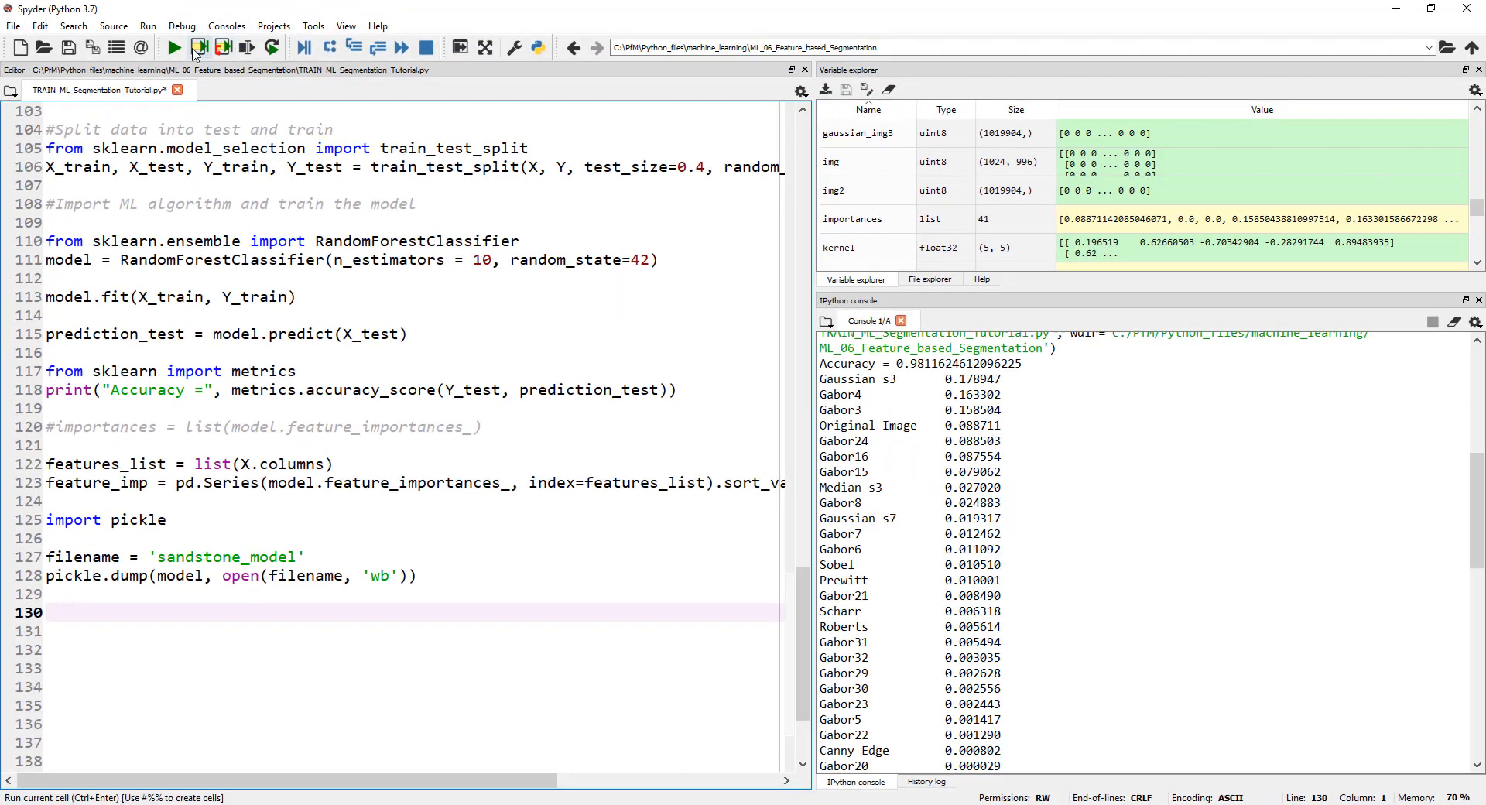
# Run the whole training script so the pickle save line executes
pyautogui.click(173, 48)
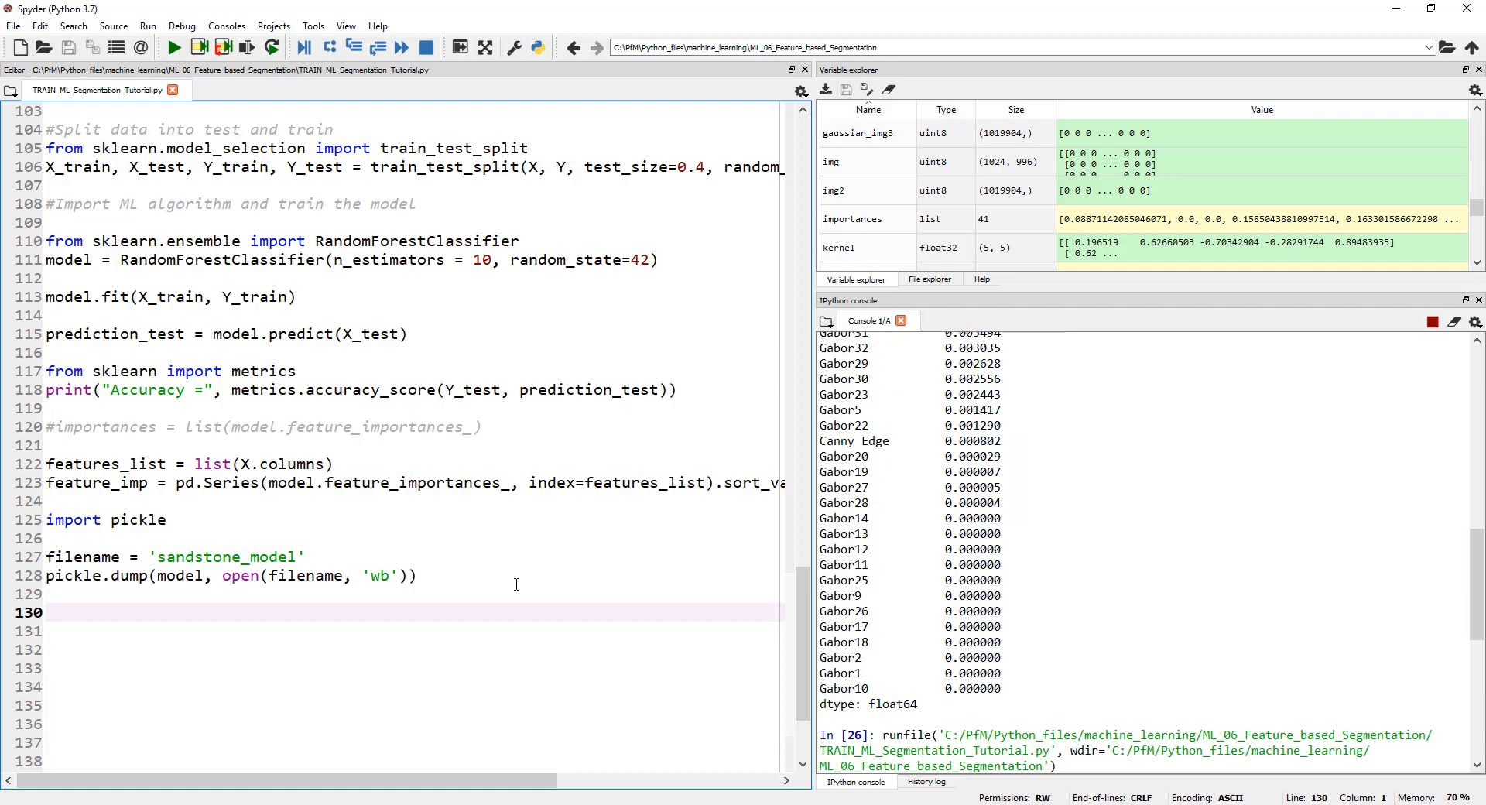
pyautogui.click(175, 48)
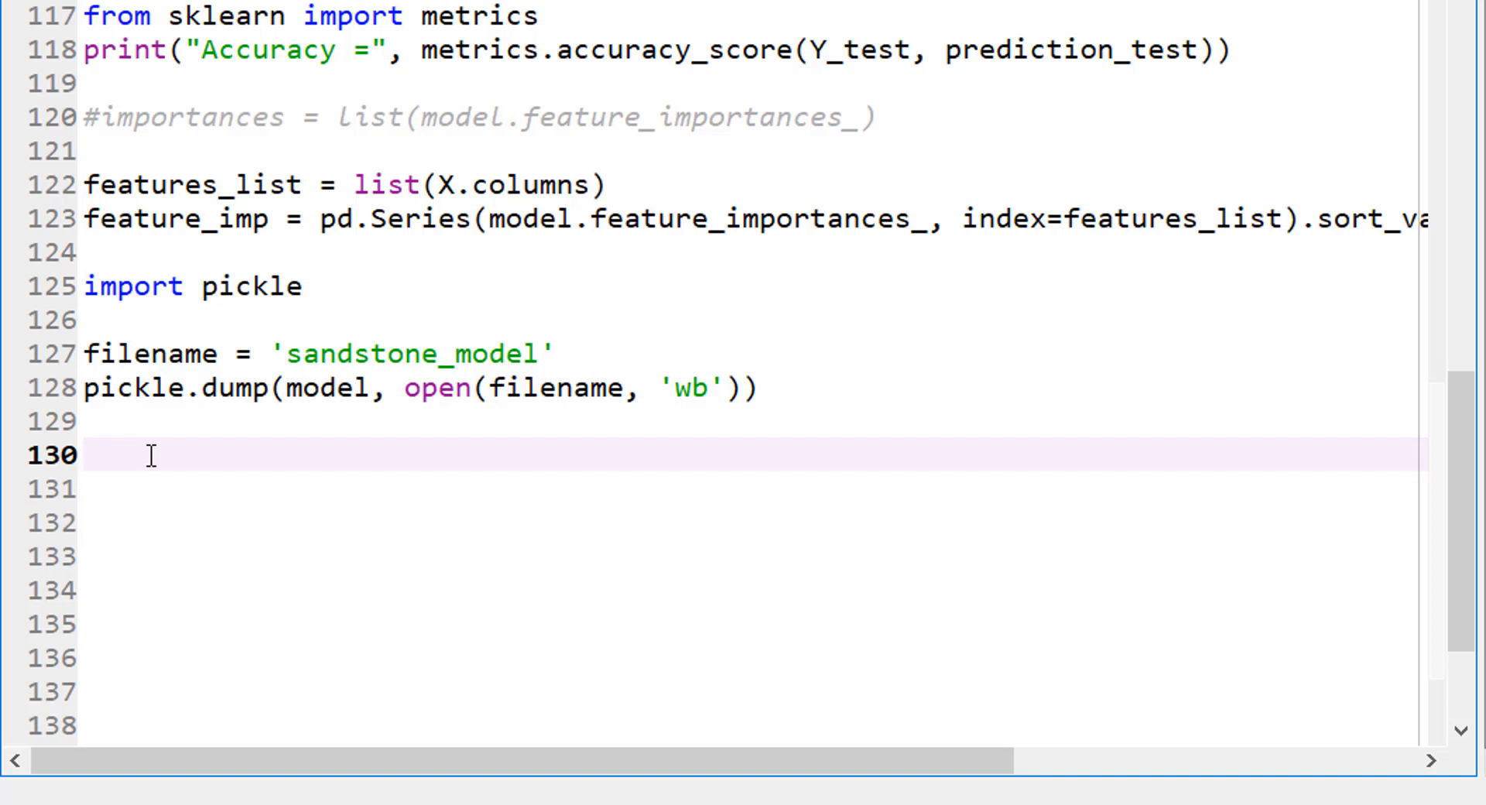
# Write load_model = pickle.load(open(filename, 'rb')) to reload the saved model
pyautogui.write('load')
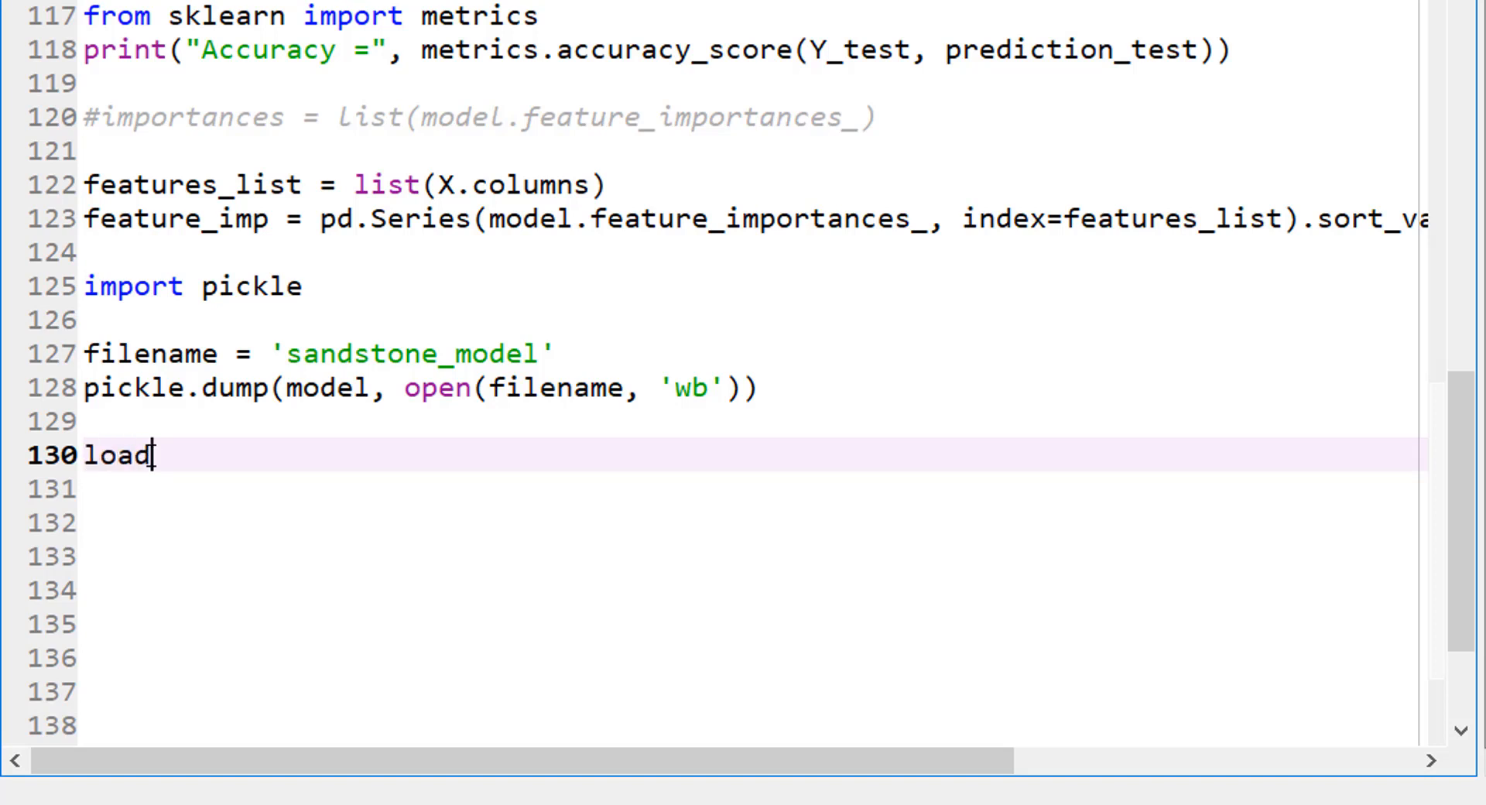
pyautogui.write('_model')
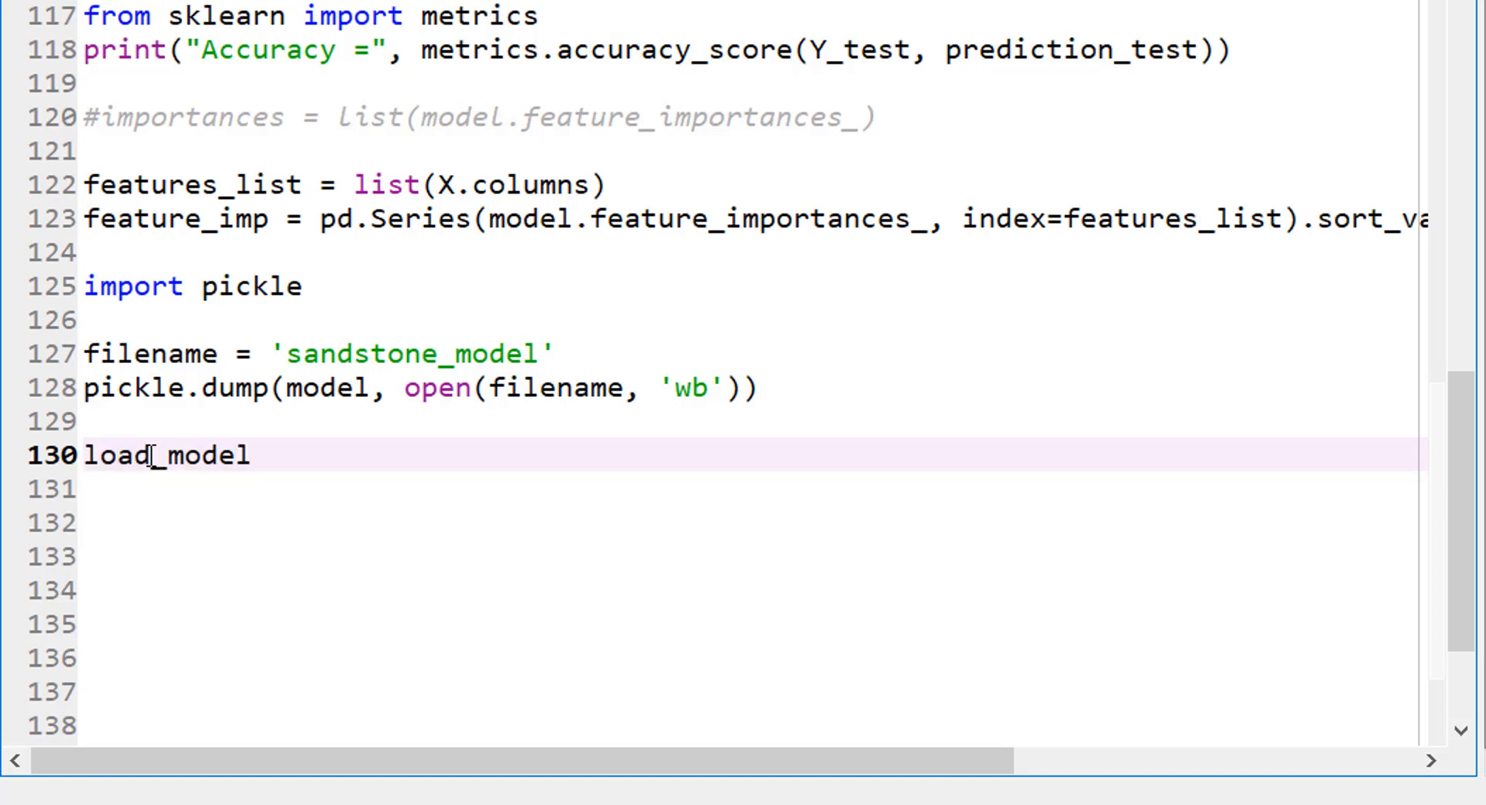
pyautogui.write('= pick')
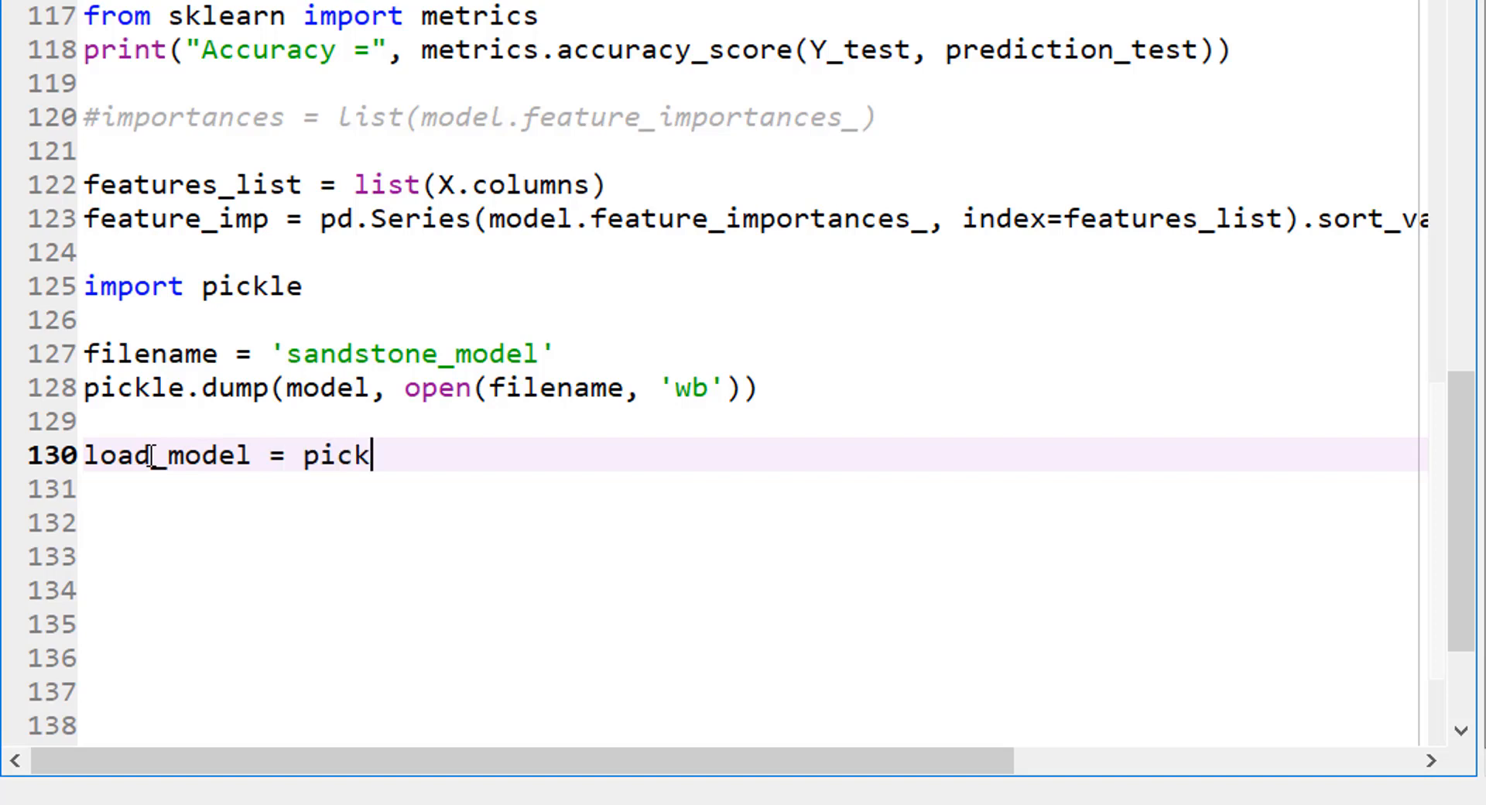
pyautogui.write('le.')
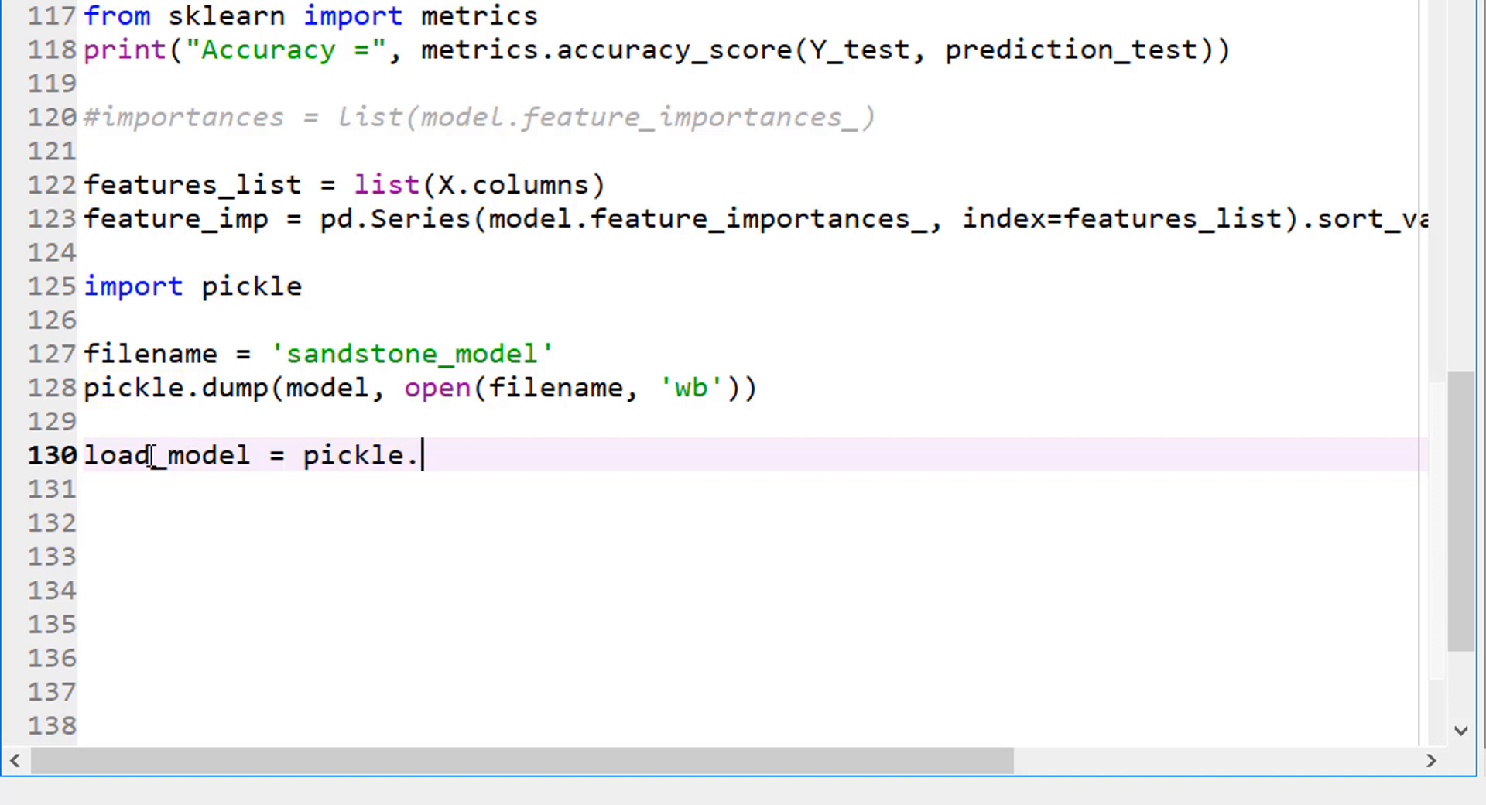
pyautogui.write('load(ope')
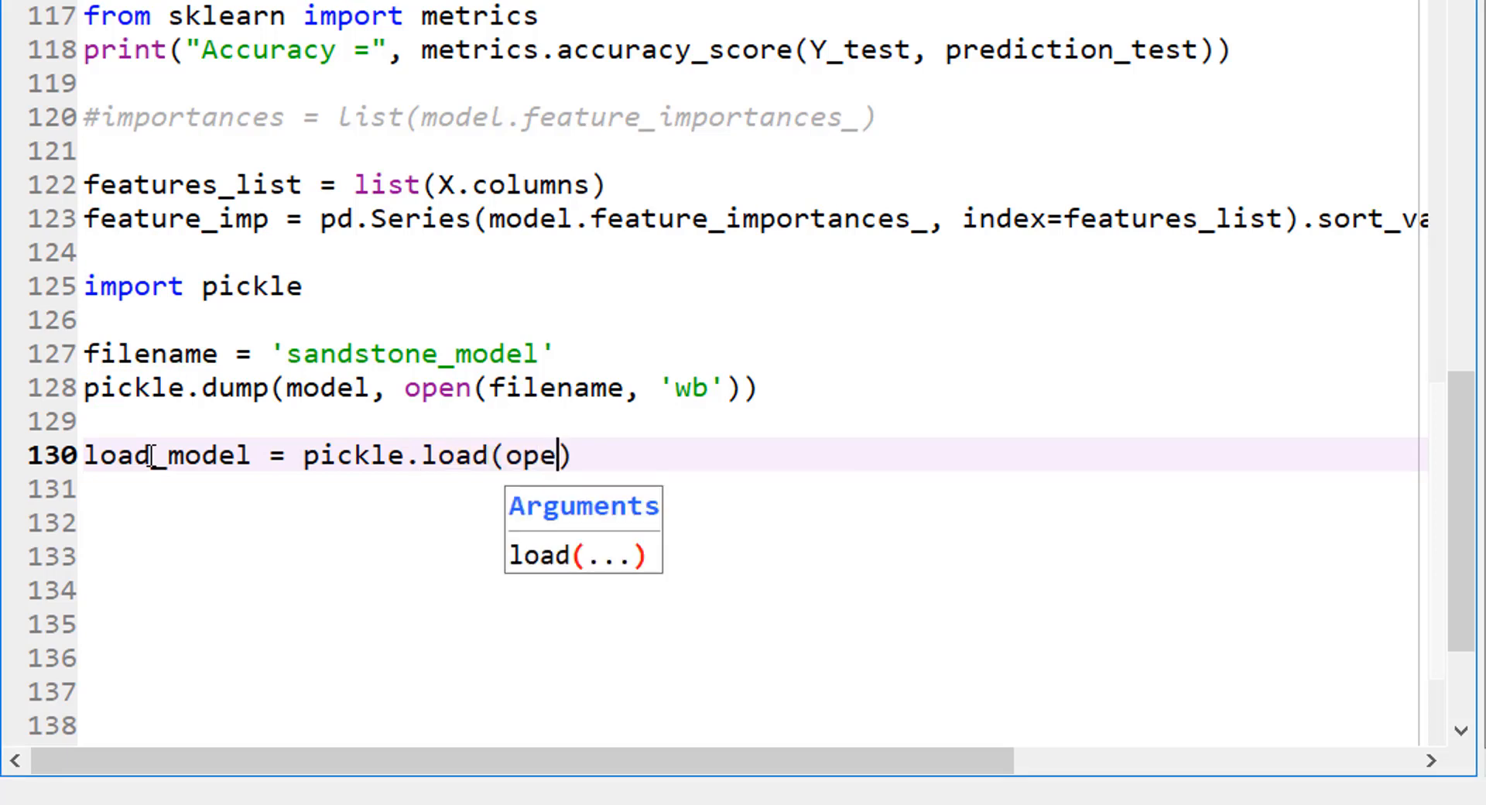
pyautogui.write('n(')
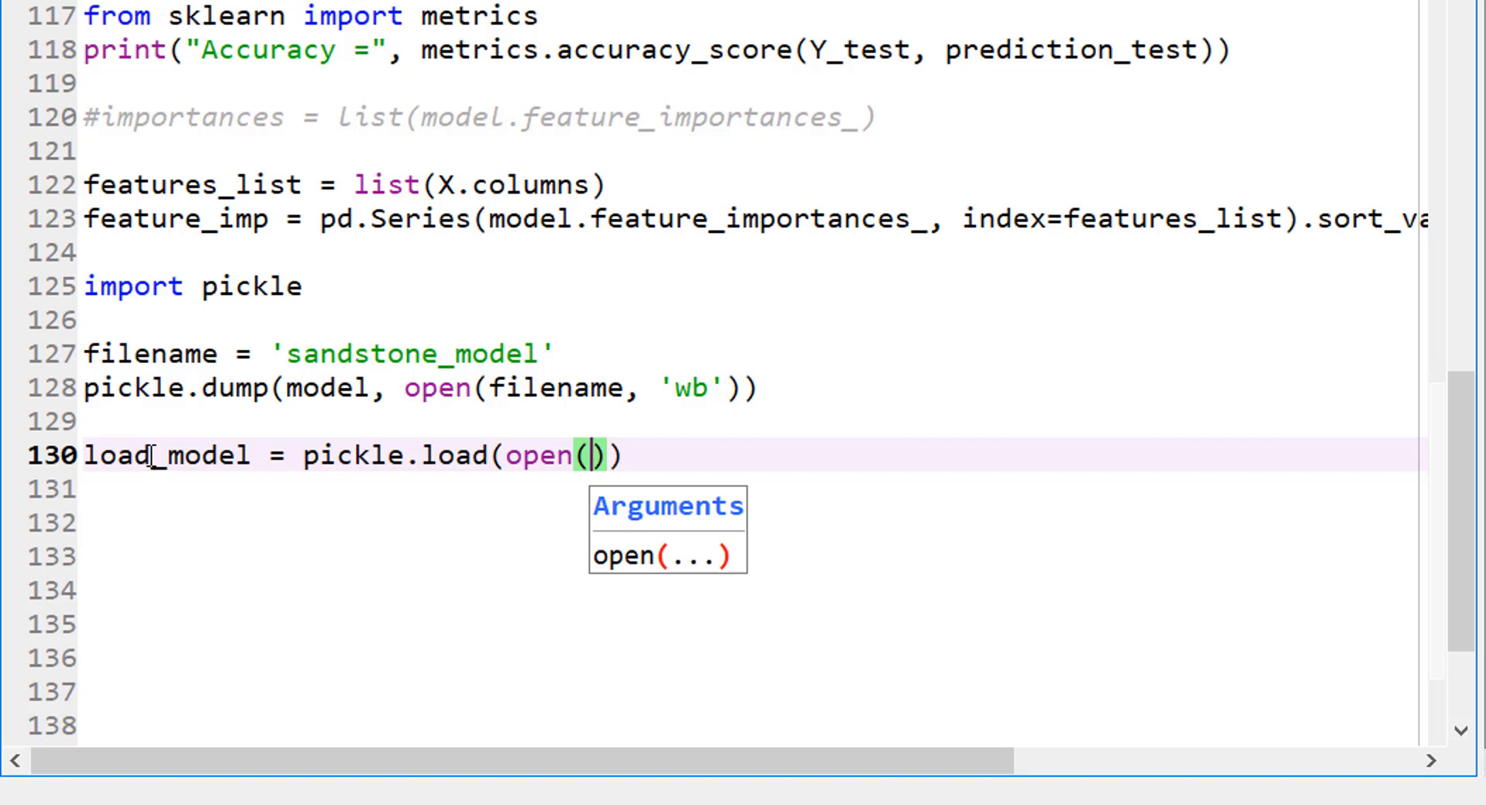
pyautogui.write('filen')
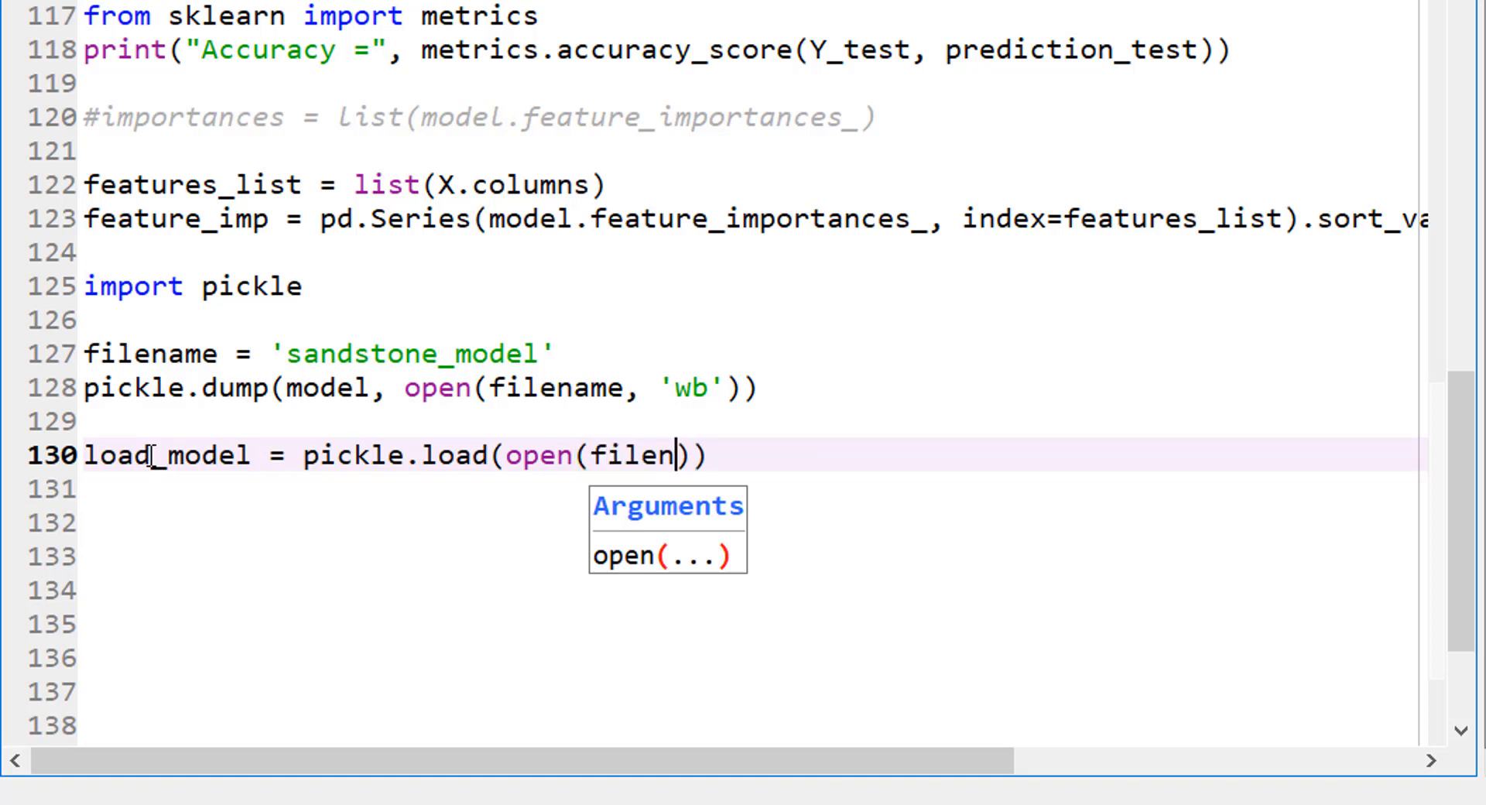
pyautogui.write('ame,')
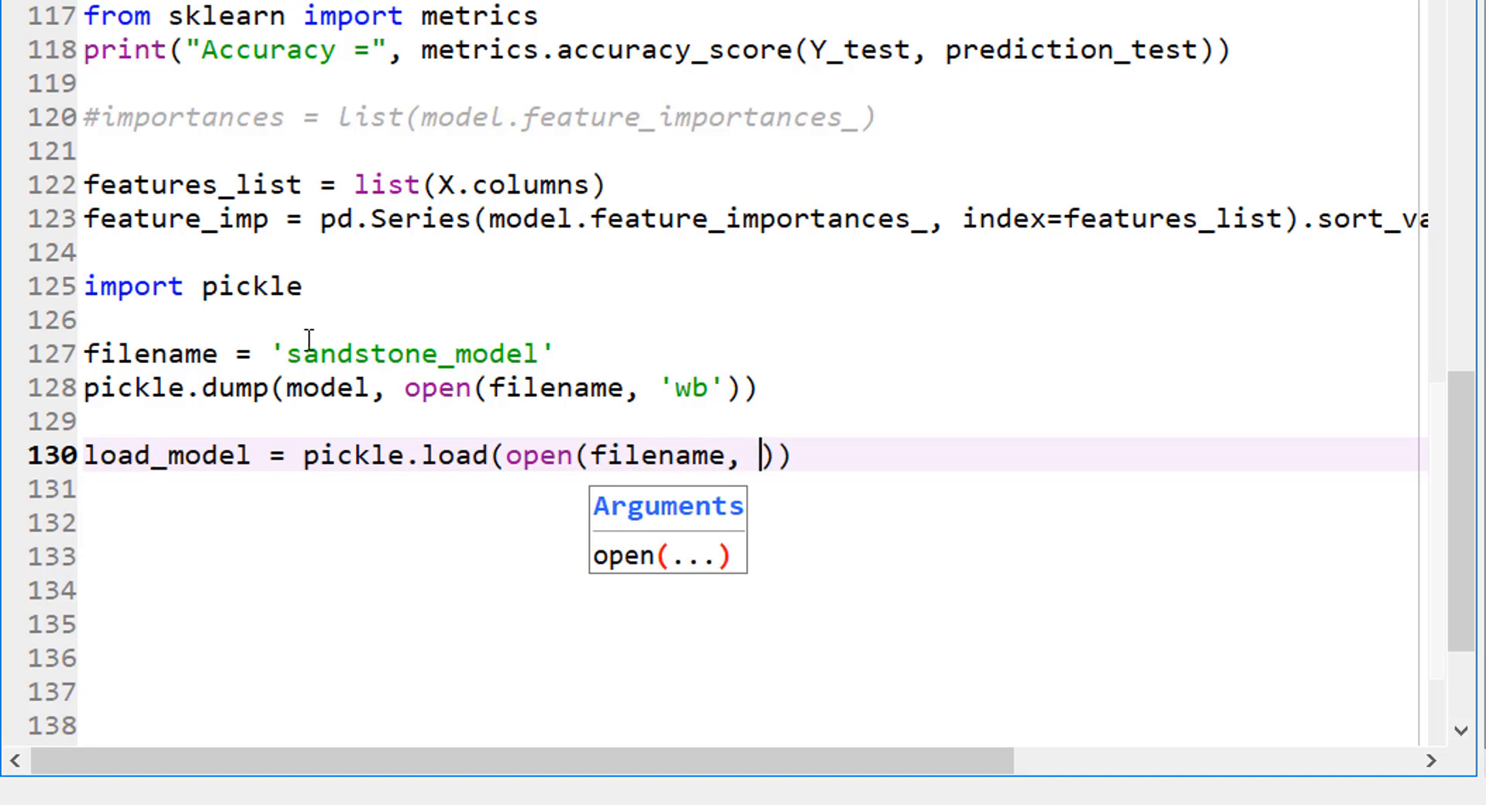
pyautogui.moveTo(851, 544)
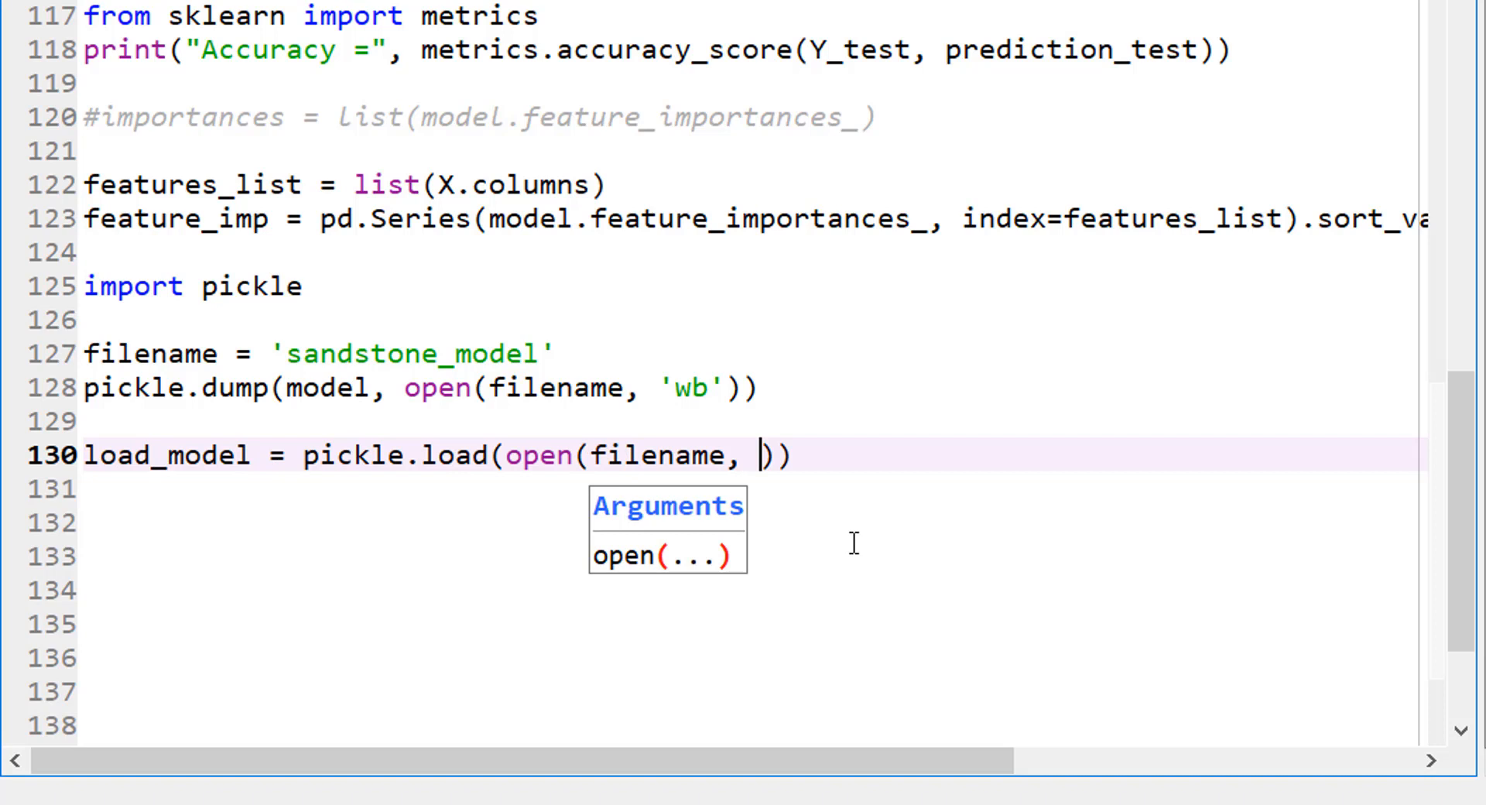
pyautogui.write("'rb'")
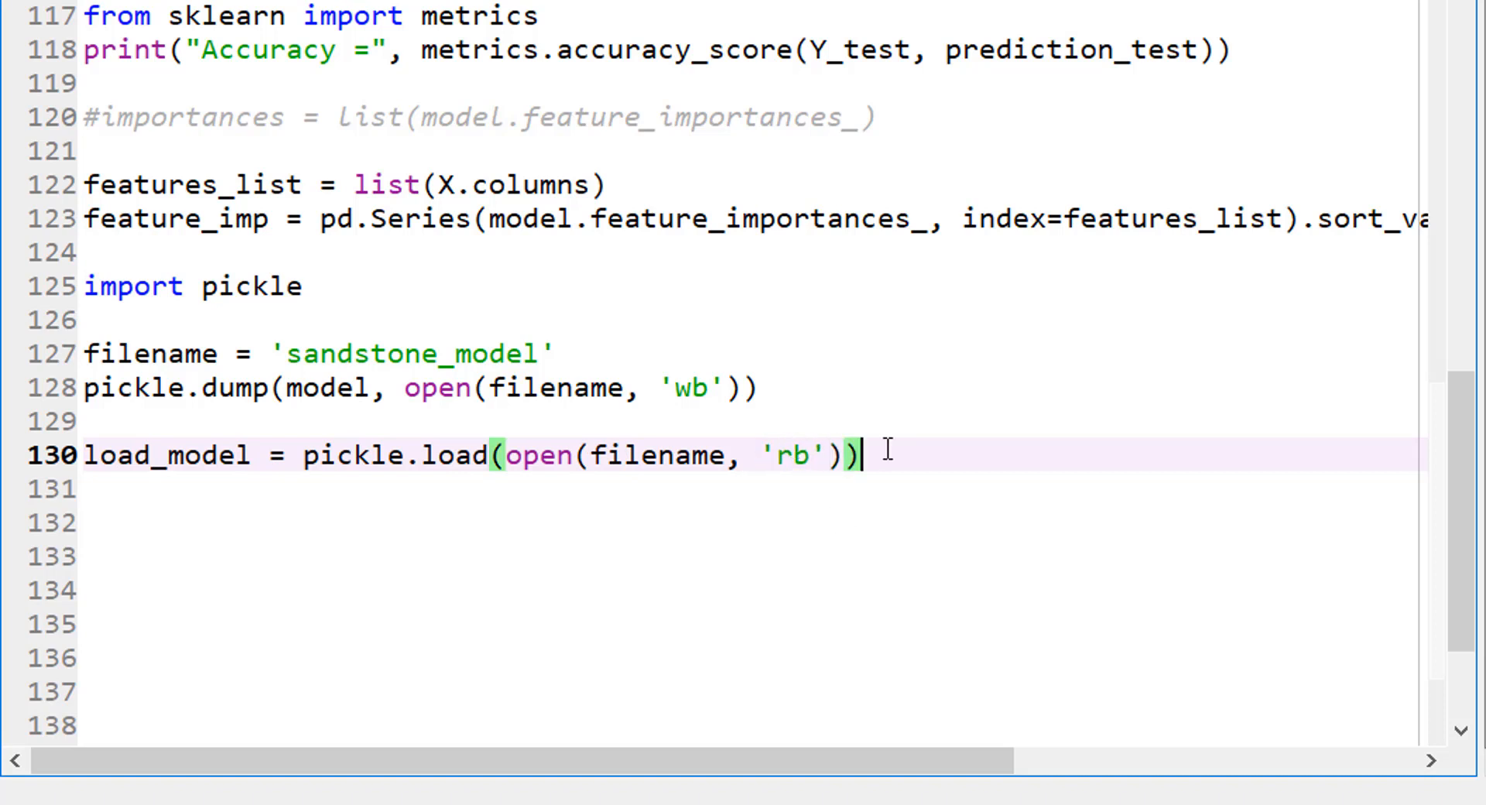
pyautogui.press('Return')
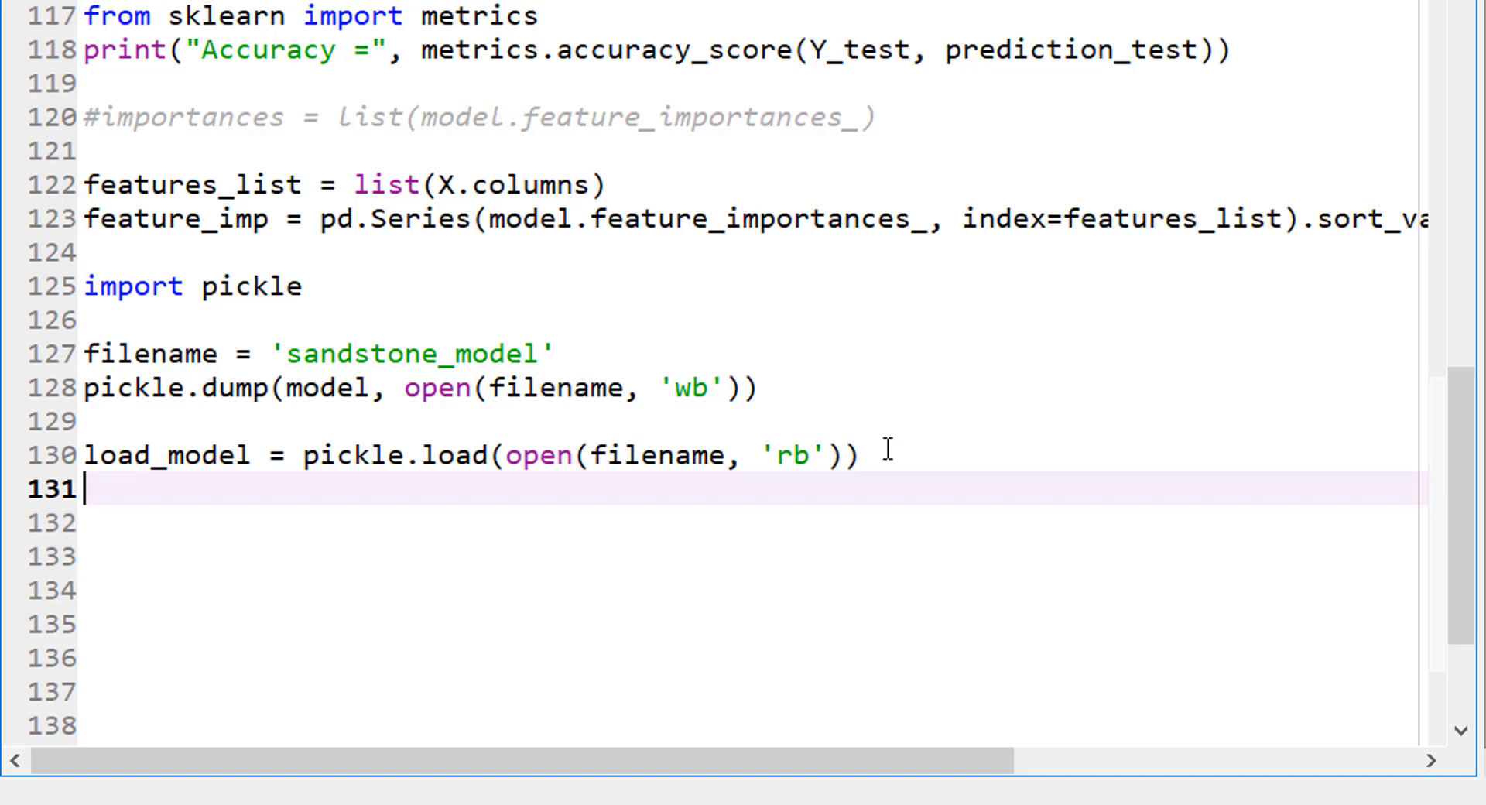
# Write result = load_model.predict(X) to get the reloaded model's predictions
pyautogui.write('result =')
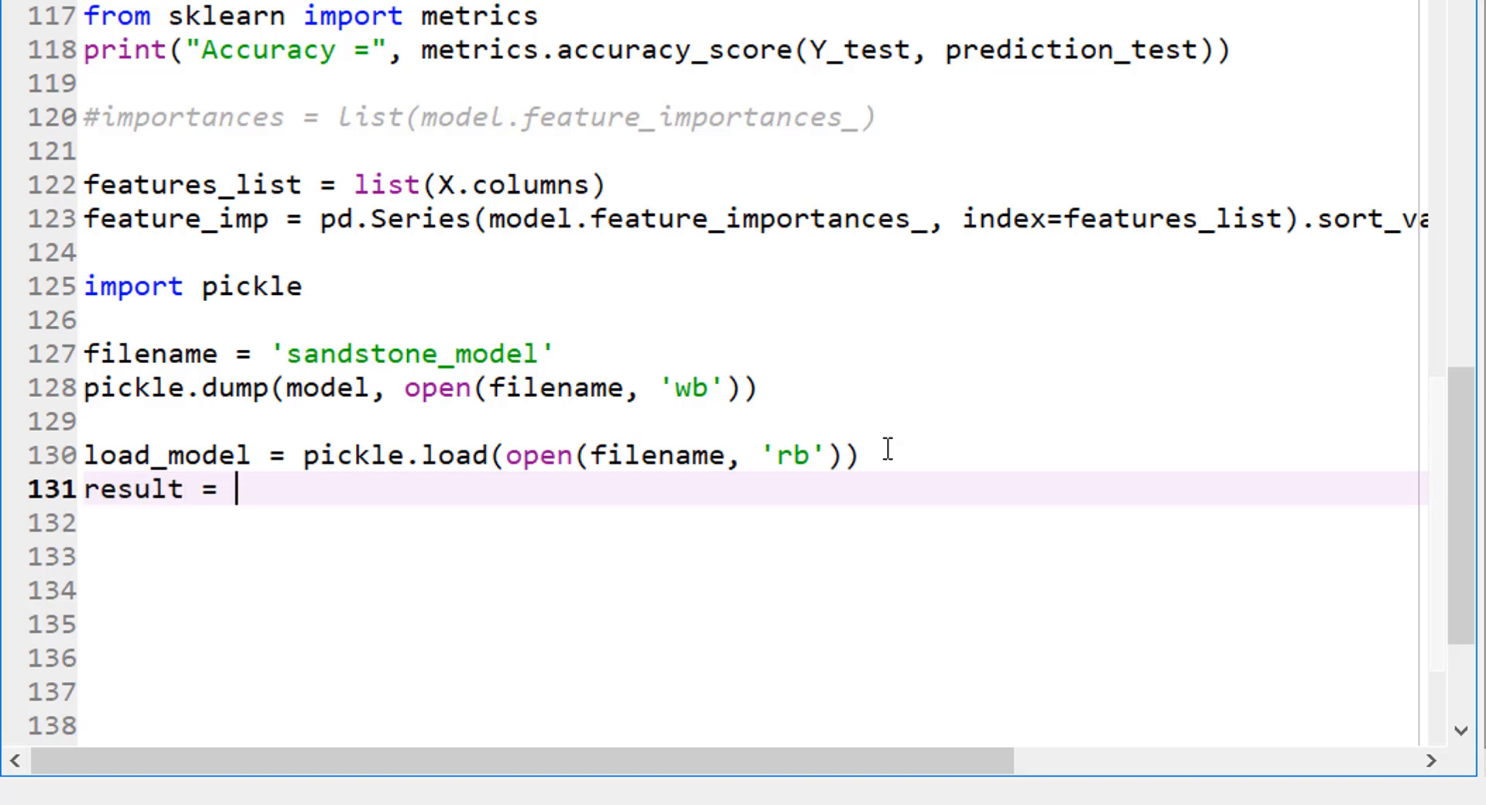
pyautogui.write('loaded')
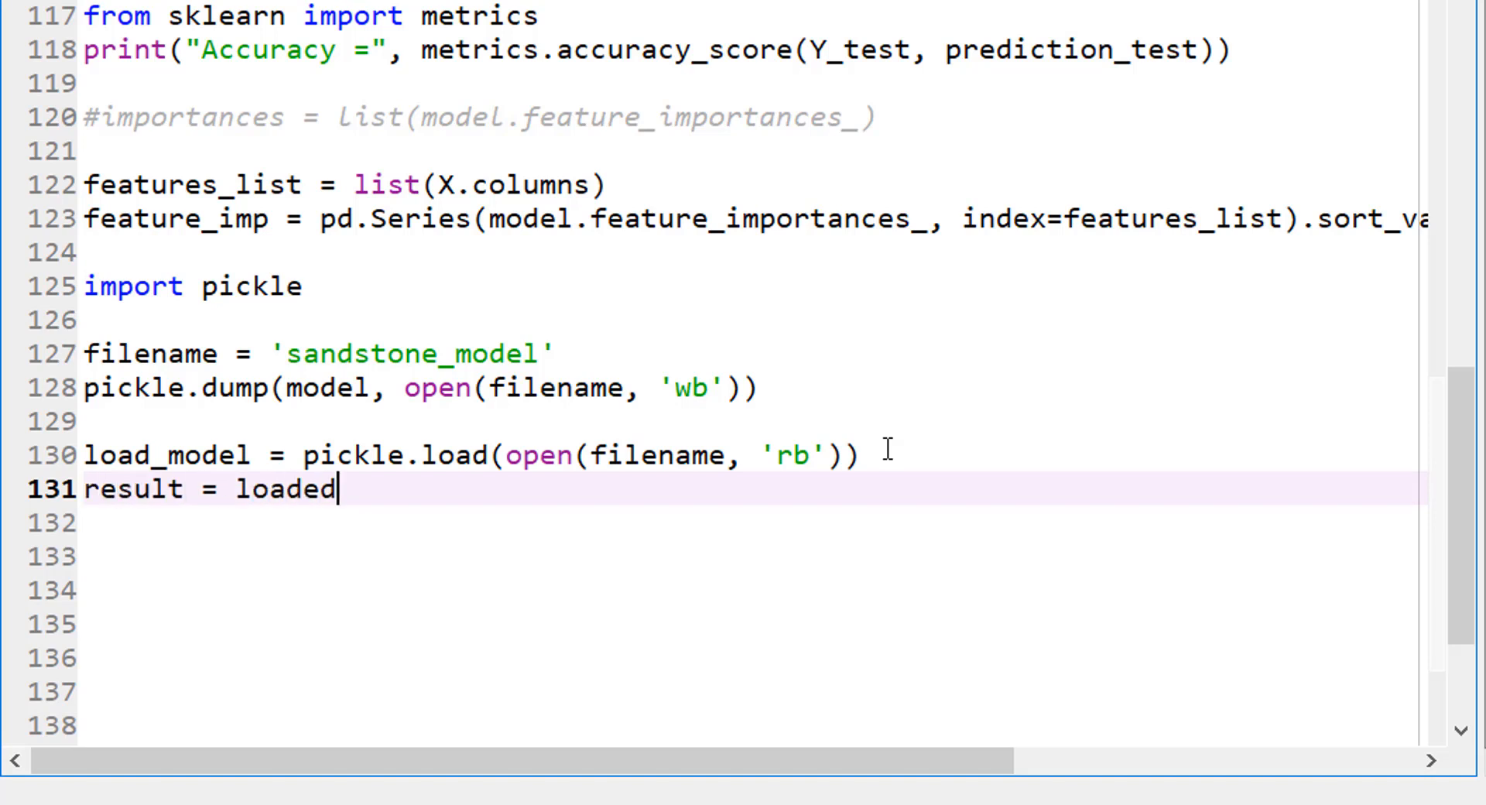
pyautogui.write('_mo')
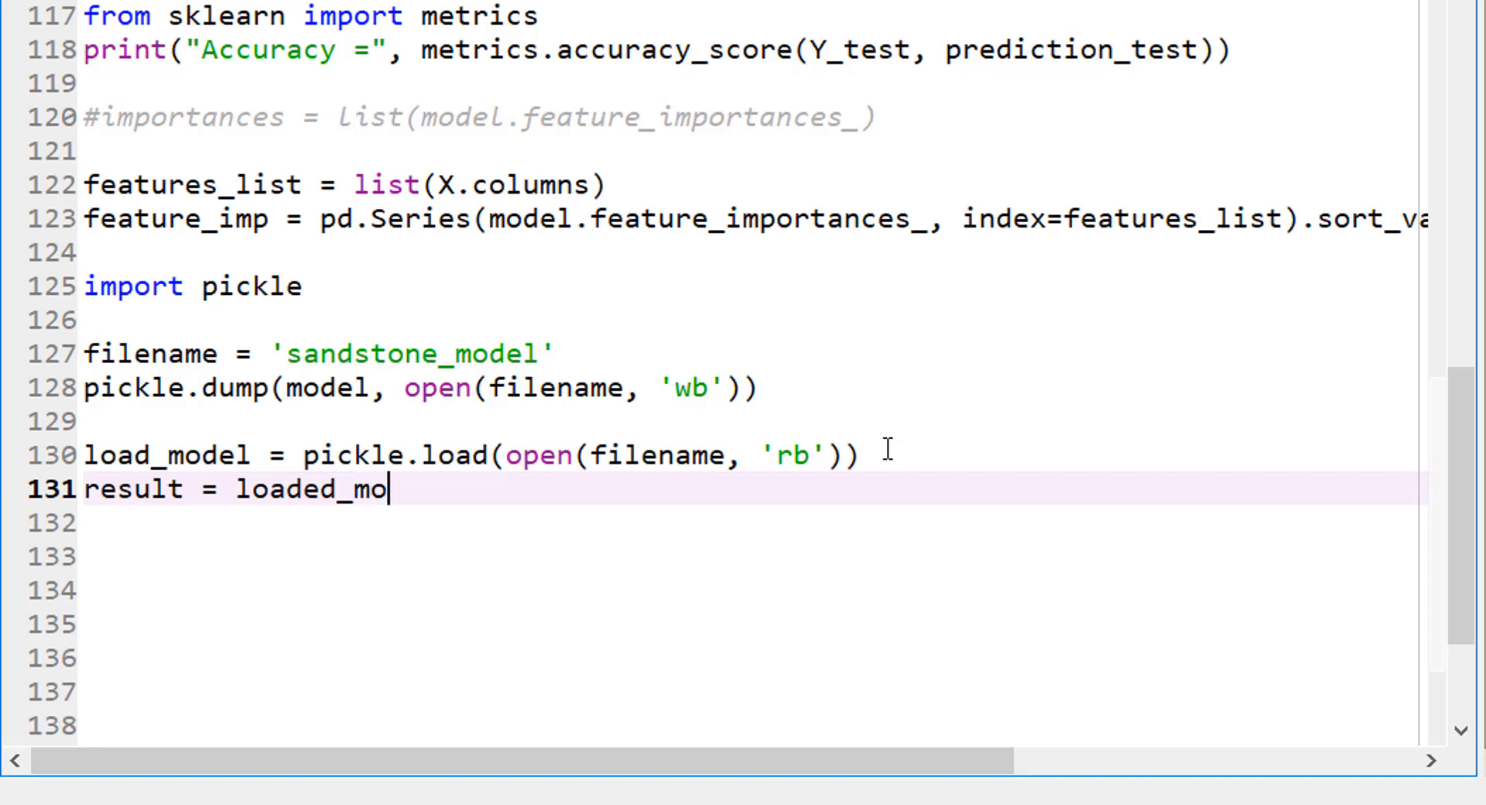
pyautogui.write('del')
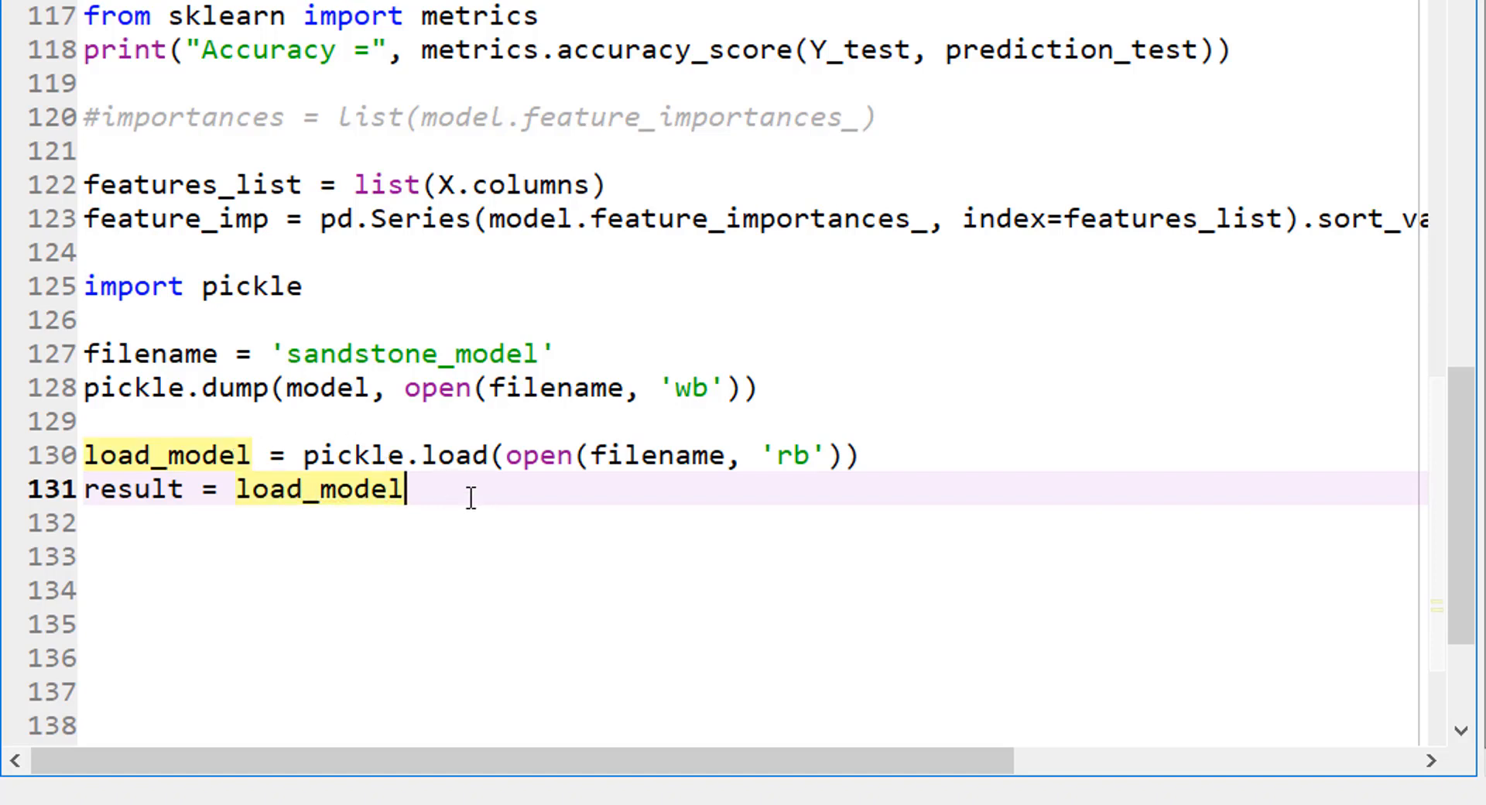
pyautogui.write('.predic')
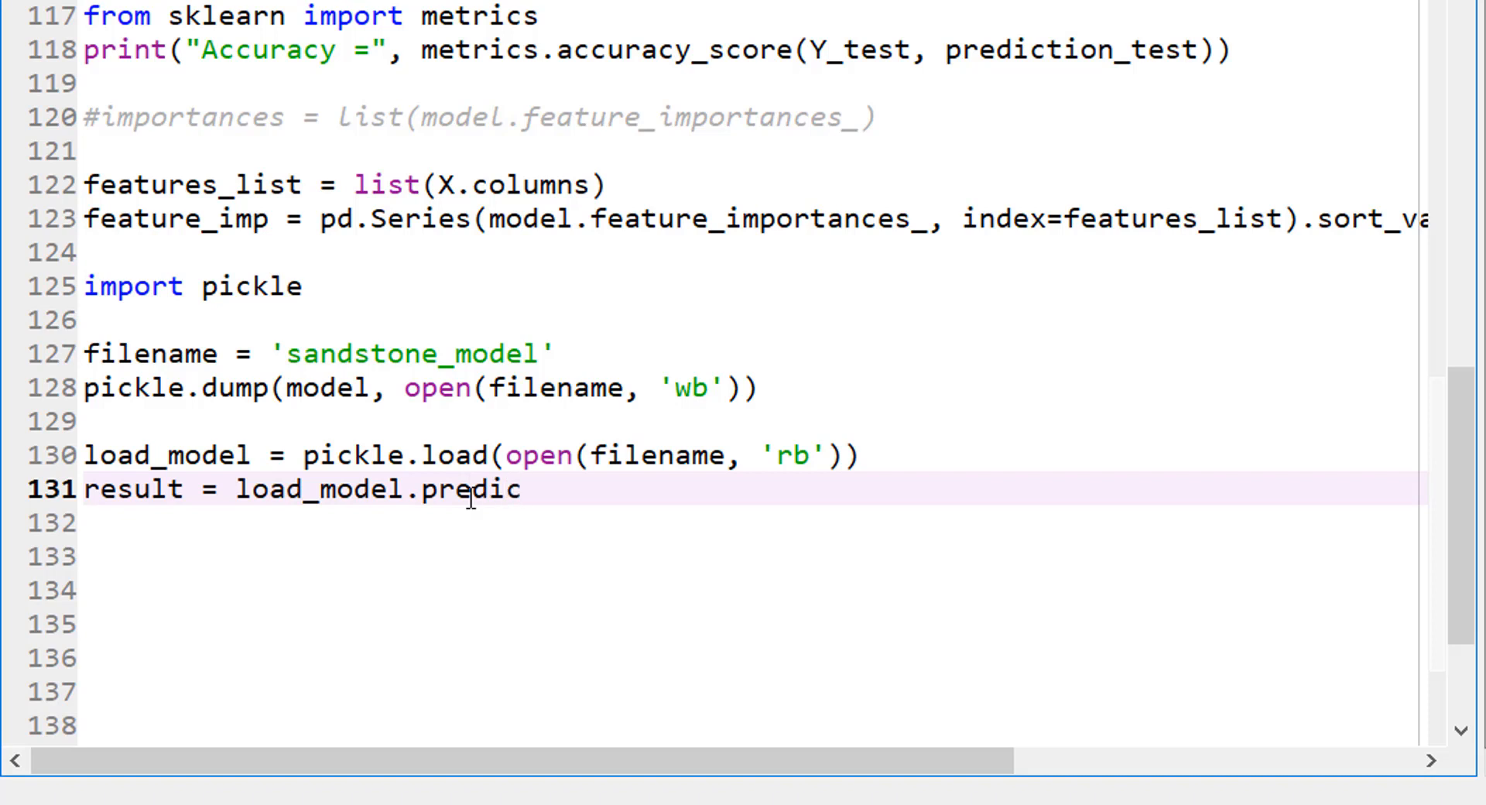
pyautogui.write('t')
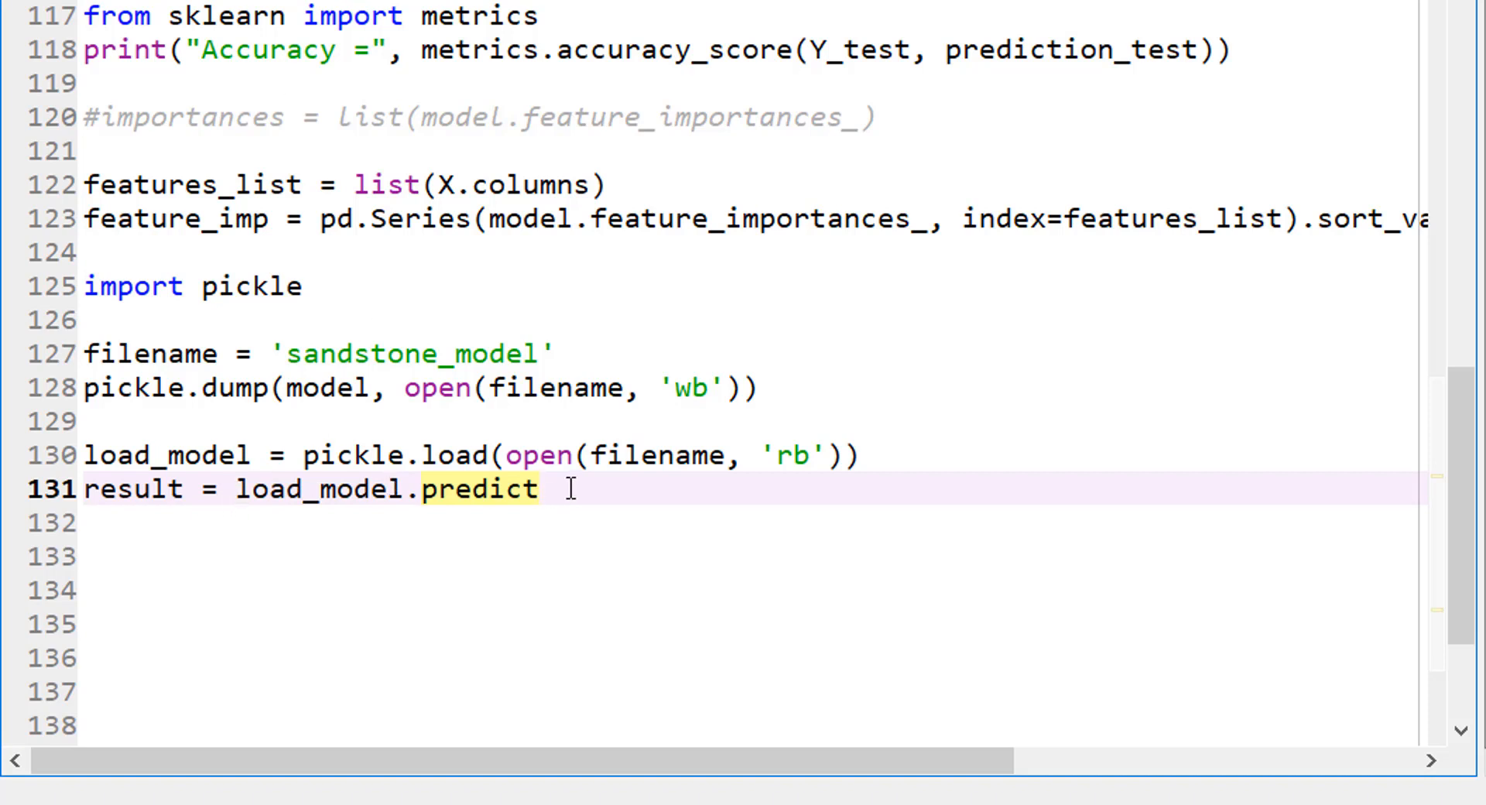
pyautogui.write('(X)')
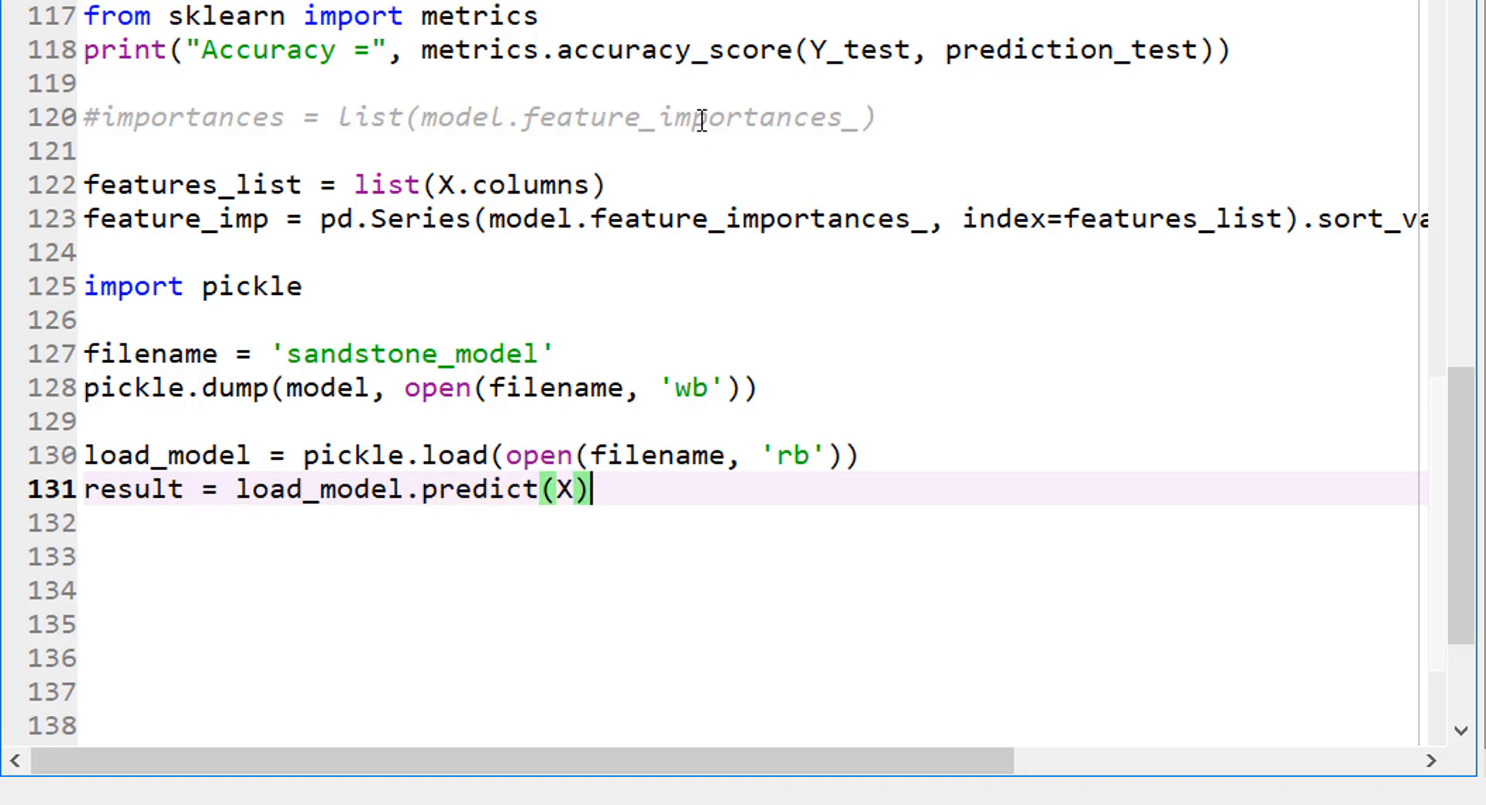
pyautogui.moveTo(617, 491)
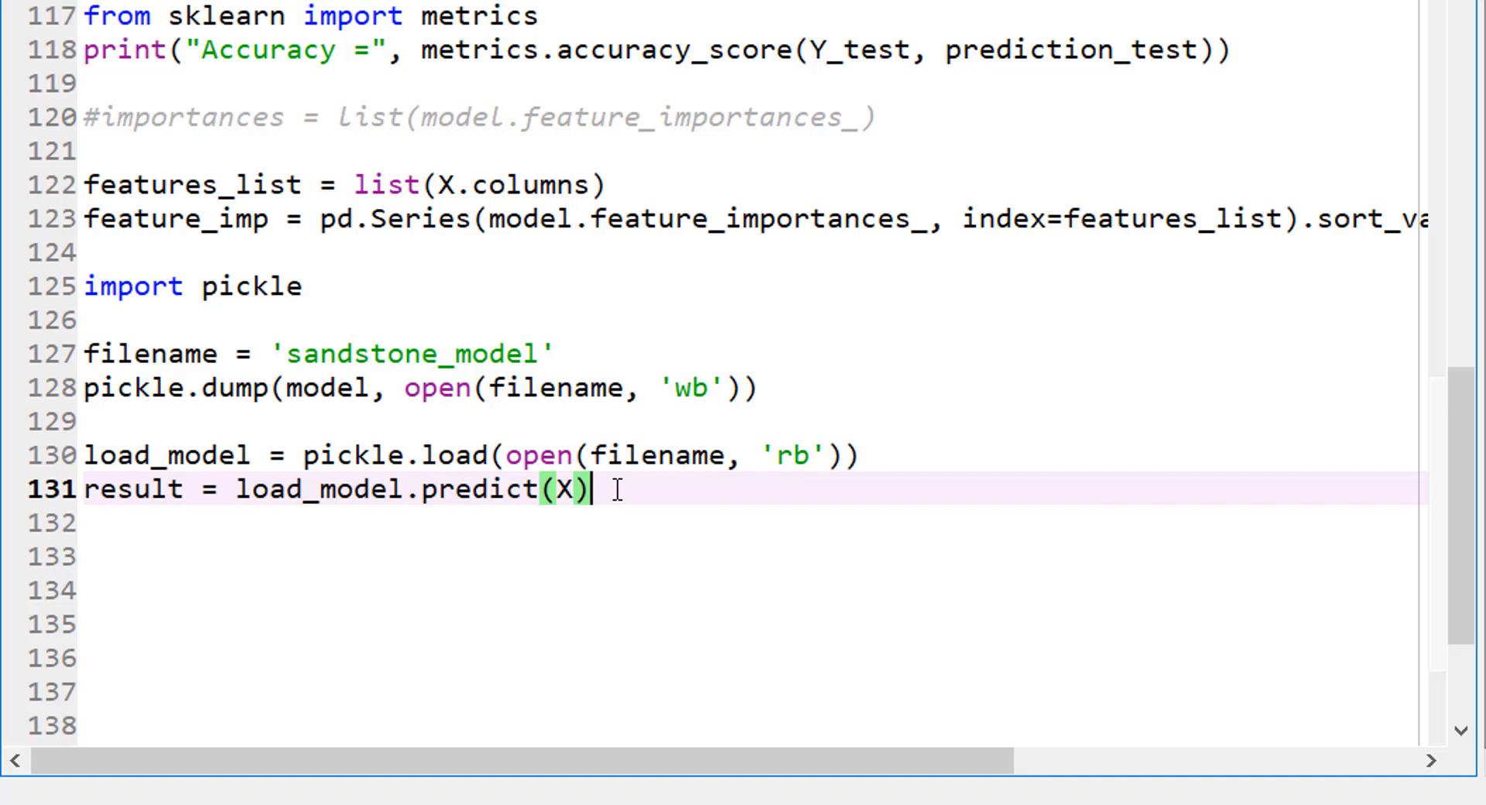
pyautogui.press('Return')
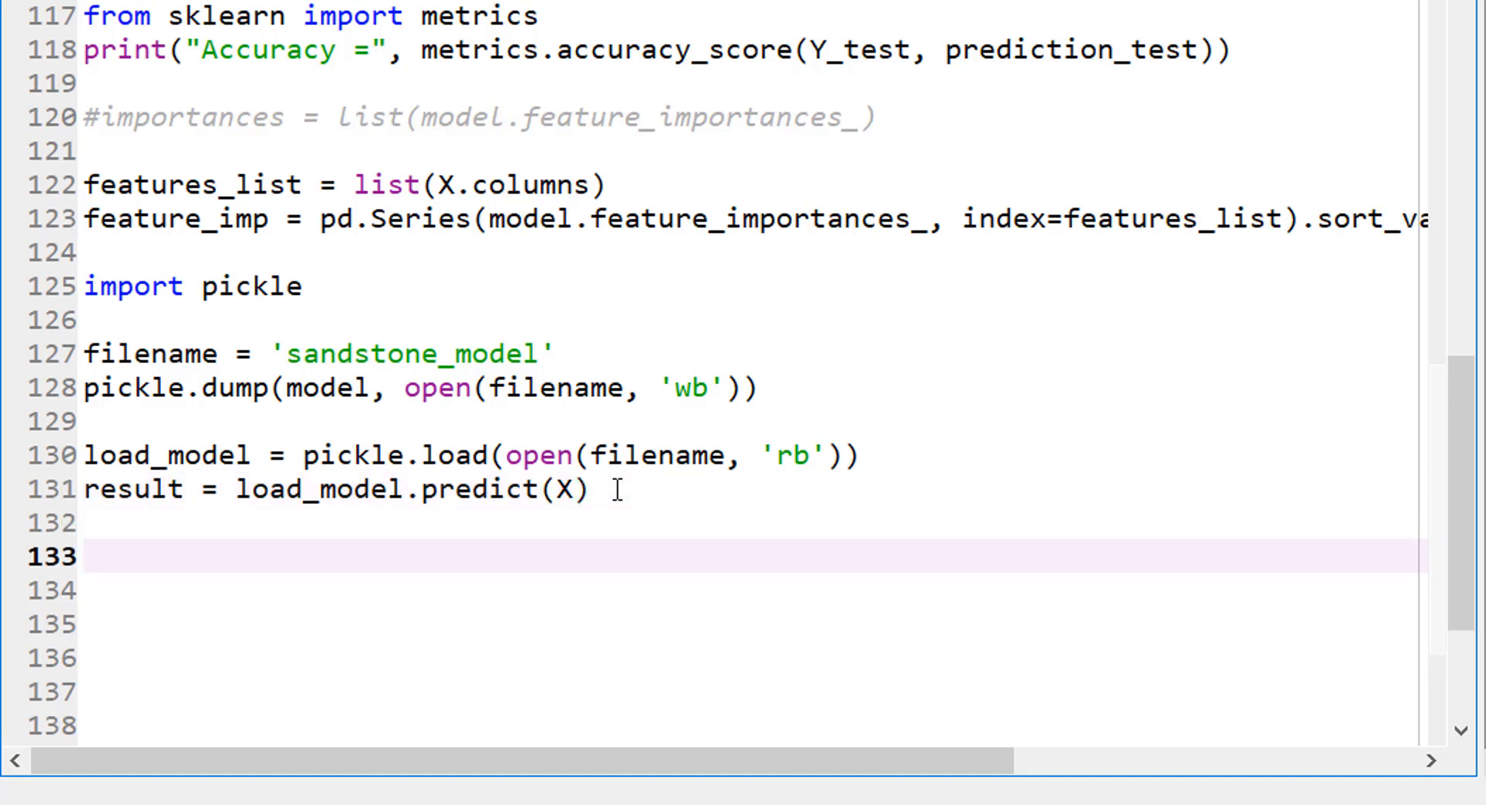
# Write segmented = result.reshape((img.shape)) to turn the predictions into an image
pyautogui.click(567, 490)
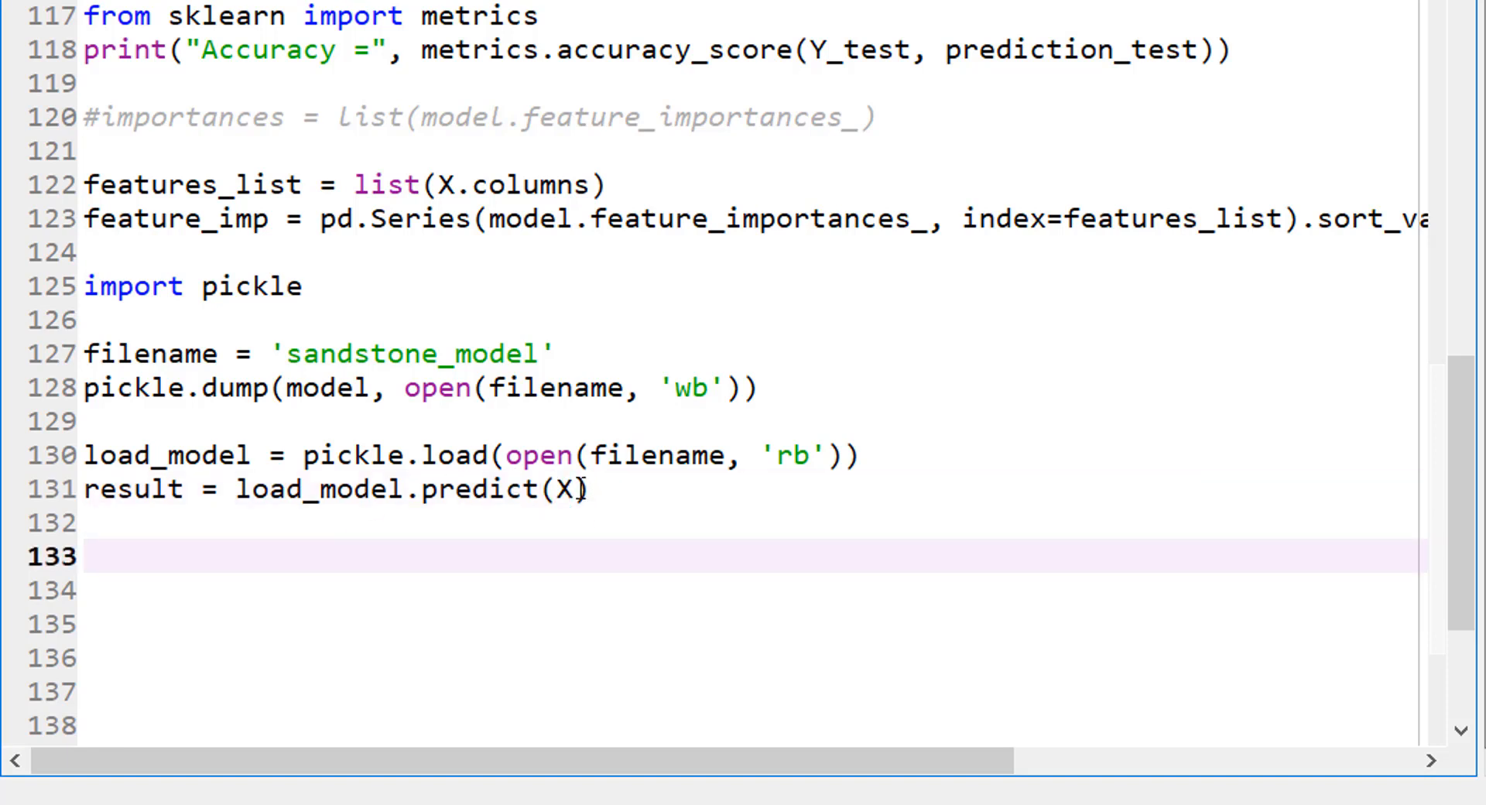
pyautogui.moveTo(568, 487)
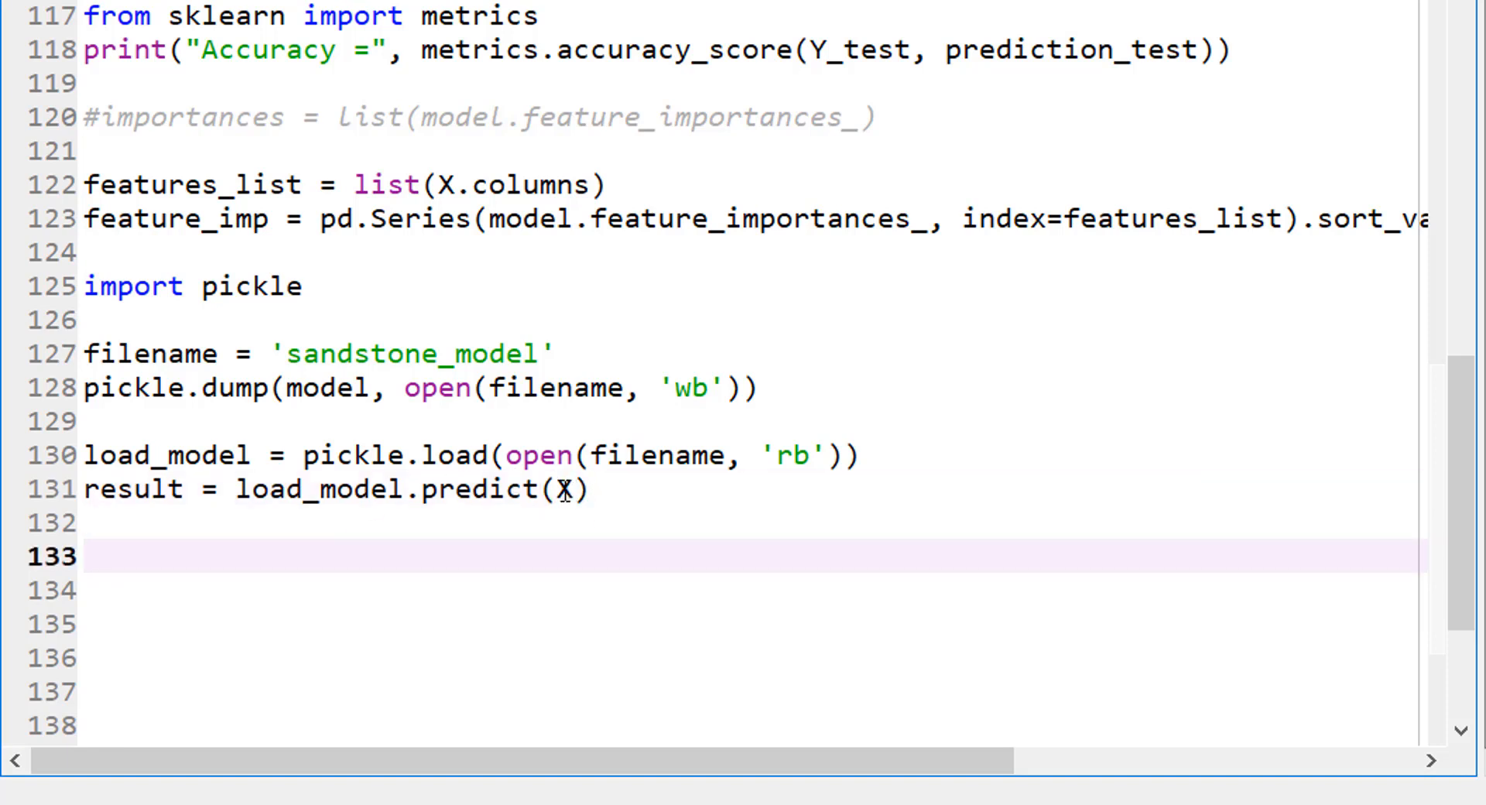
pyautogui.click(82, 557)
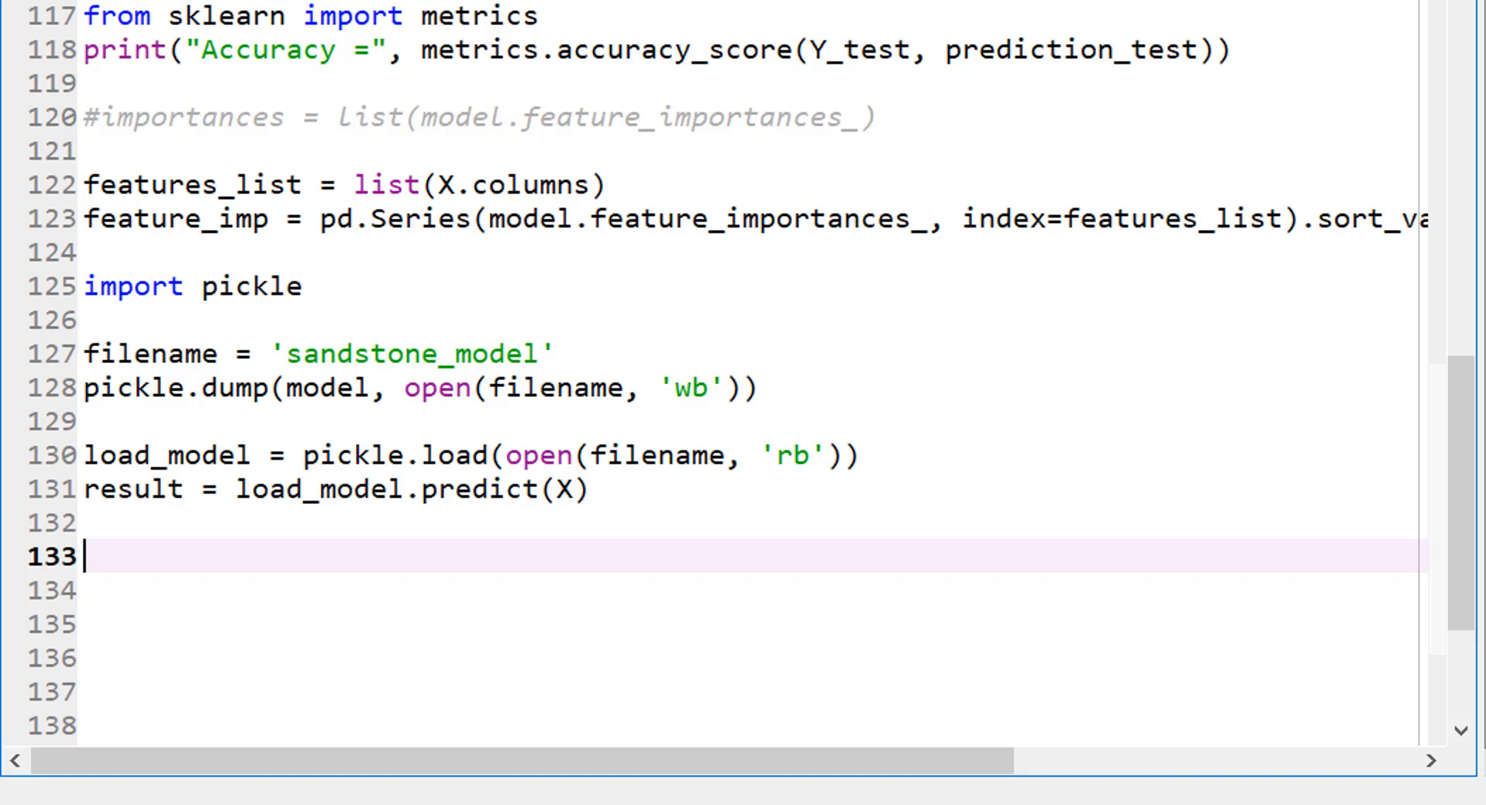
pyautogui.moveTo(148, 546)
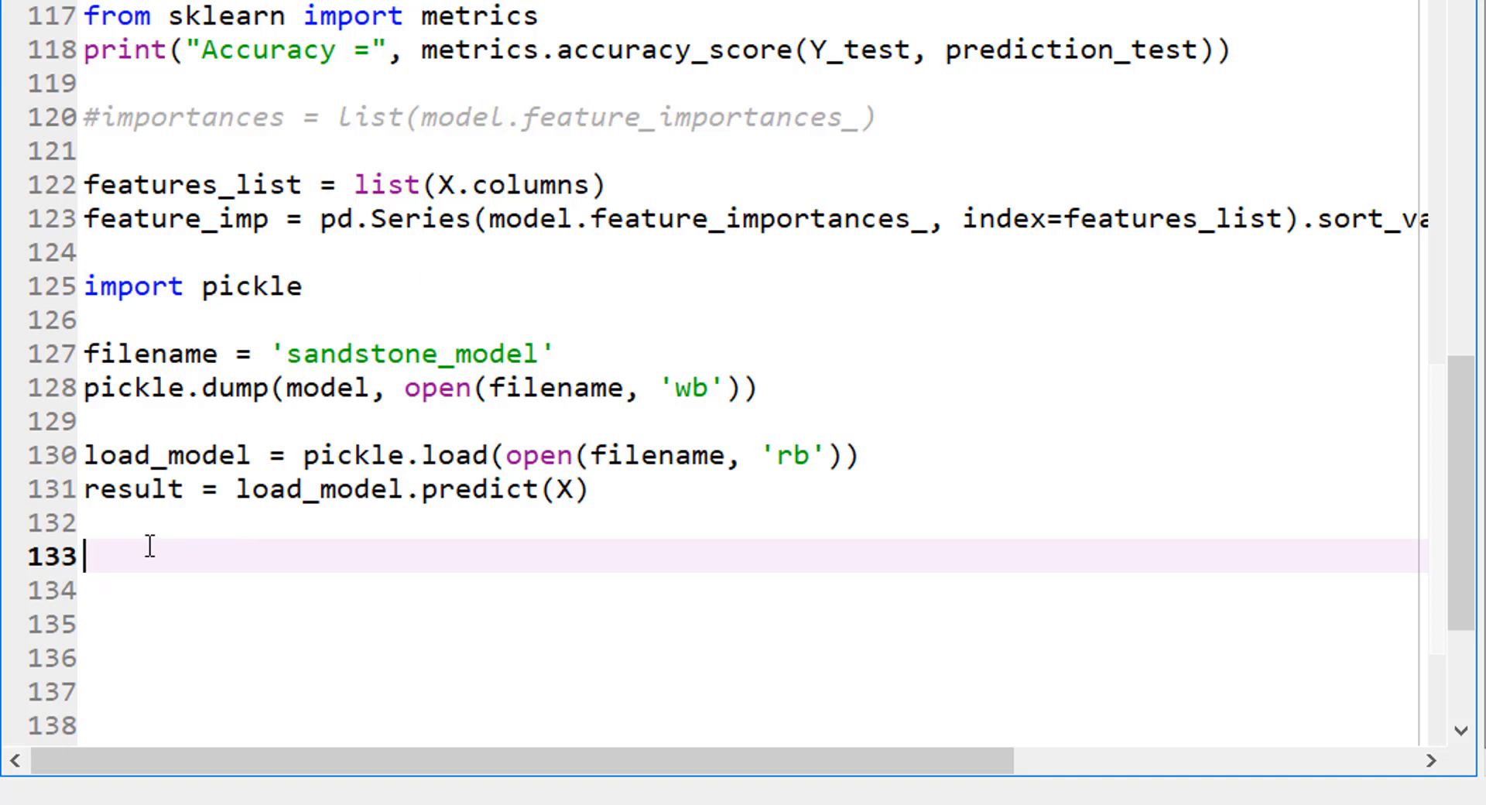
pyautogui.write('segme')
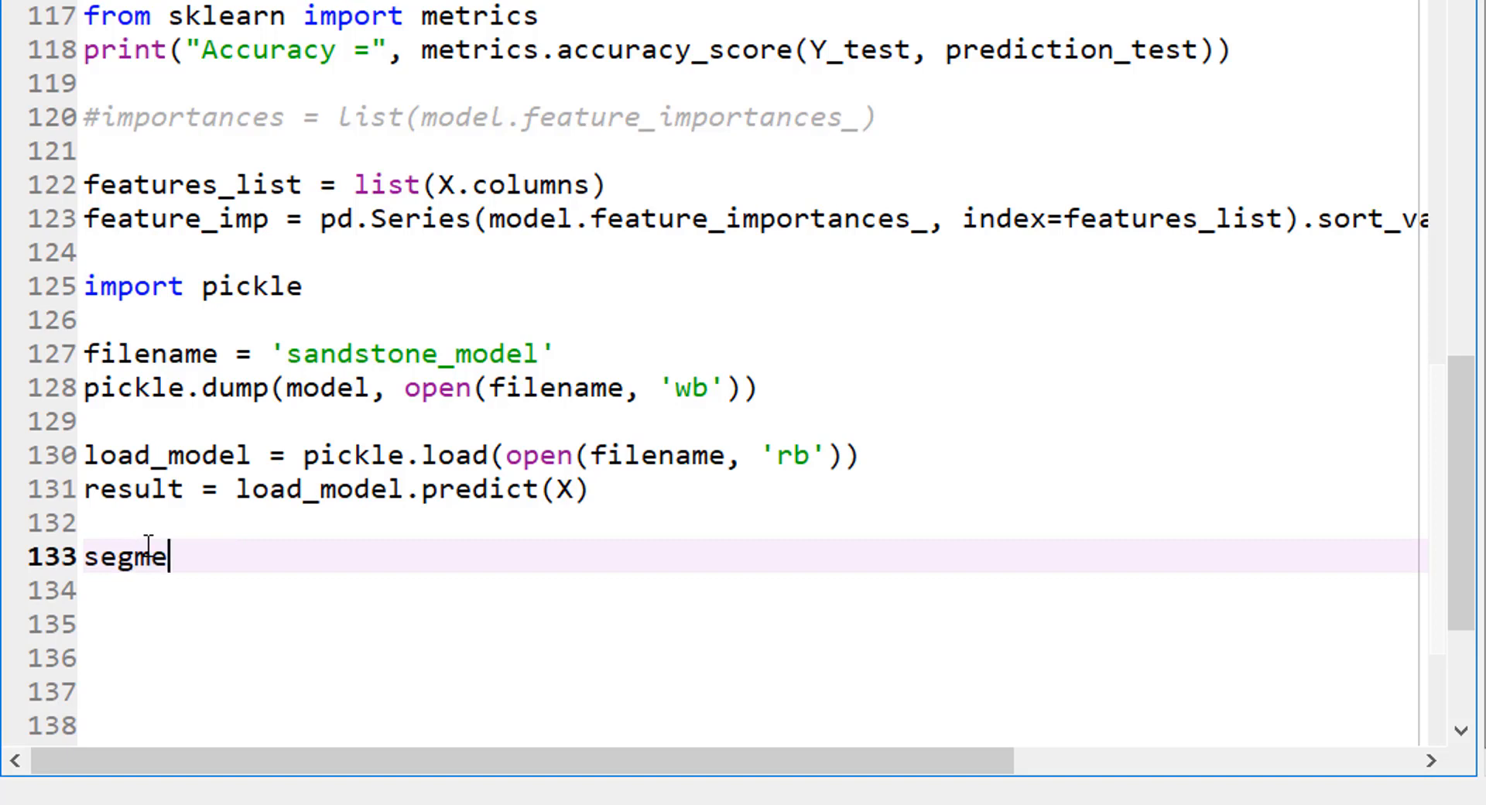
pyautogui.write('nted =')
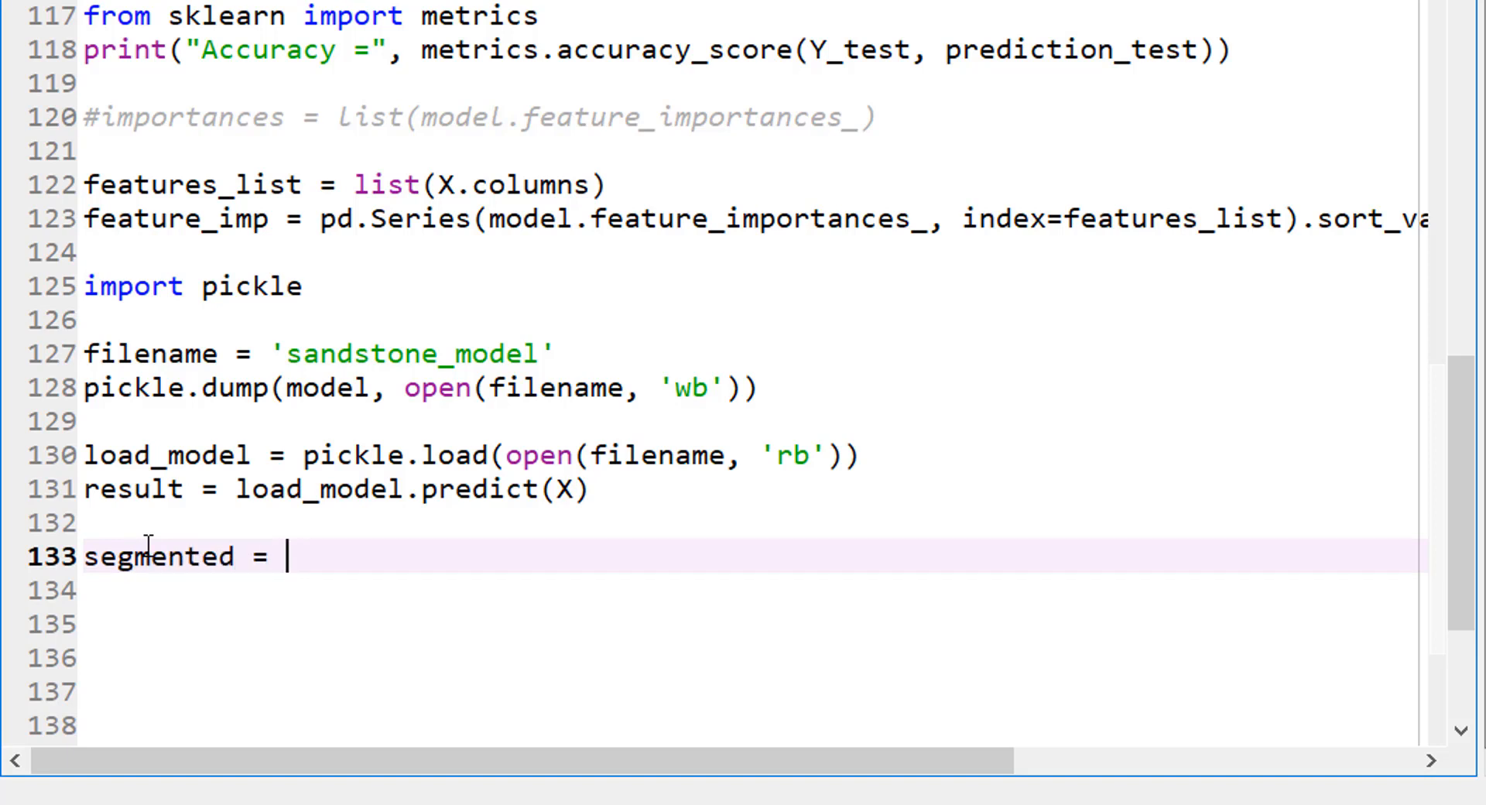
pyautogui.write('result')
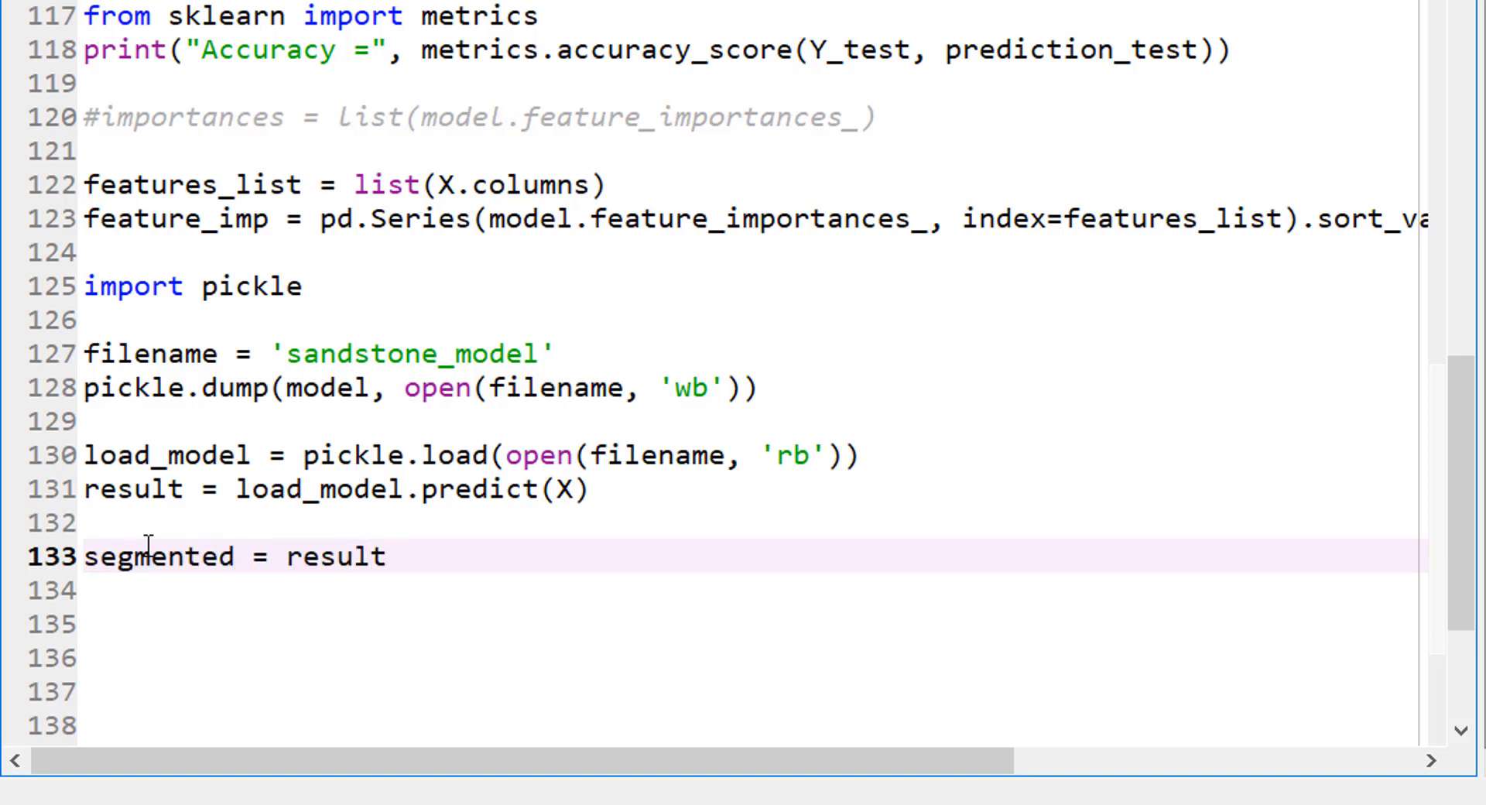
pyautogui.write('.resh')
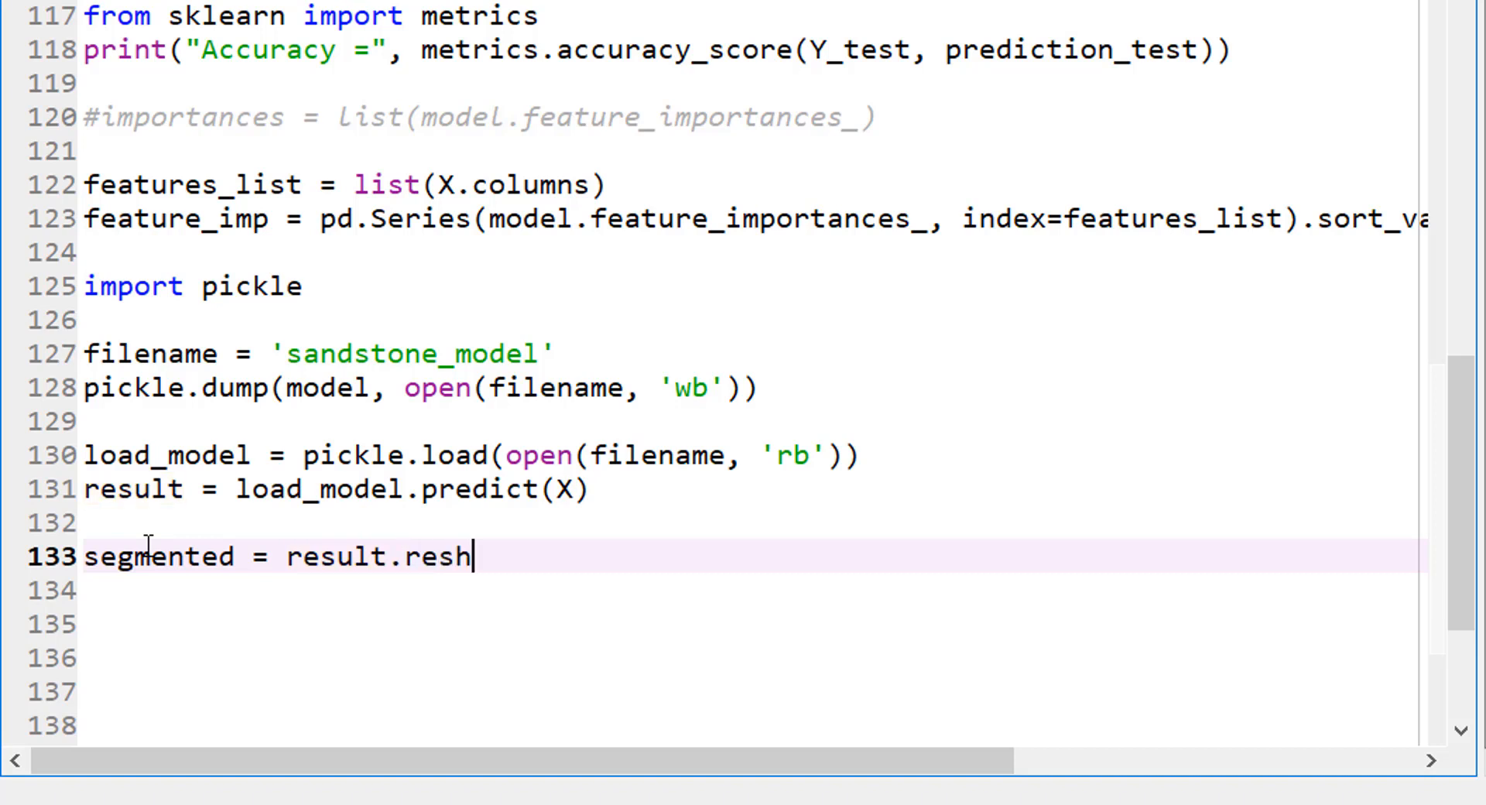
pyautogui.write('ape()')
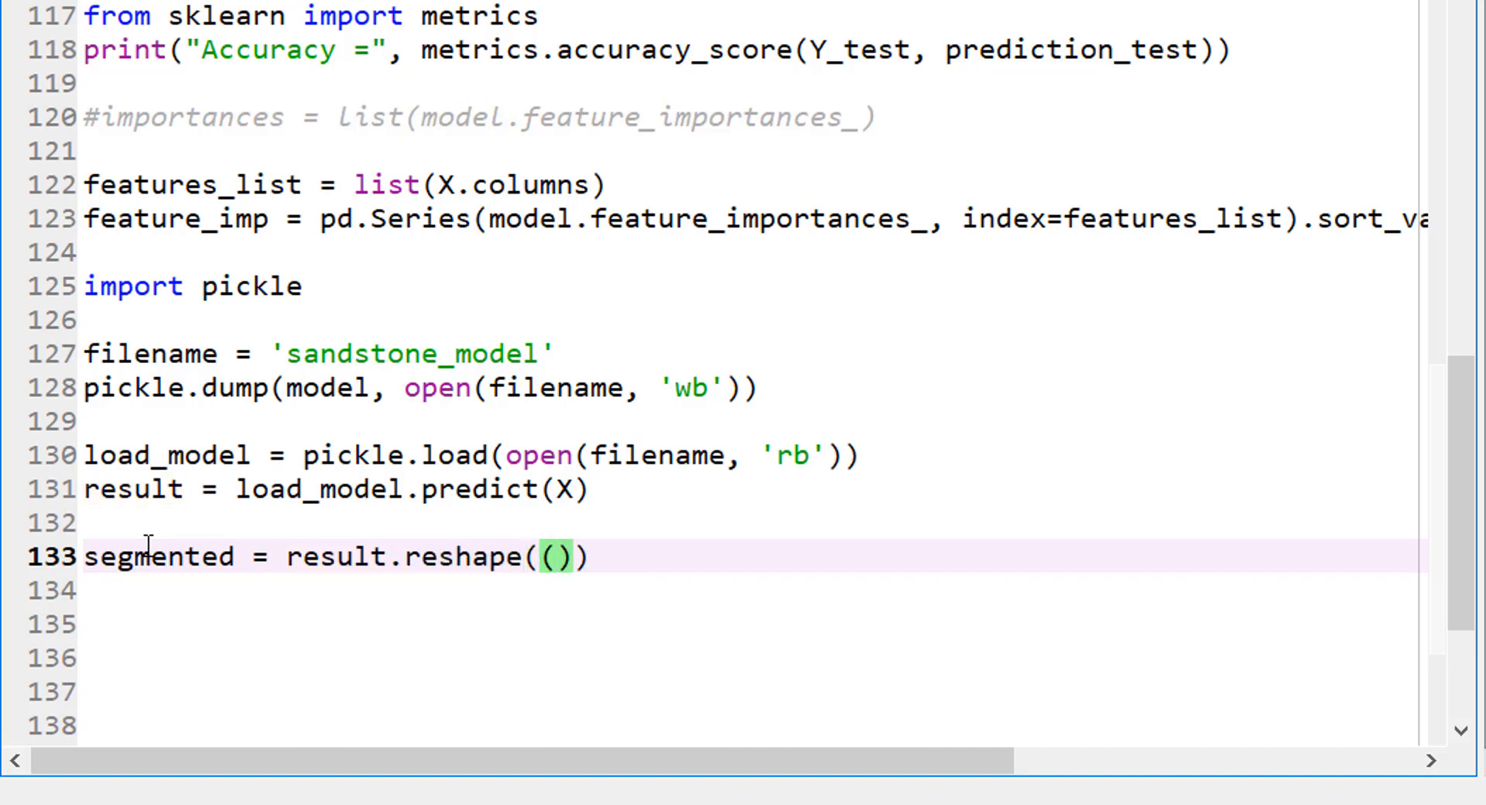
pyautogui.write('img.shape')
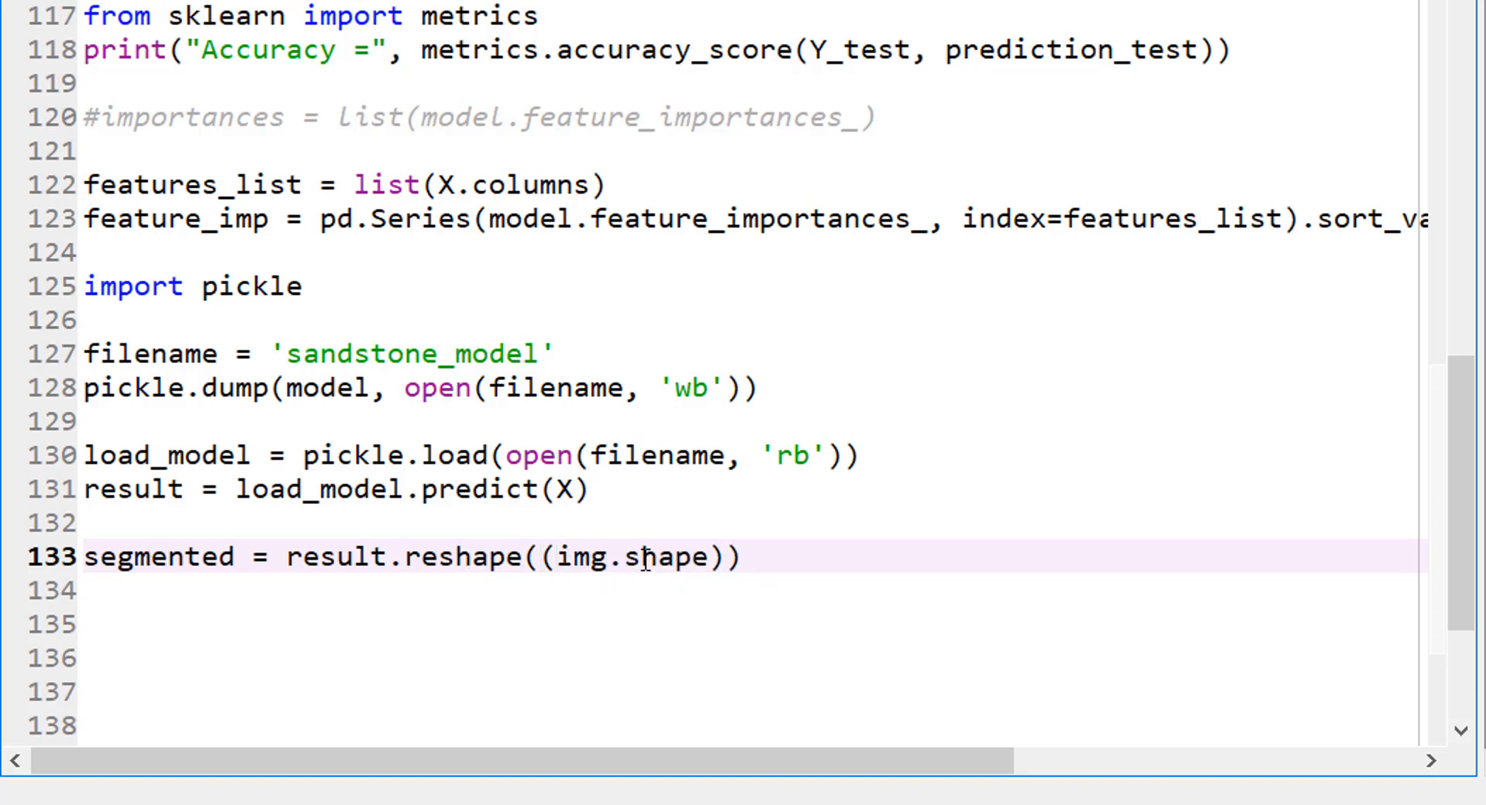
pyautogui.click(749, 557)
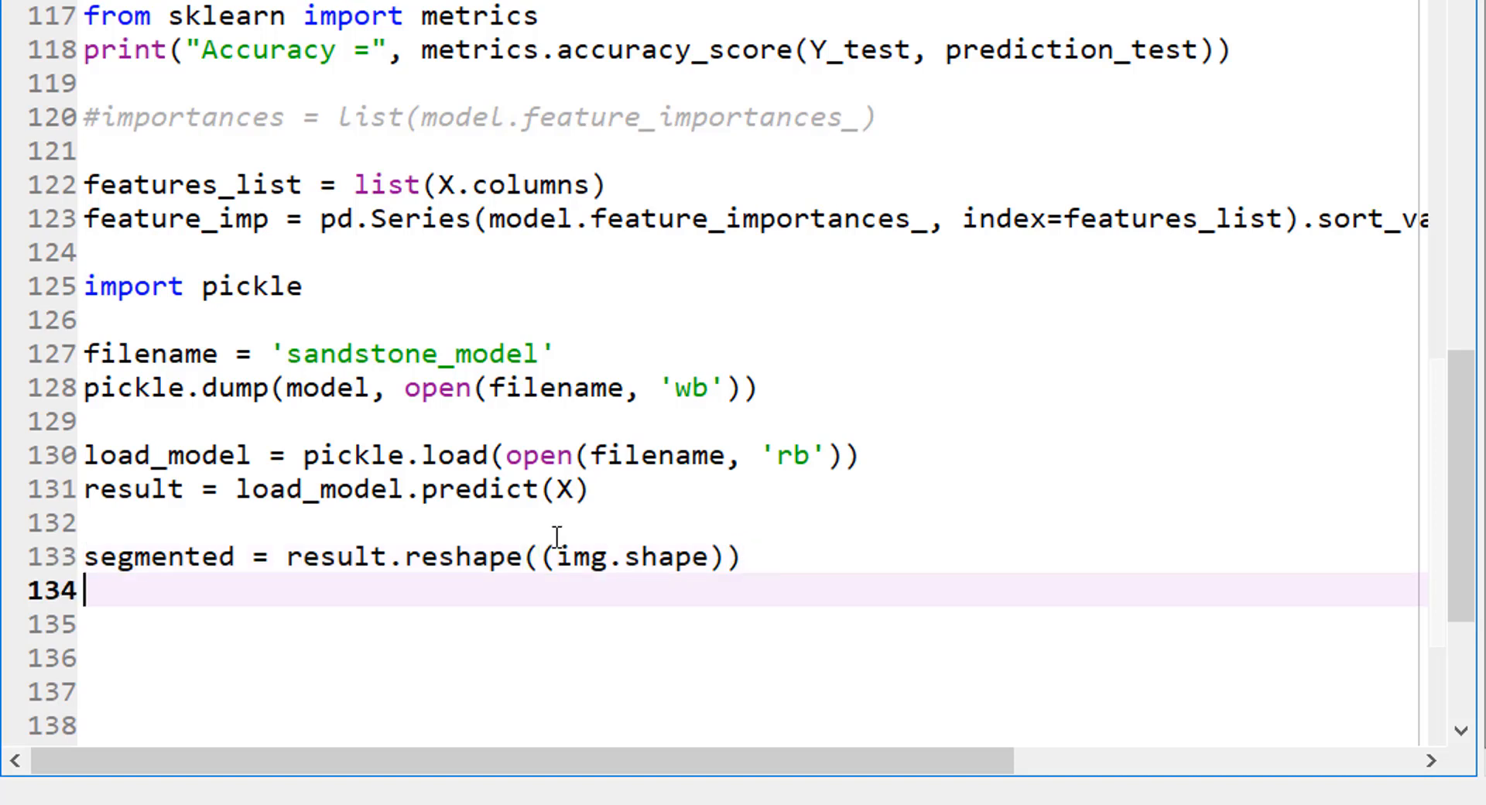
pyautogui.moveTo(583, 566)
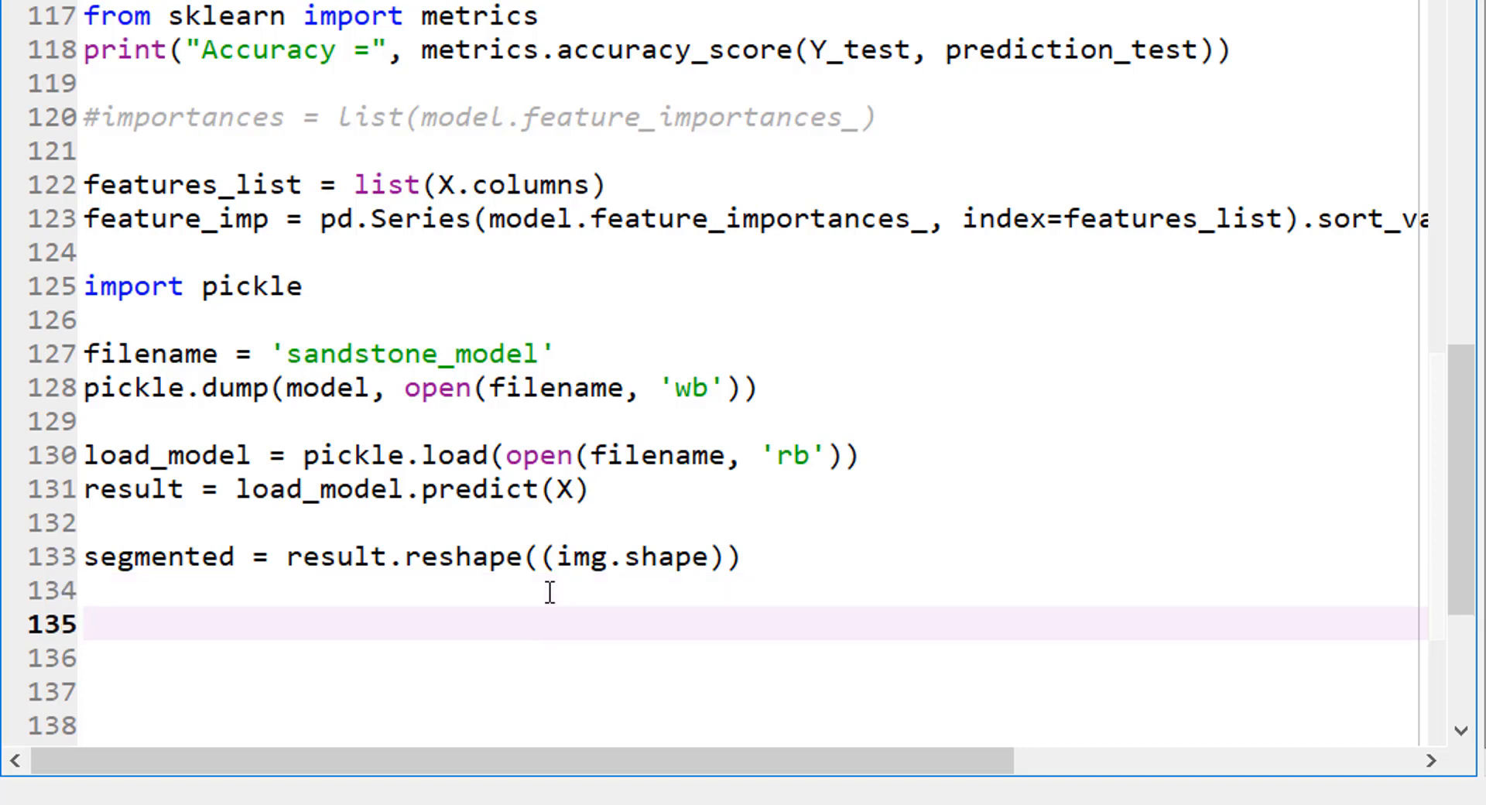
# Add from matplotlib import pyplot as plt
pyautogui.write('from matp')
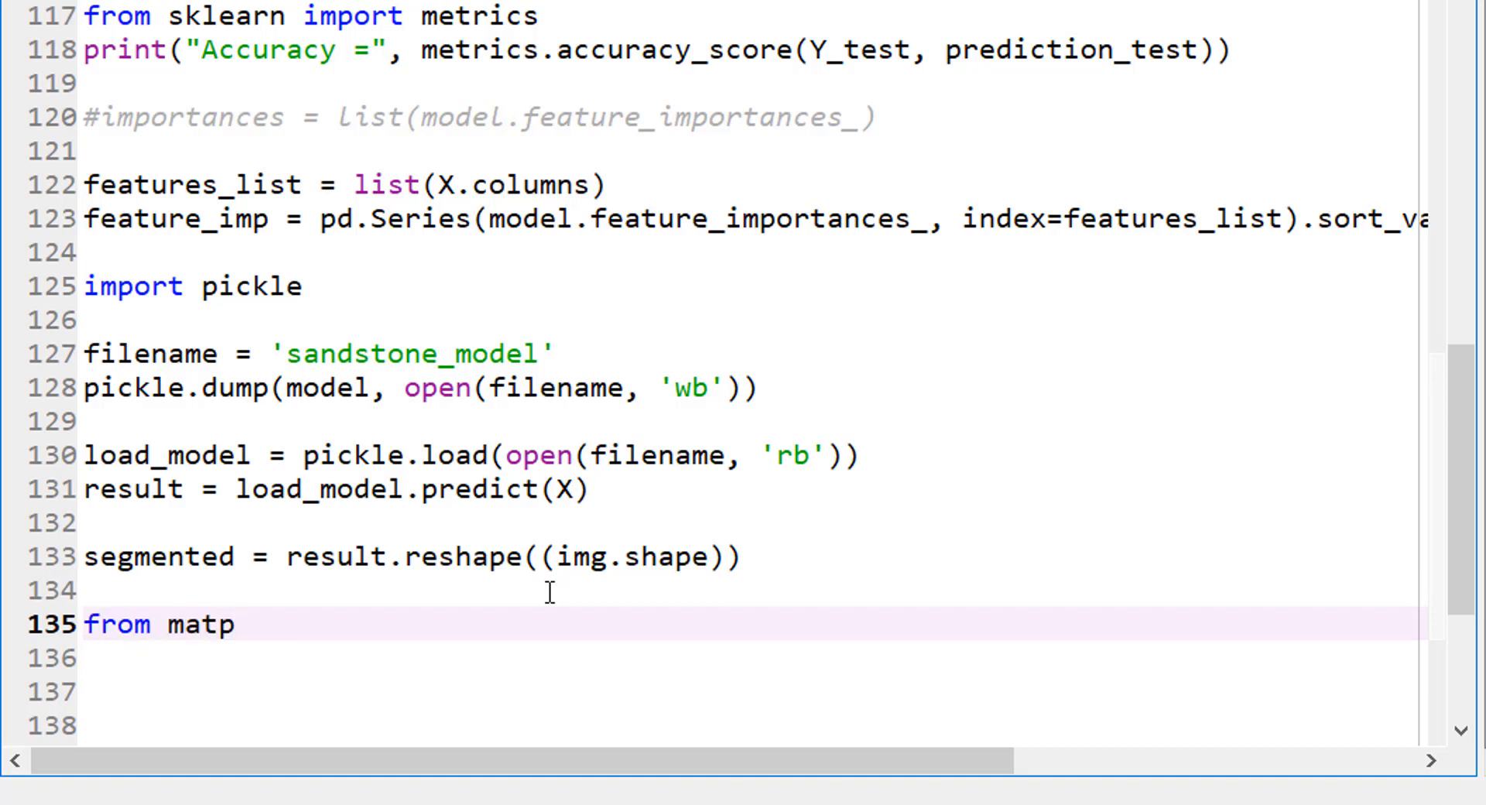
pyautogui.write('otli')
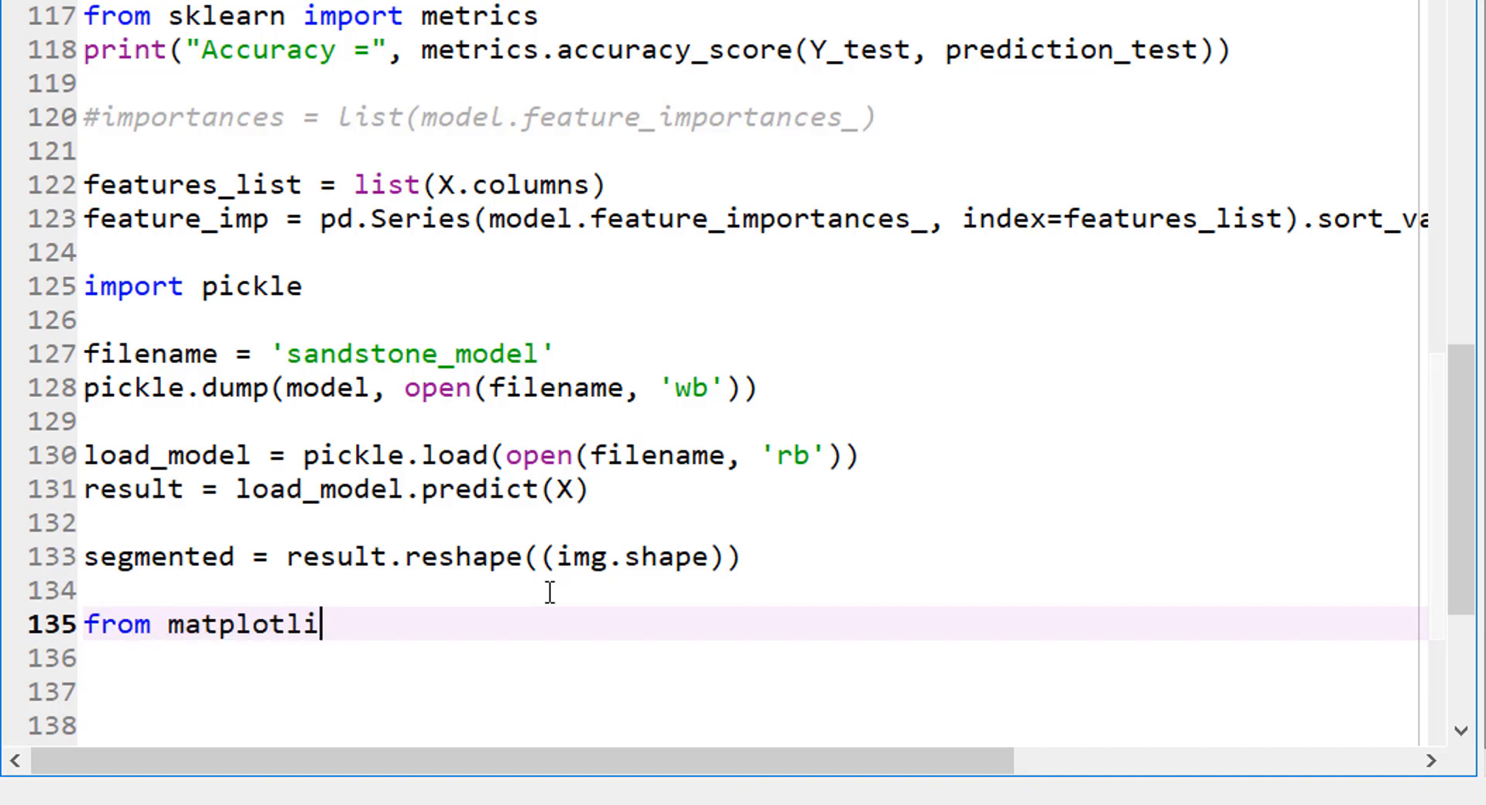
pyautogui.write('b')
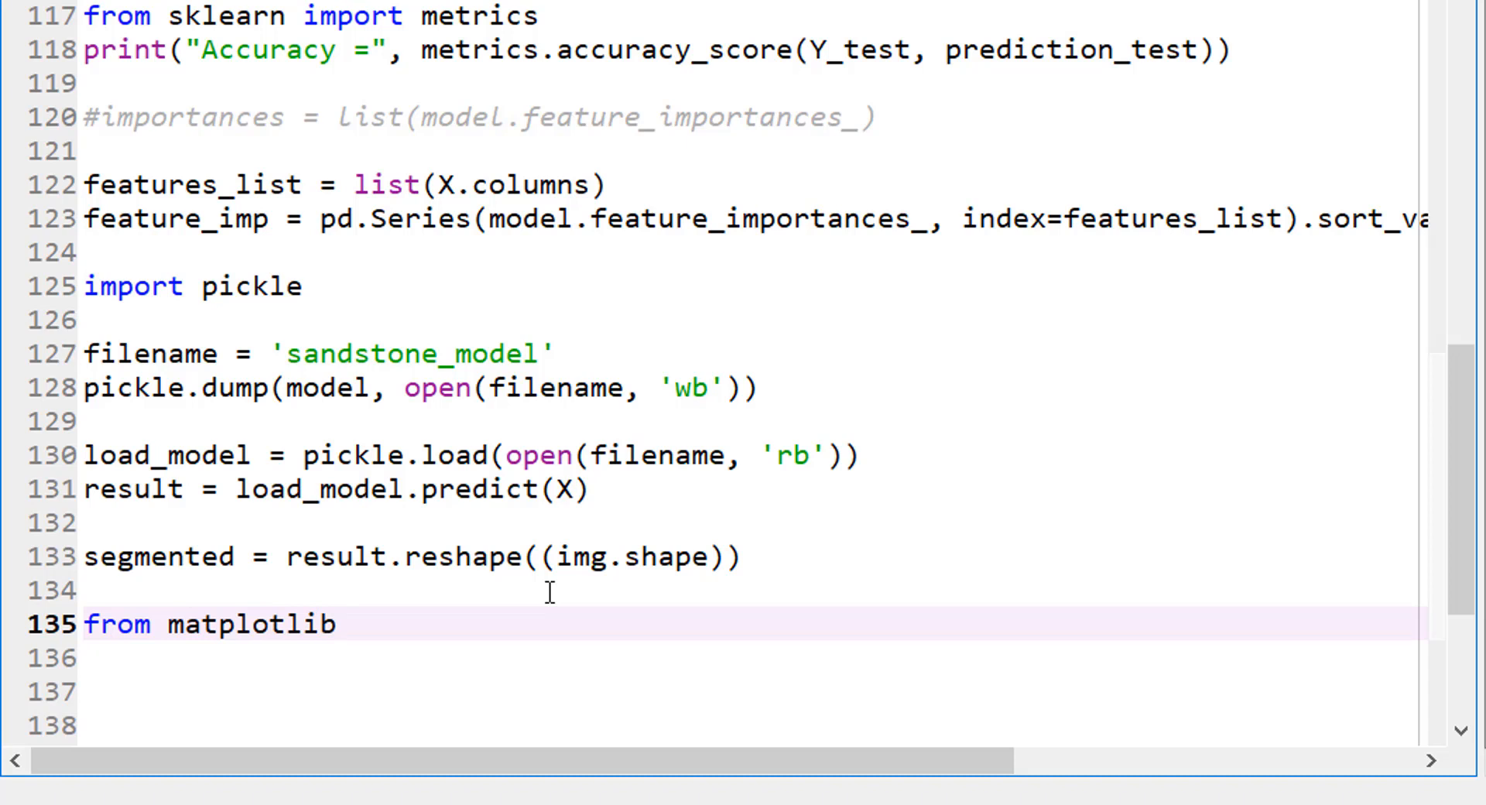
pyautogui.write('import pypl')
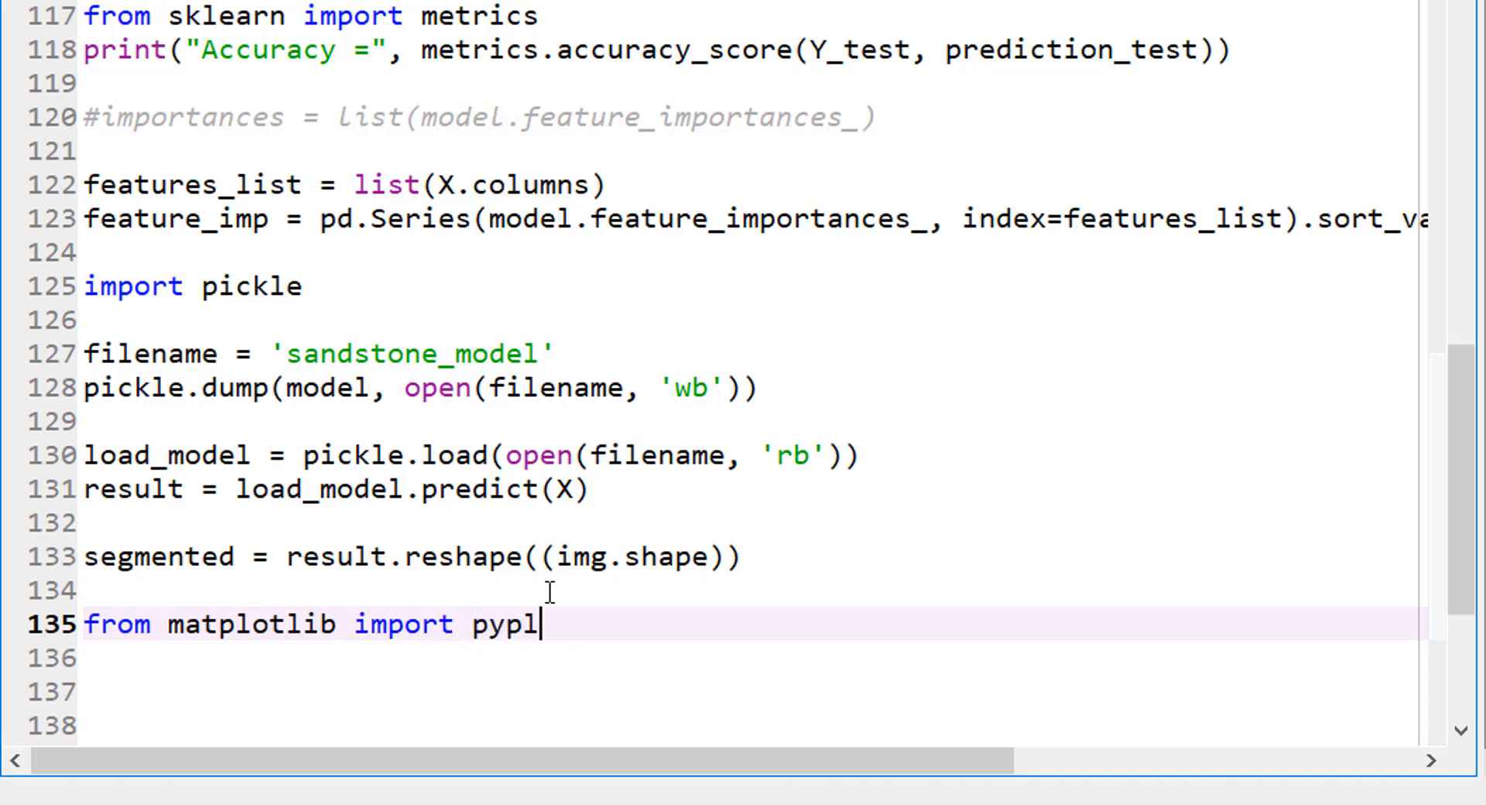
pyautogui.write('ot as plt')
pyautogui.click(753, 657)
pyautogui.write('plt.')
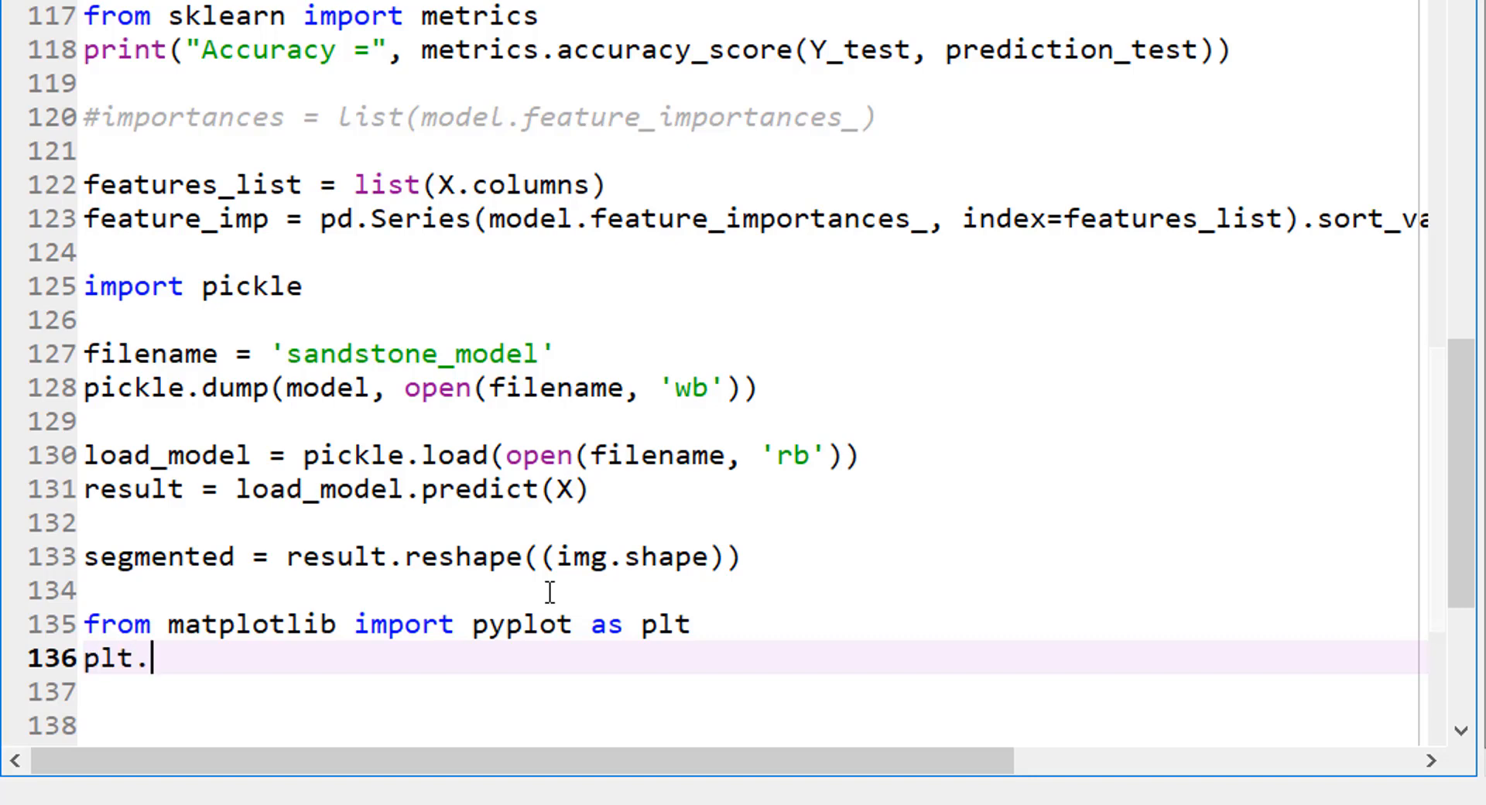
# Display the result with plt.imshow(segmented, cmap='jet')
pyautogui.write('imshow(')
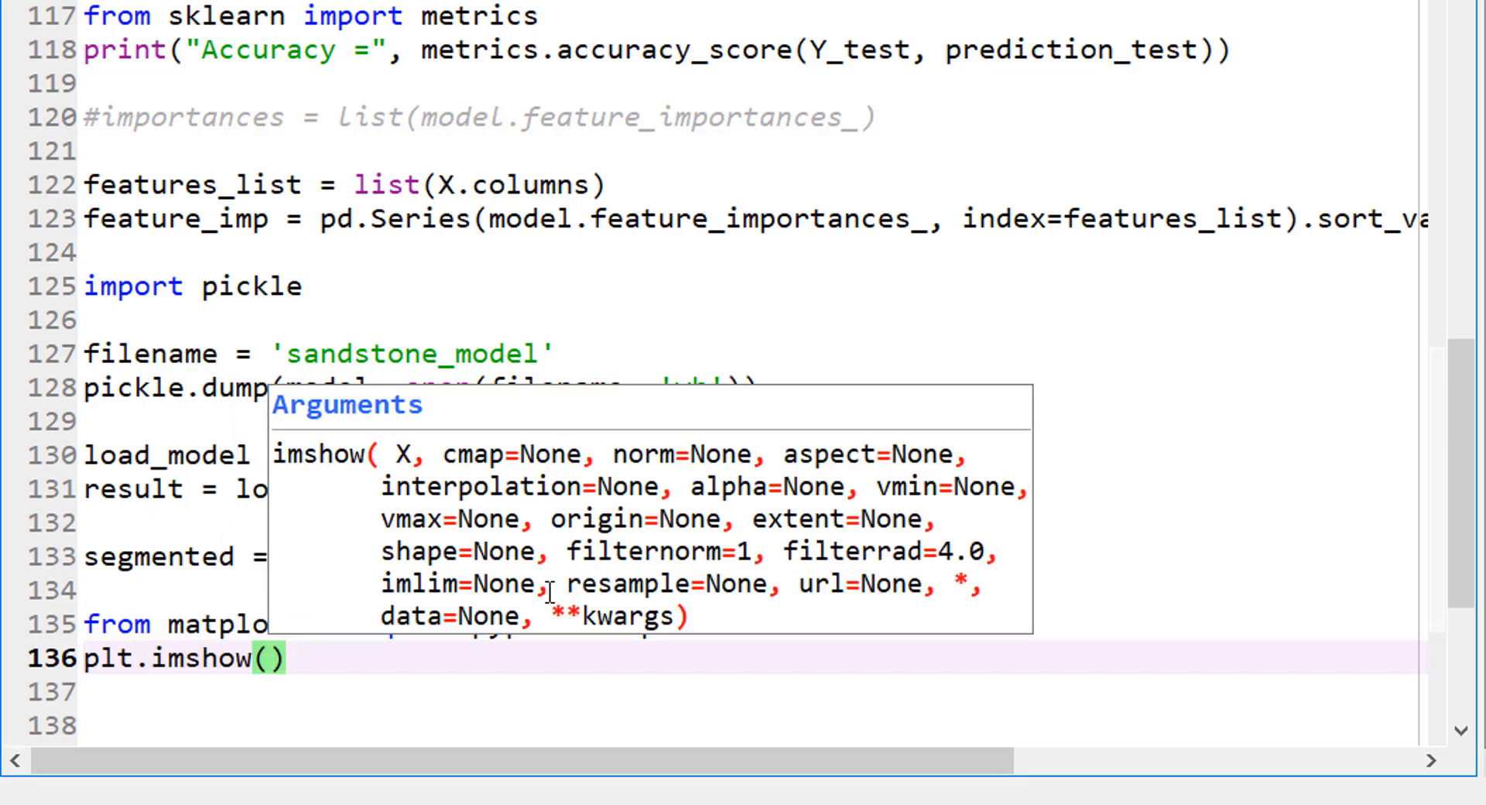
pyautogui.write('segmented')
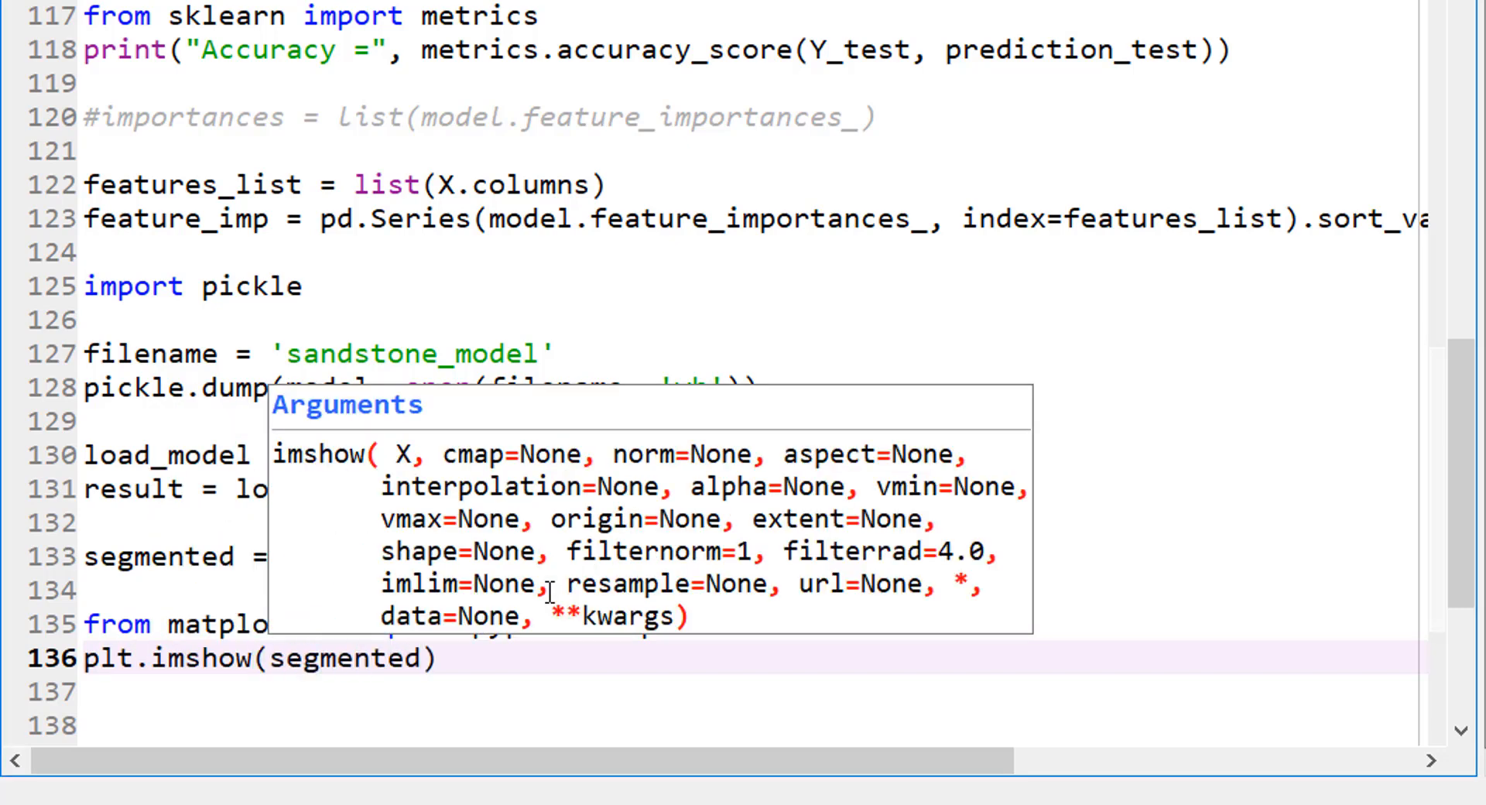
pyautogui.write(', cma')
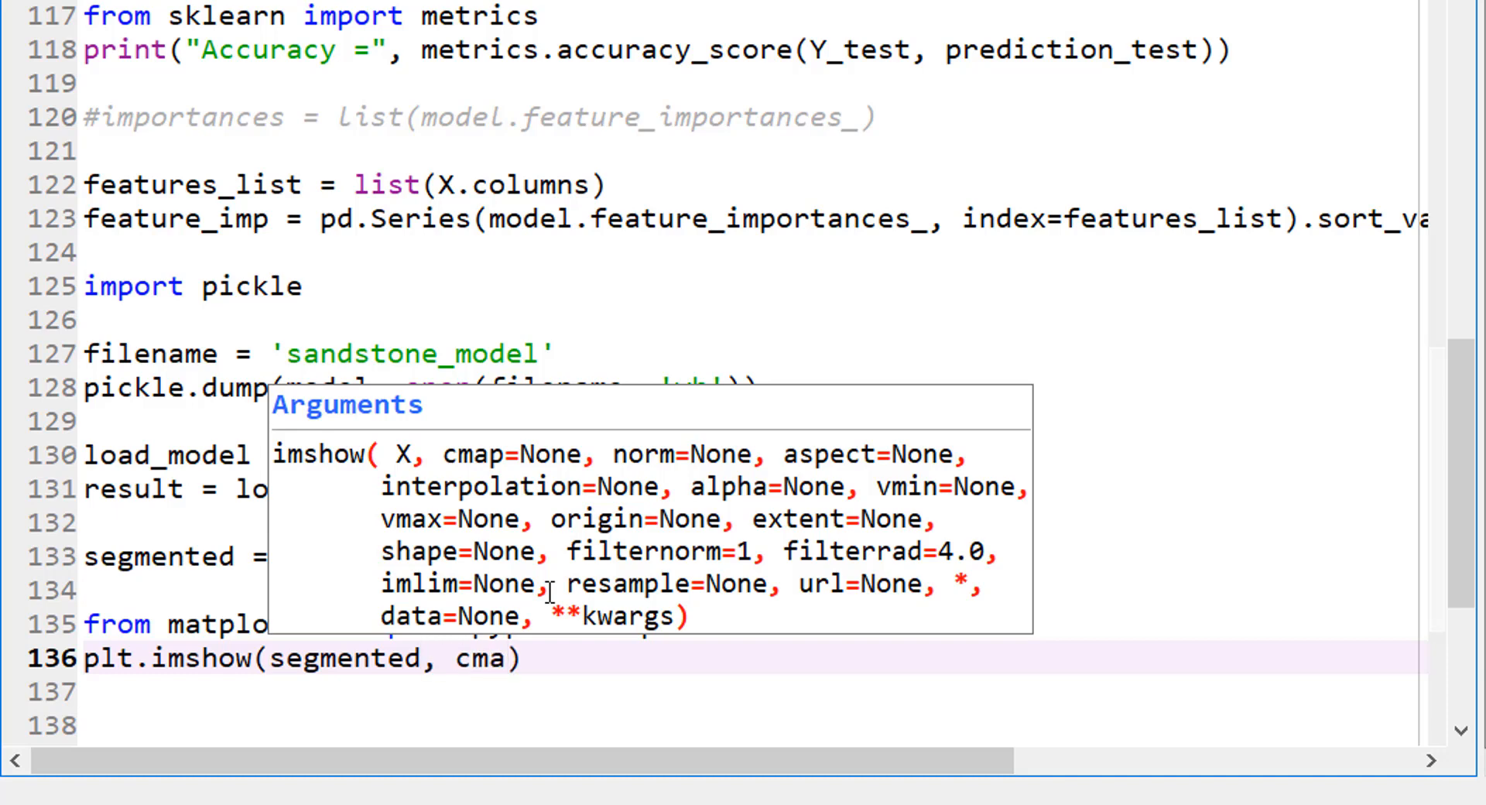
pyautogui.write('p=')
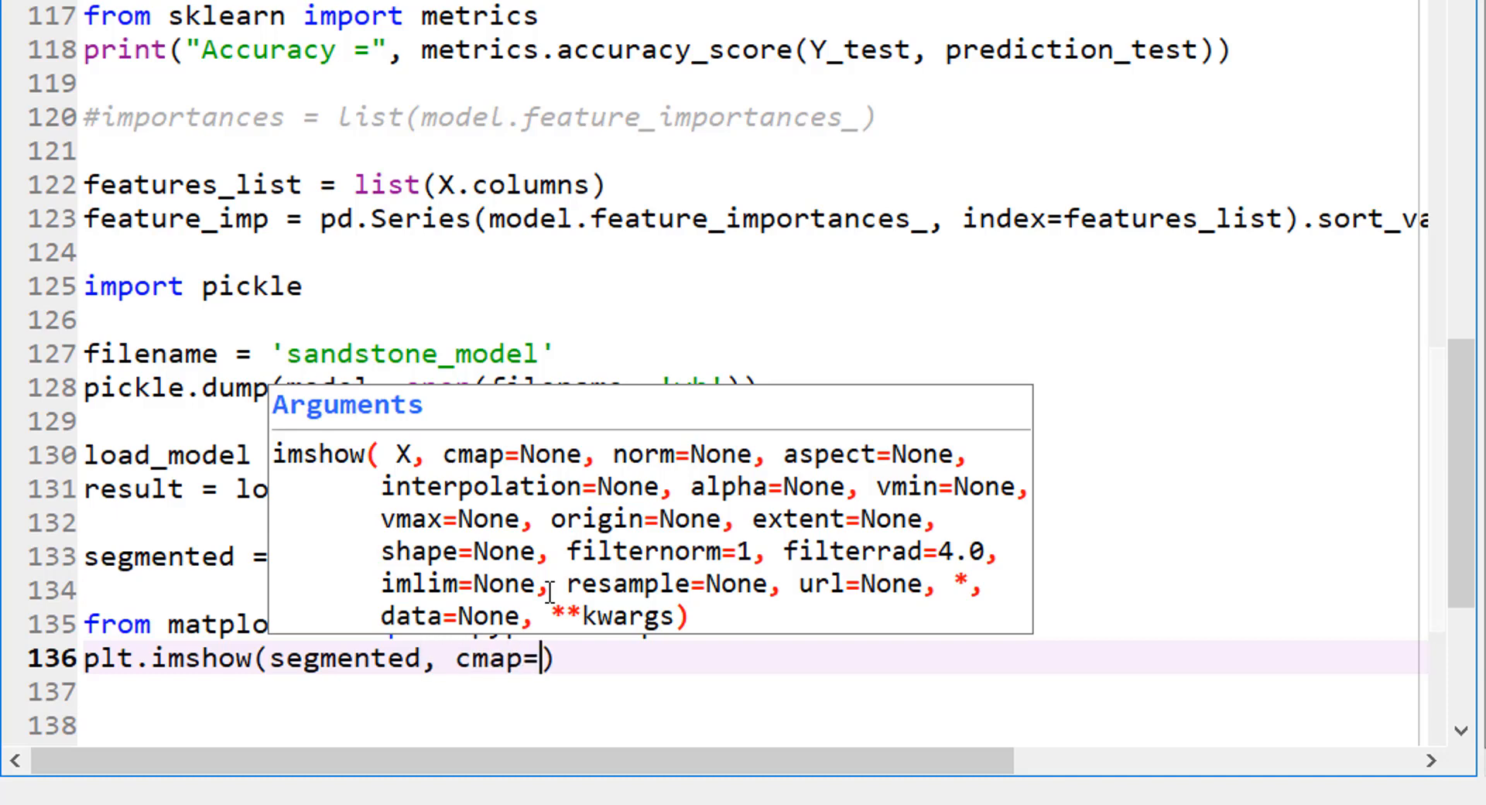
pyautogui.write("'jet'")
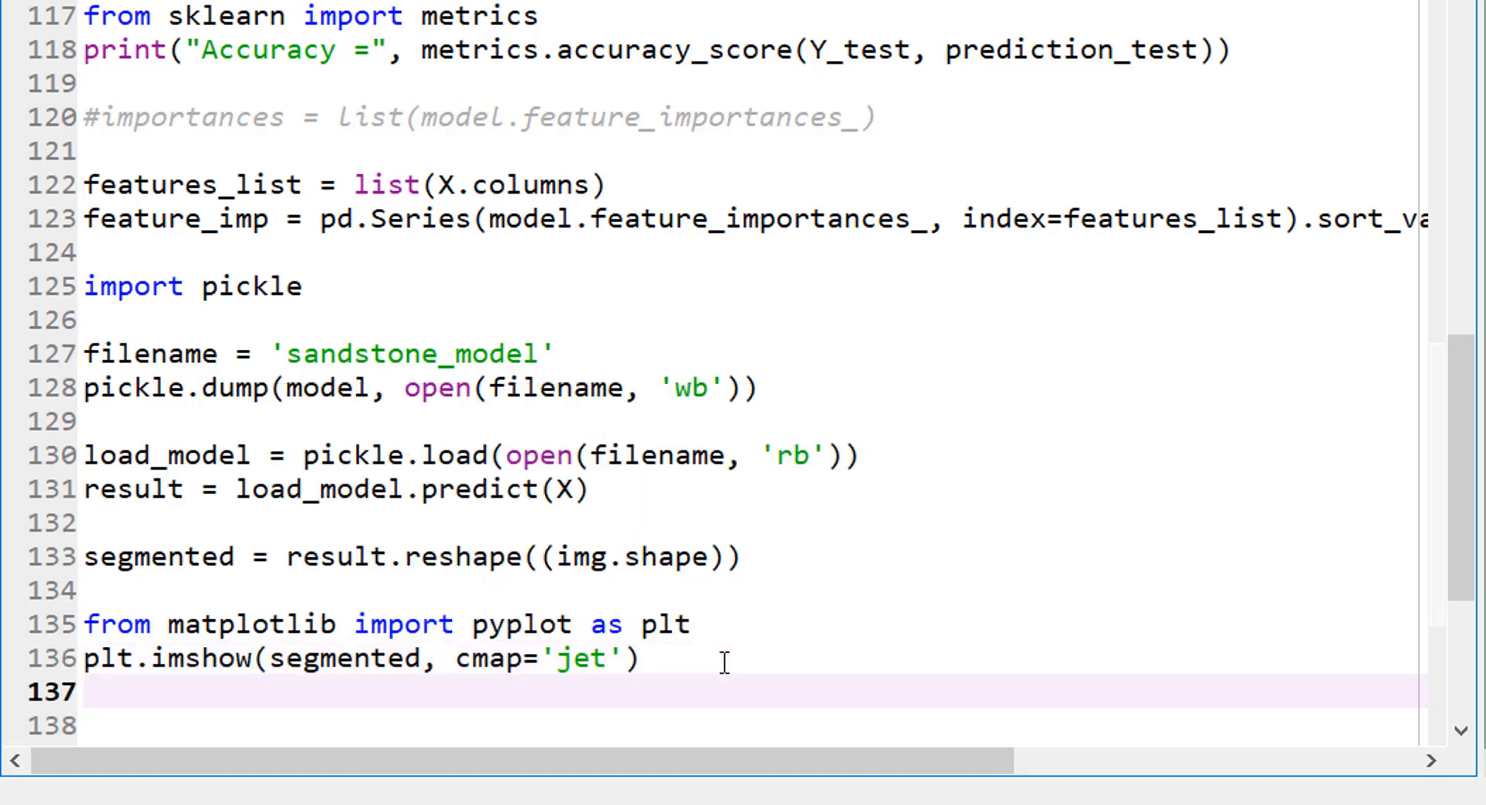
# Write plt.imsave('segmented_rock.jpg', segmented, cmap='jet') to save the segmented image
pyautogui.write('plt.imsave(')
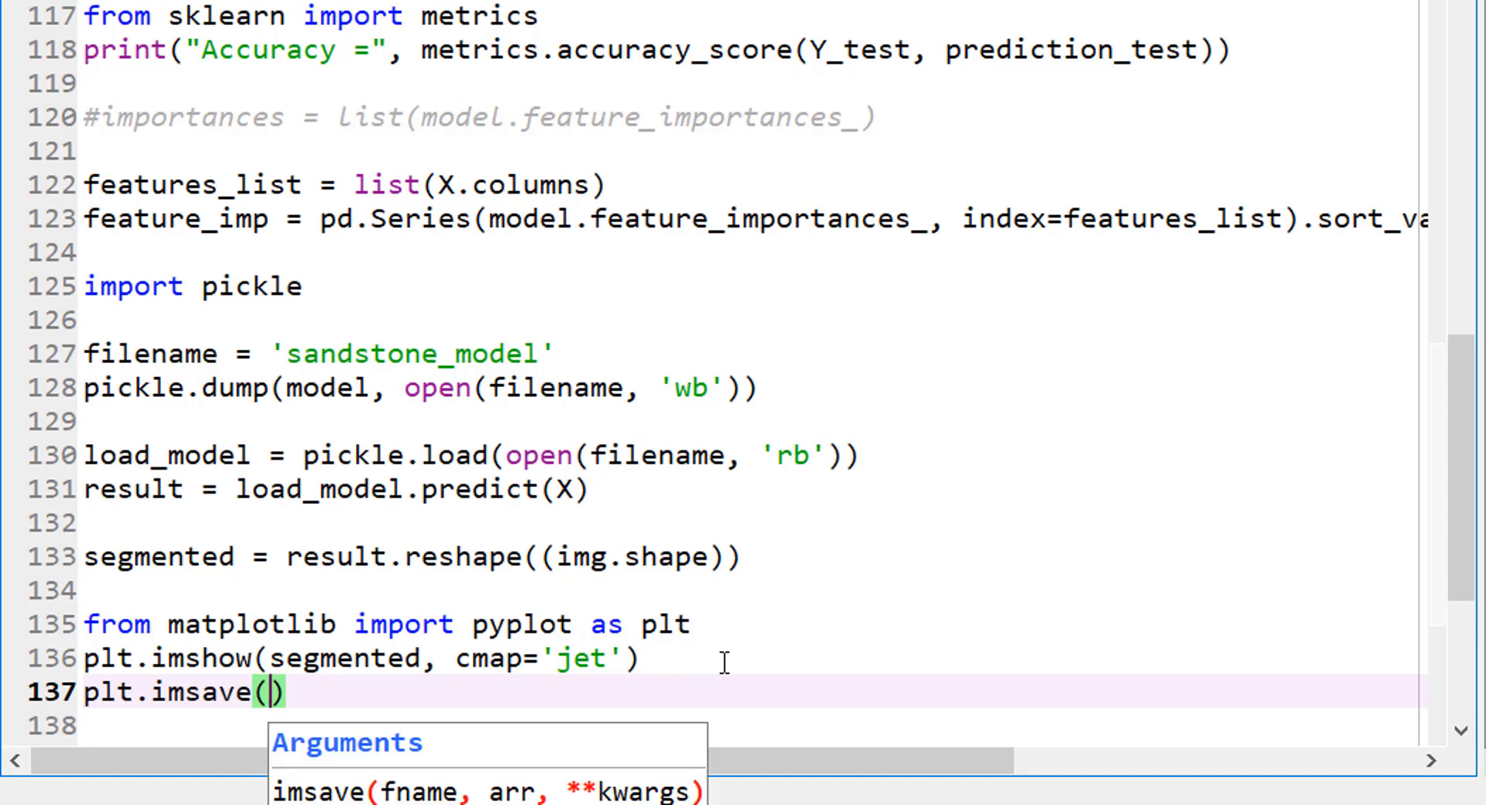
pyautogui.write("'segmented_r")
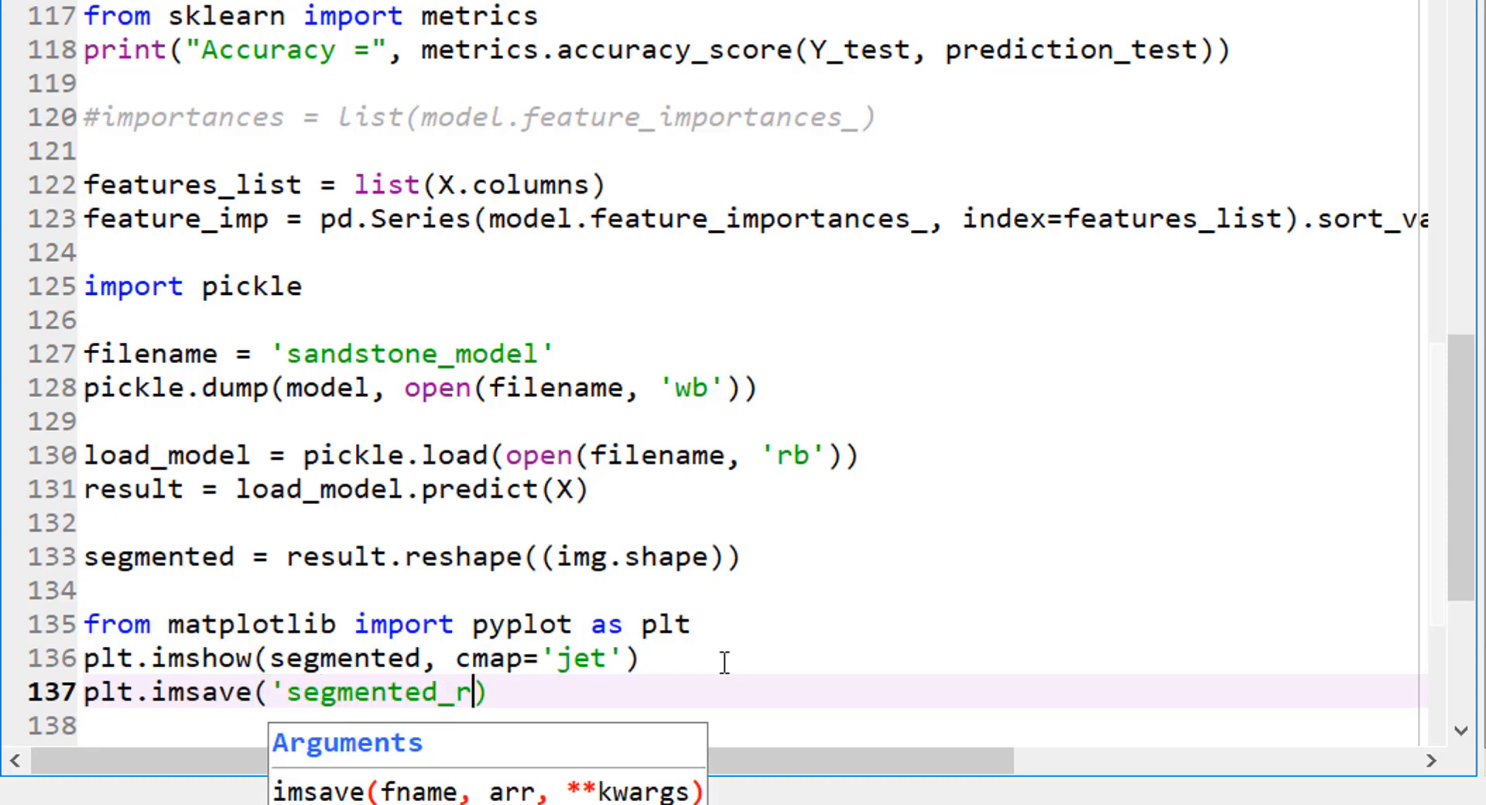
pyautogui.write('ock')
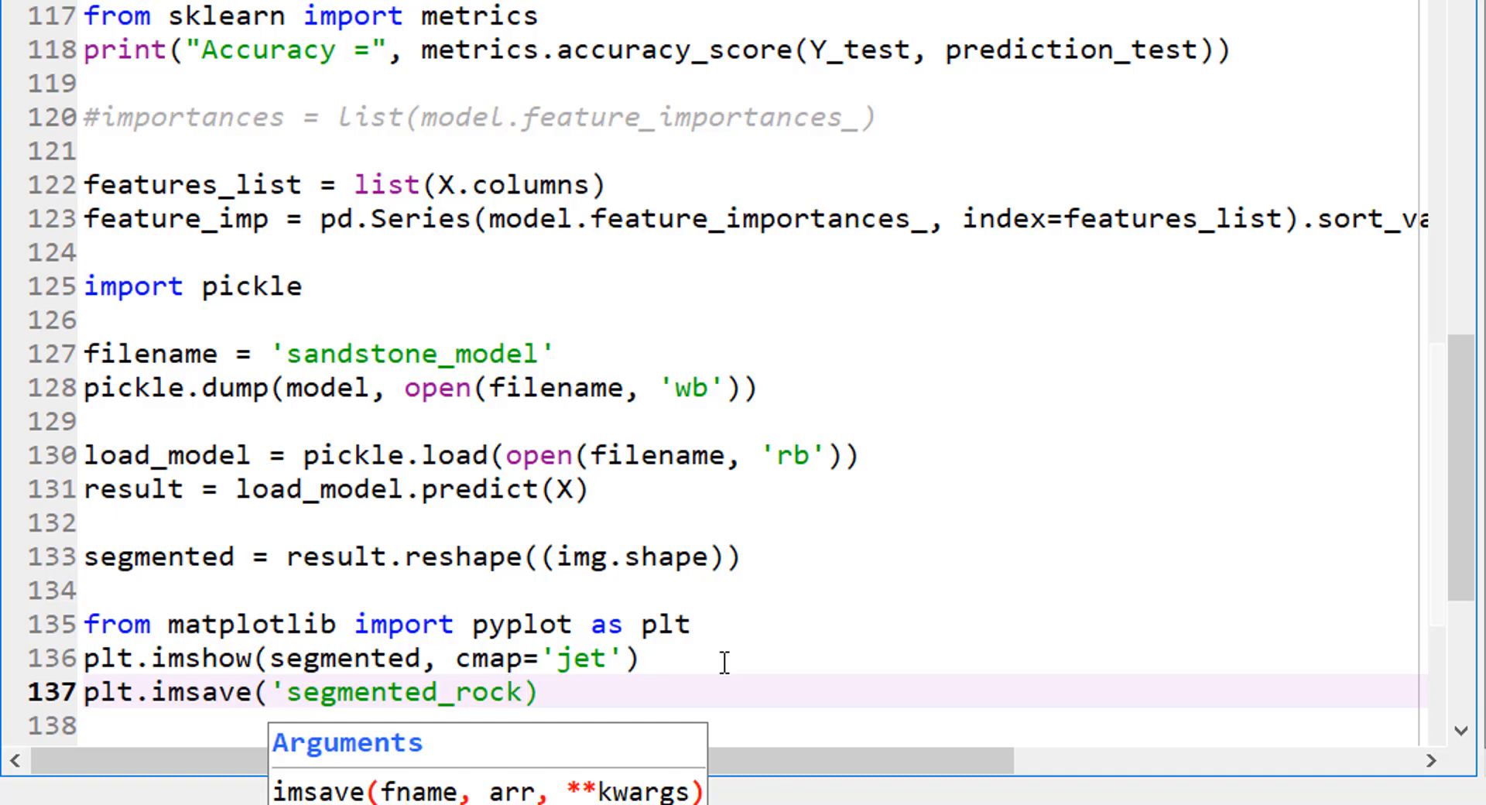
pyautogui.write('.jpg')
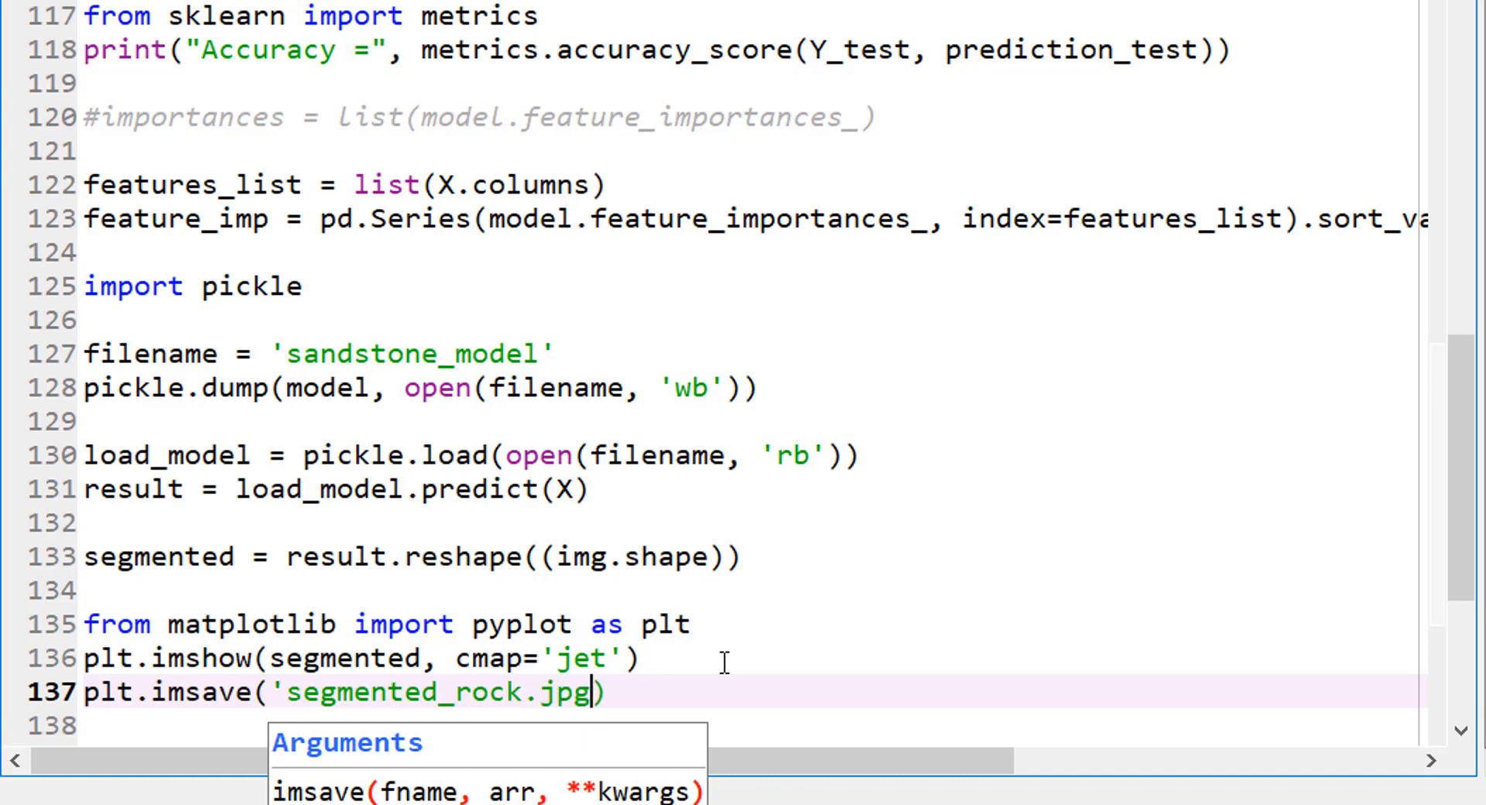
pyautogui.write(', segmented,')
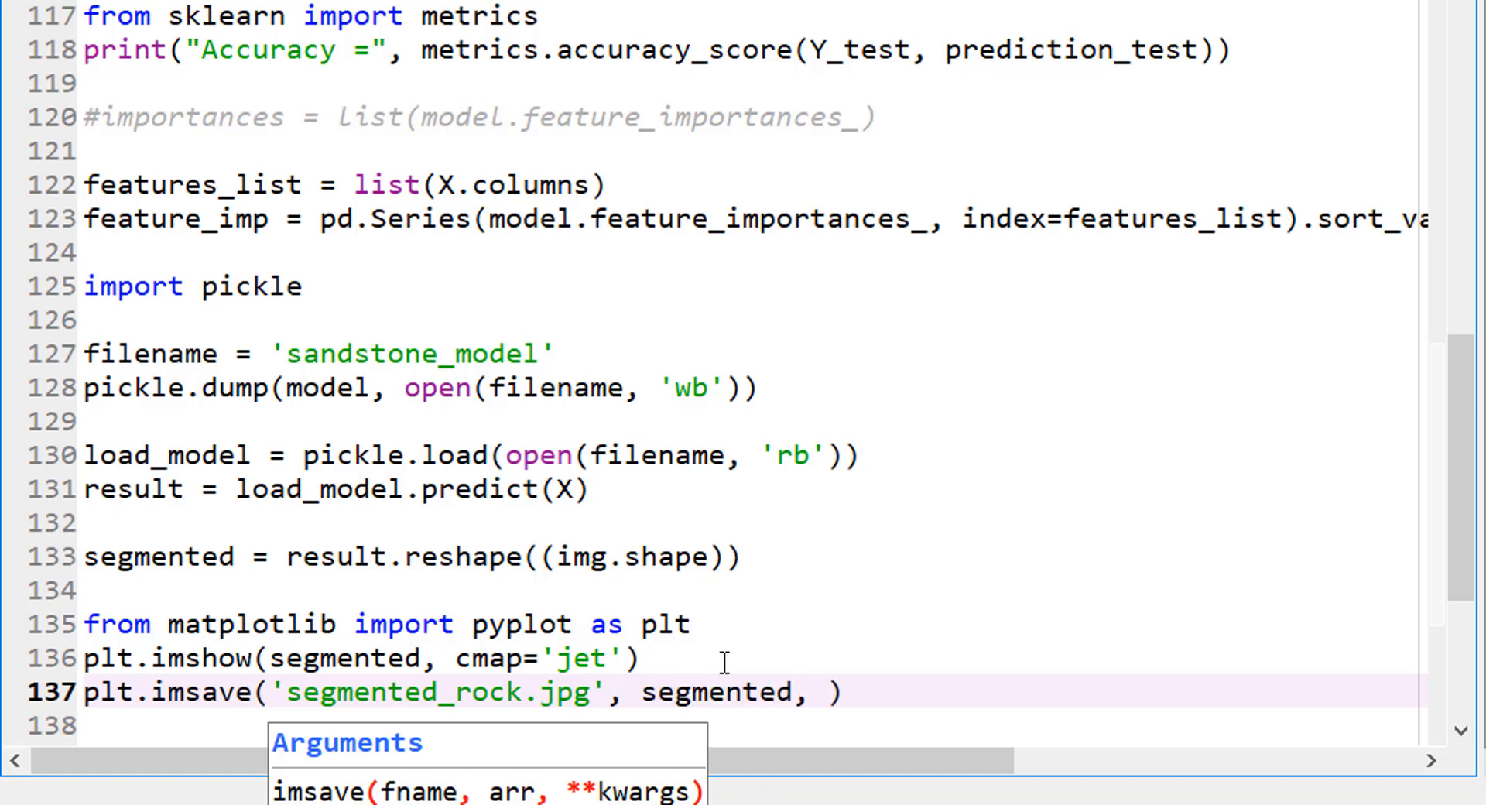
pyautogui.write('cmap')
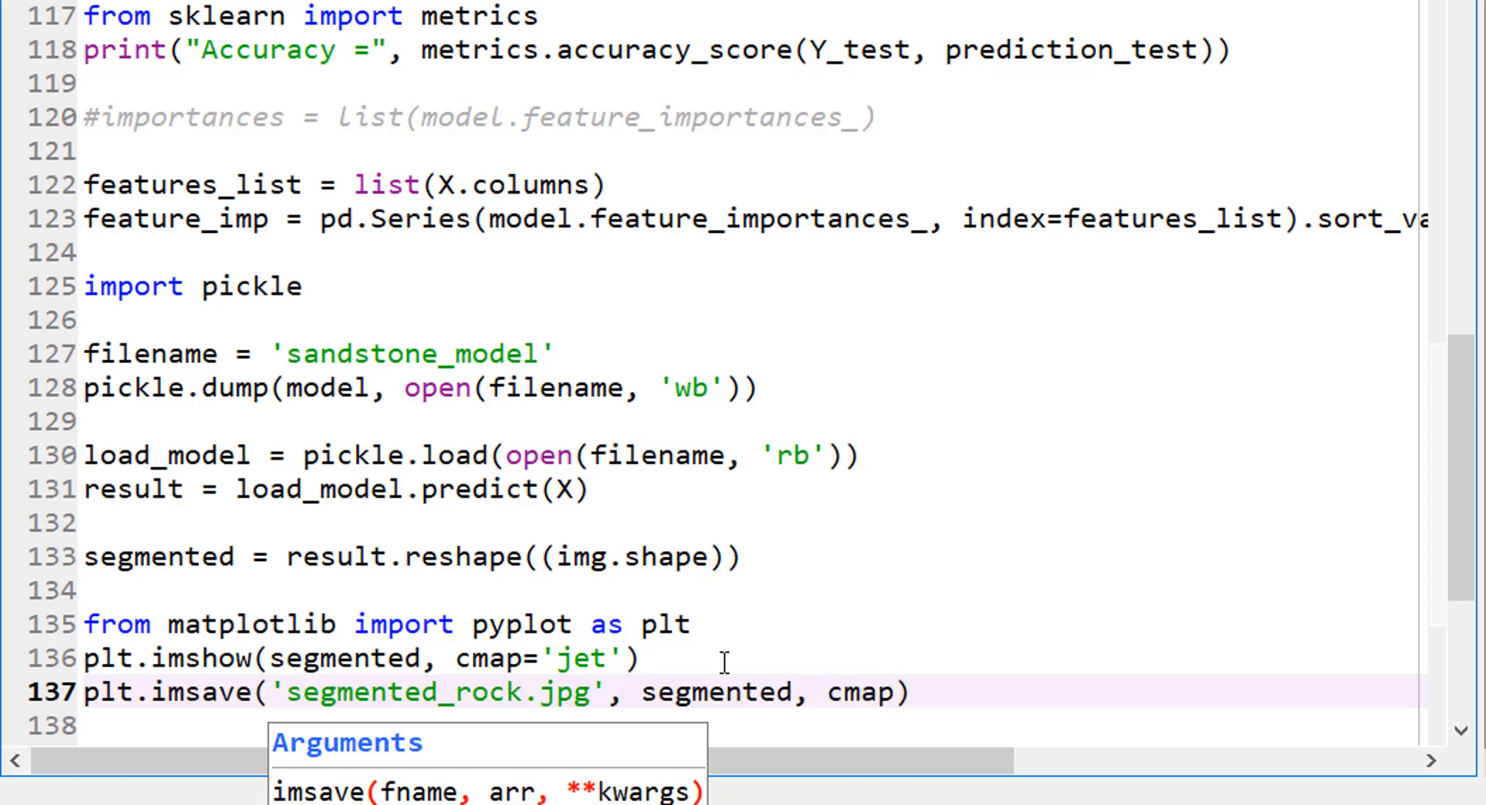
pyautogui.write("='jet'")
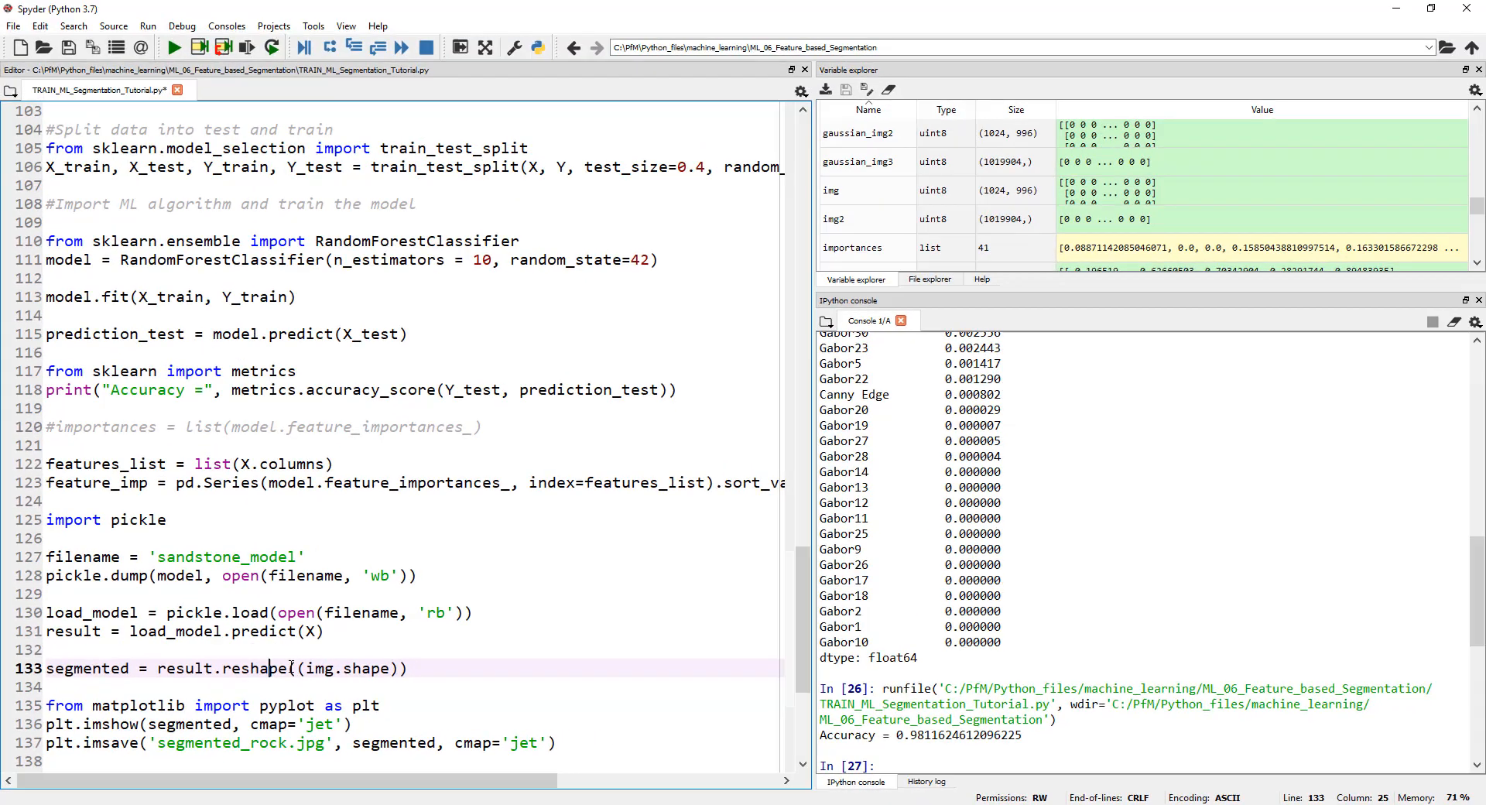
# Run the updated script so it writes segmented_rock.jpg
pyautogui.click(173, 48)
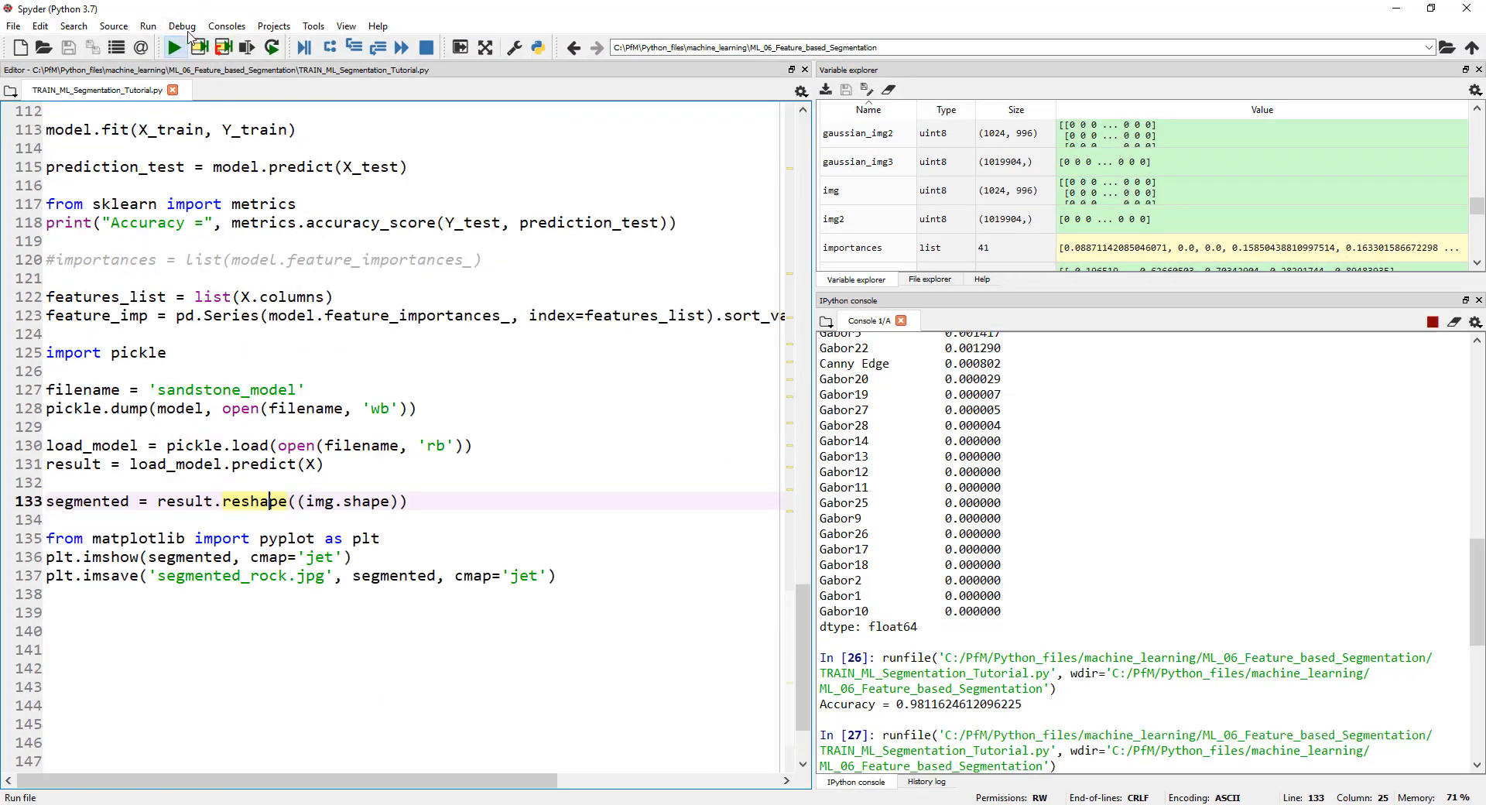
pyautogui.click(173, 48)
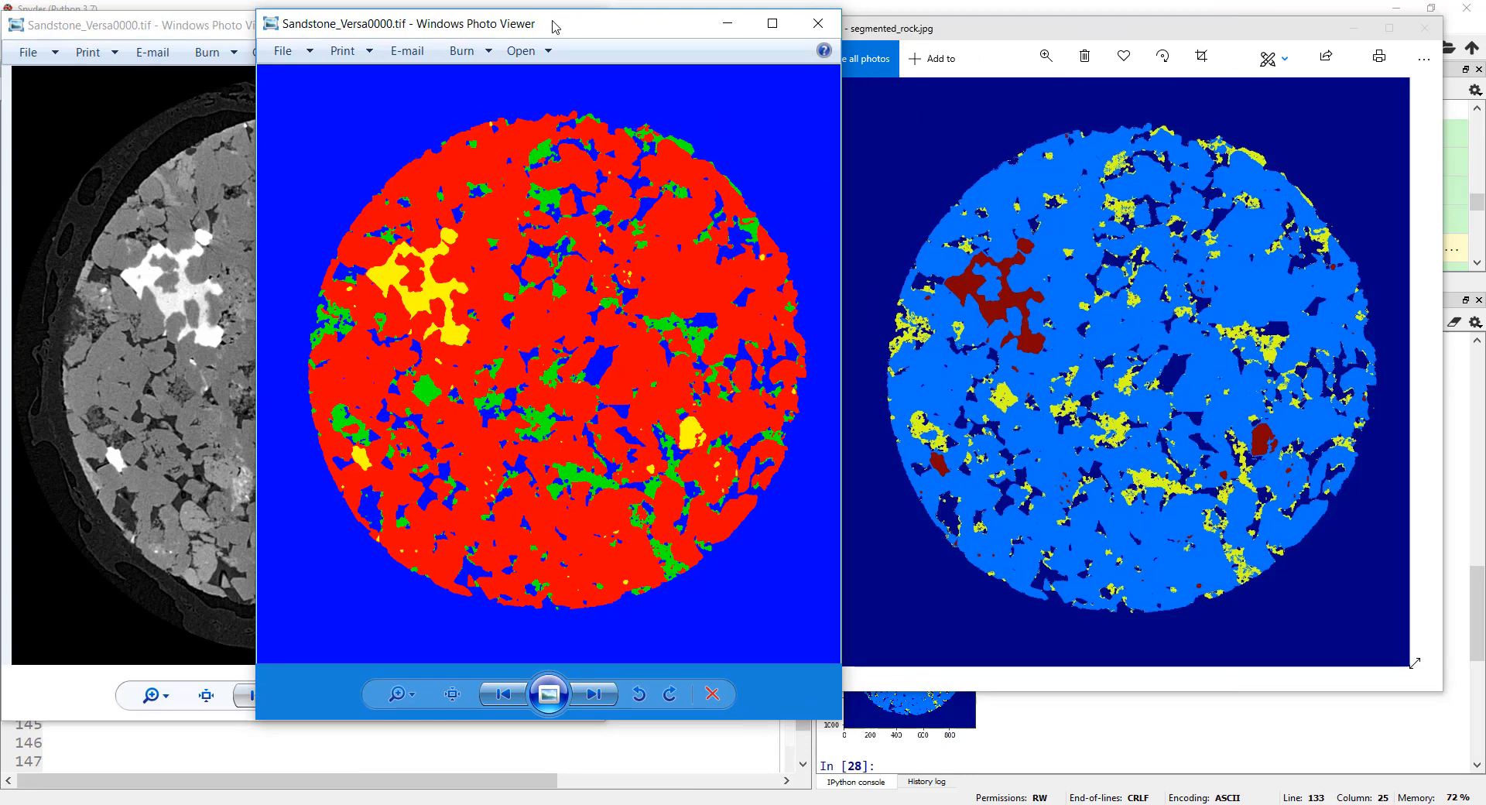
pyautogui.moveTo(438, 585)
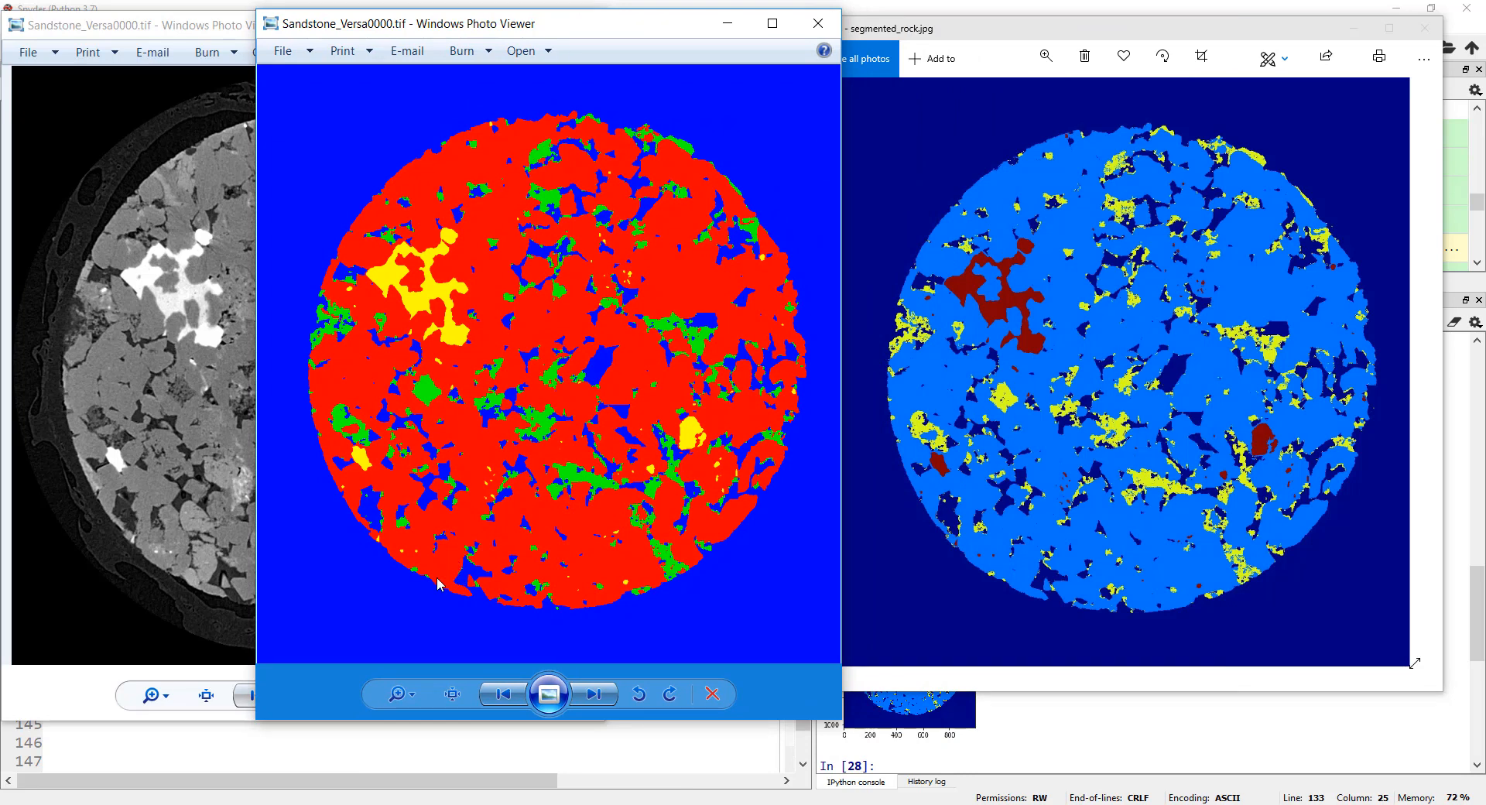
pyautogui.moveTo(827, 325)
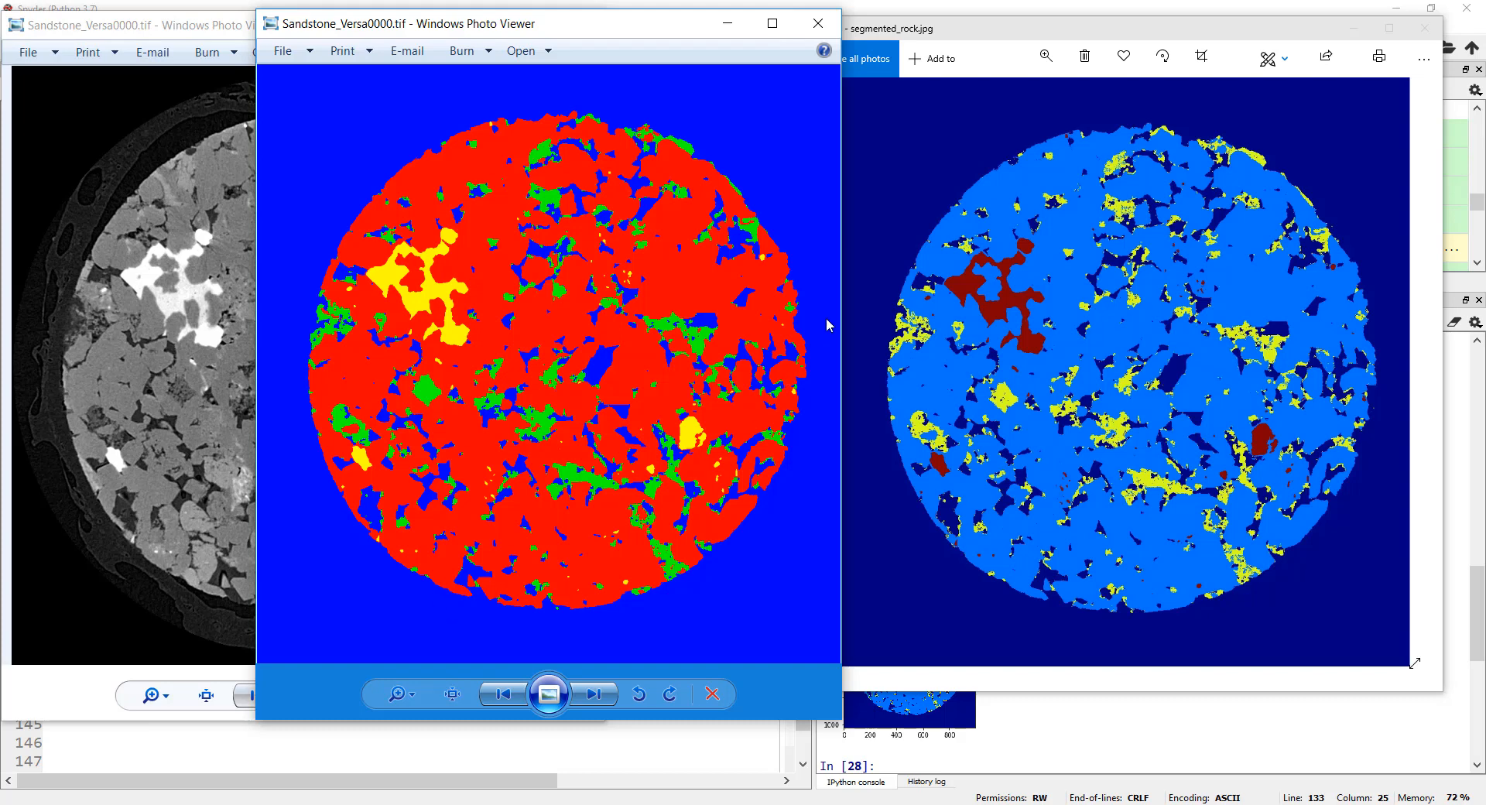
pyautogui.moveTo(934, 283)
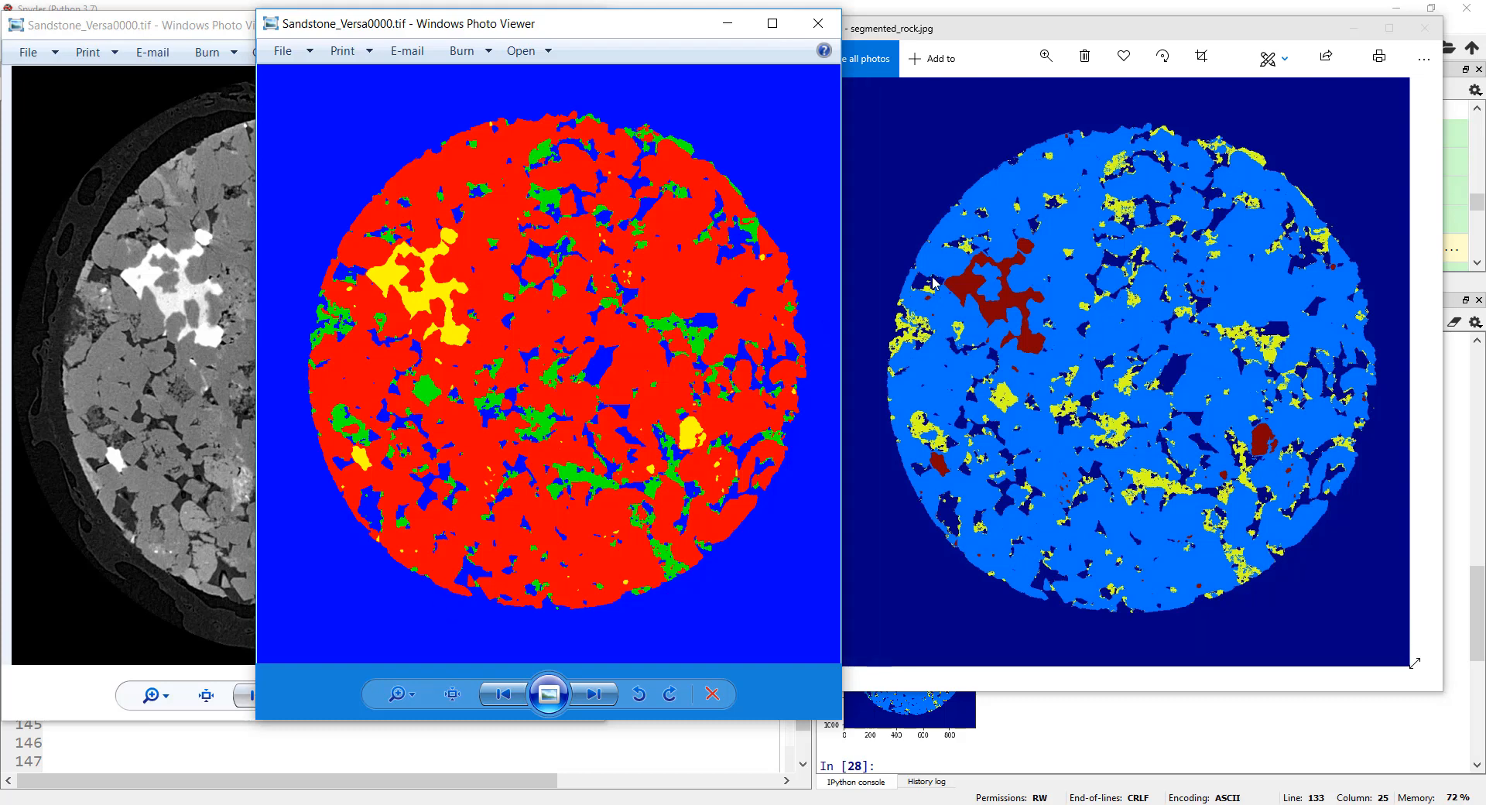
pyautogui.moveTo(343, 275)
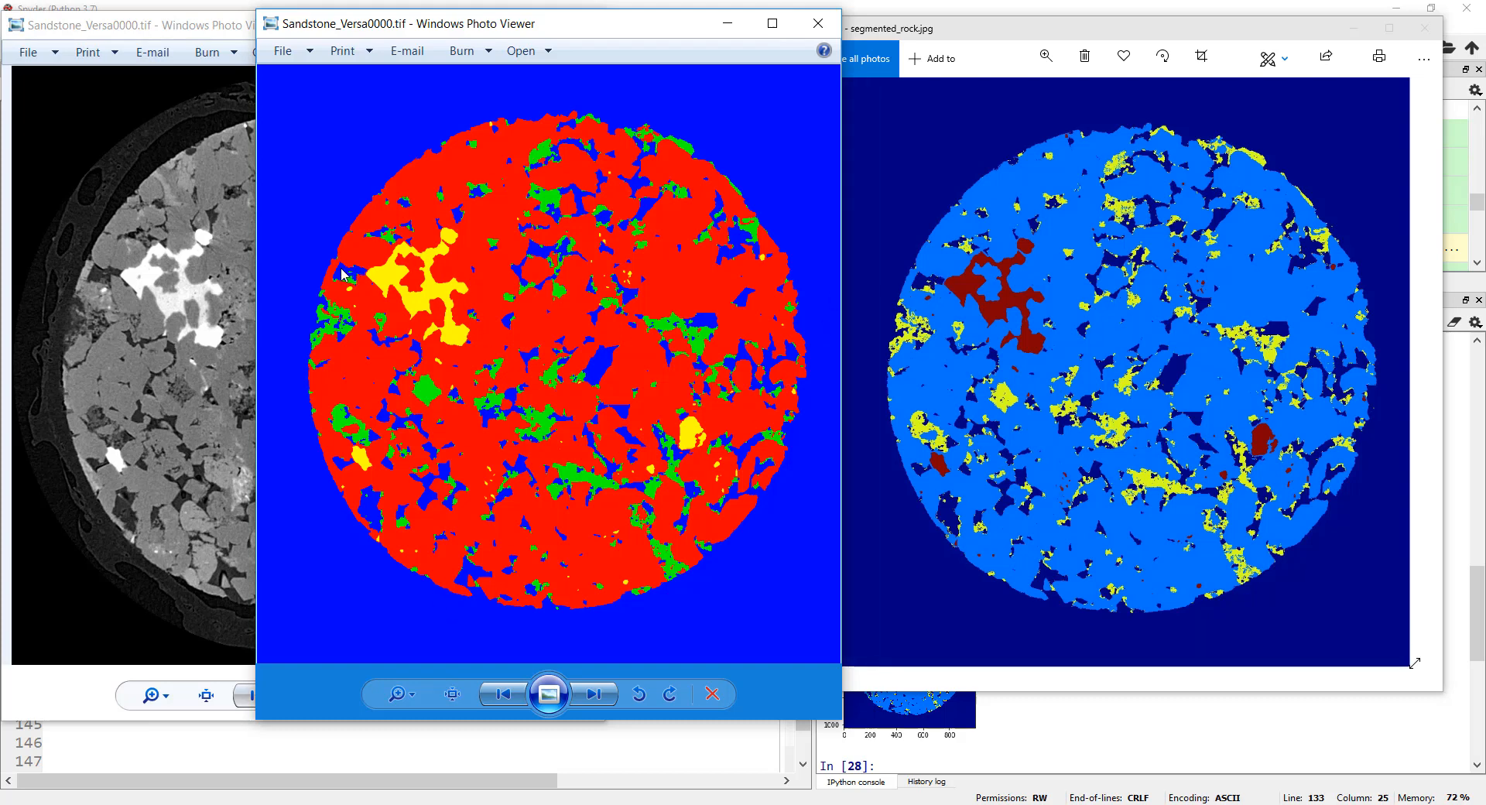
pyautogui.moveTo(1172, 428)
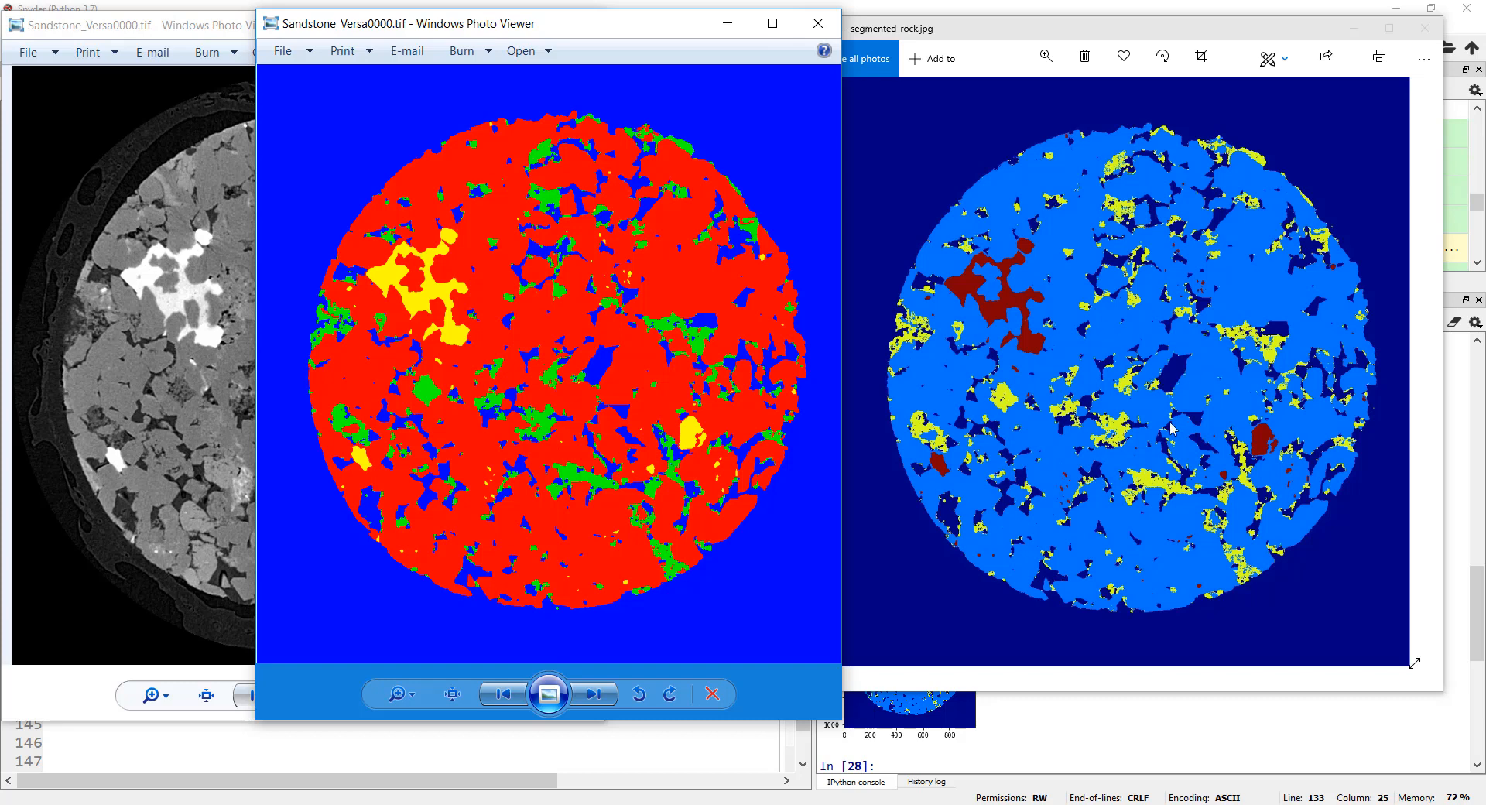
pyautogui.moveTo(739, 218)
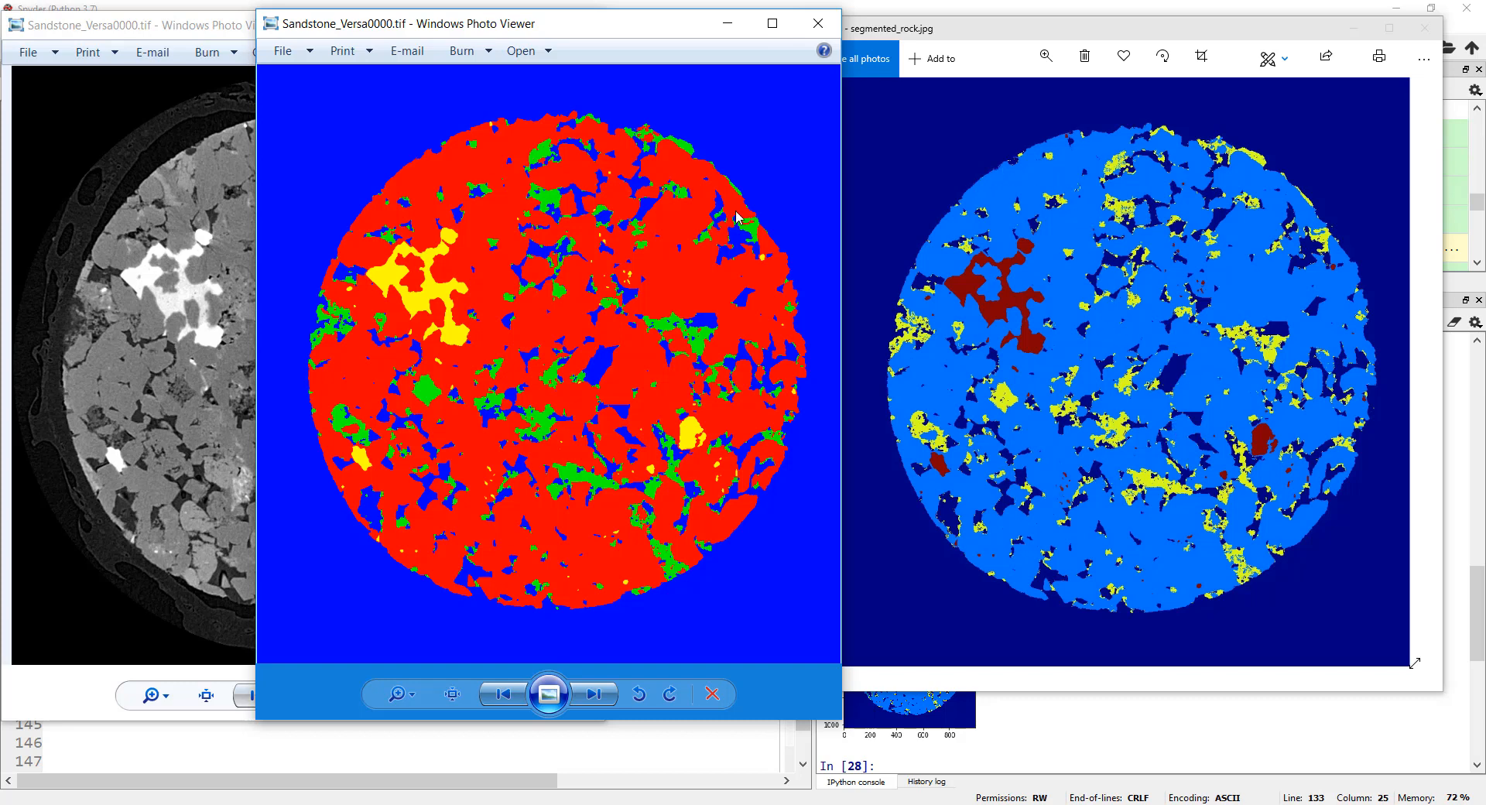
pyautogui.moveTo(1128, 384)
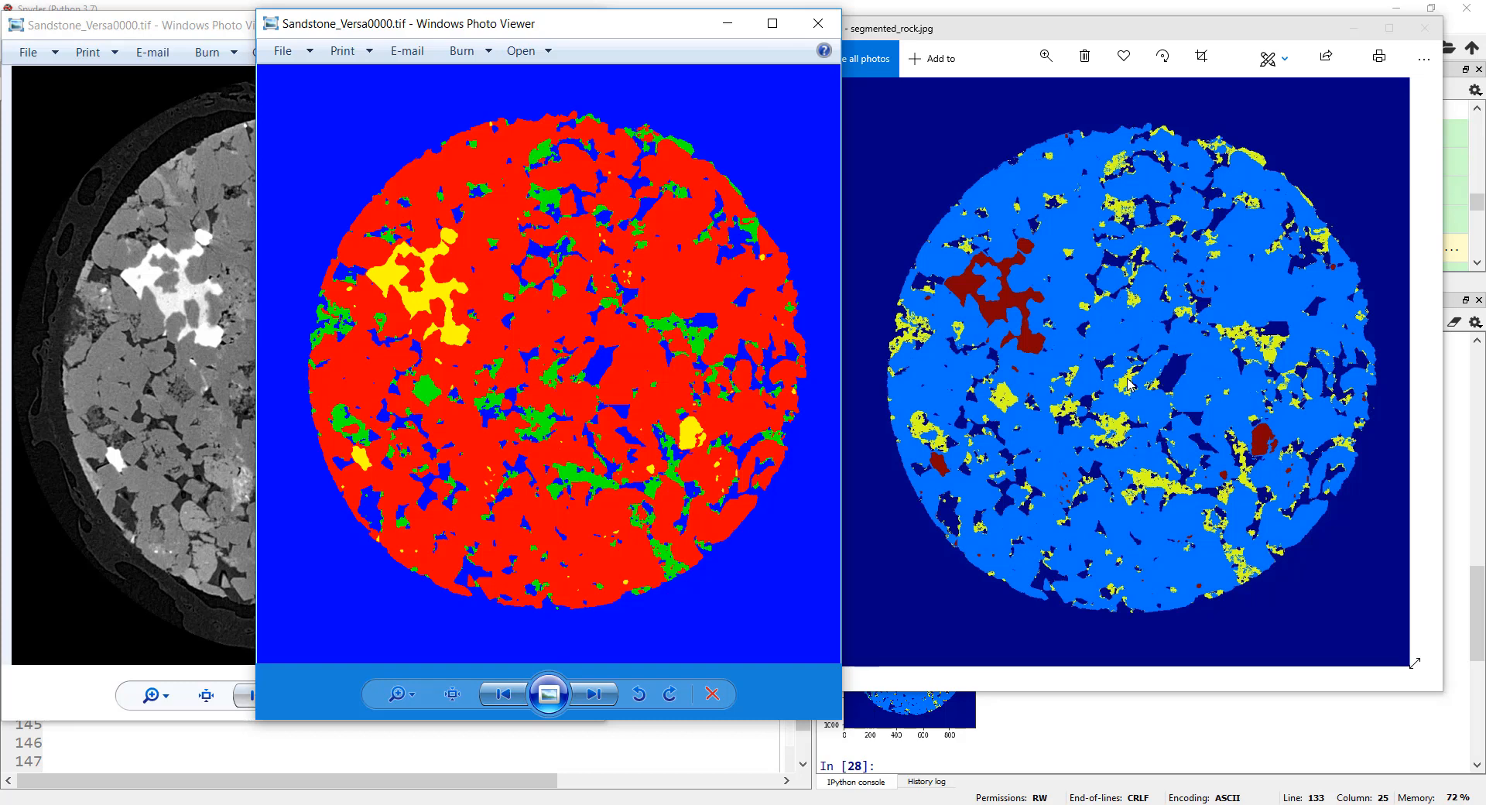